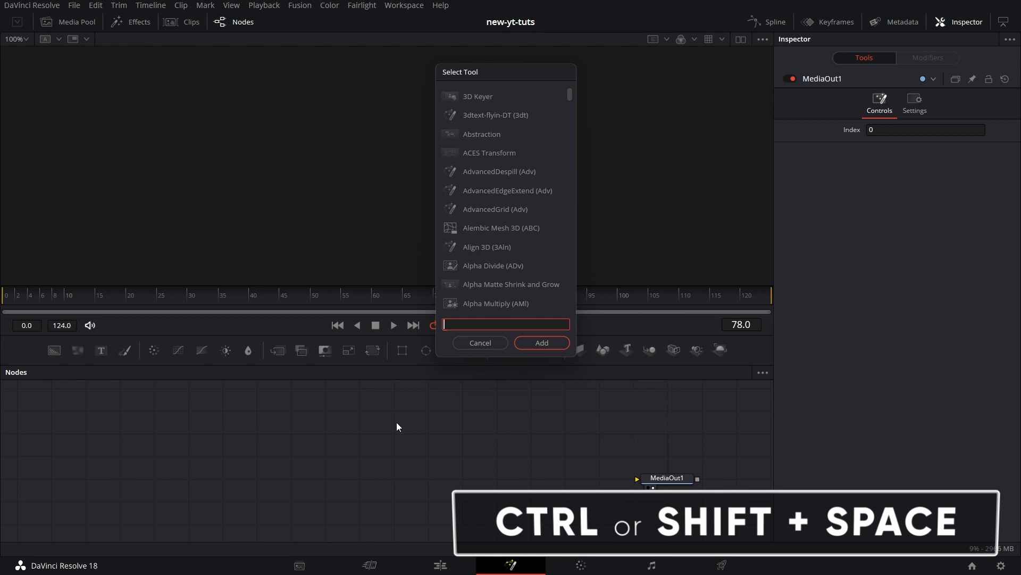
# Find 'depth' in the Select Tool search and add the Depth Map node to the graph.
pyautogui.write('depth')
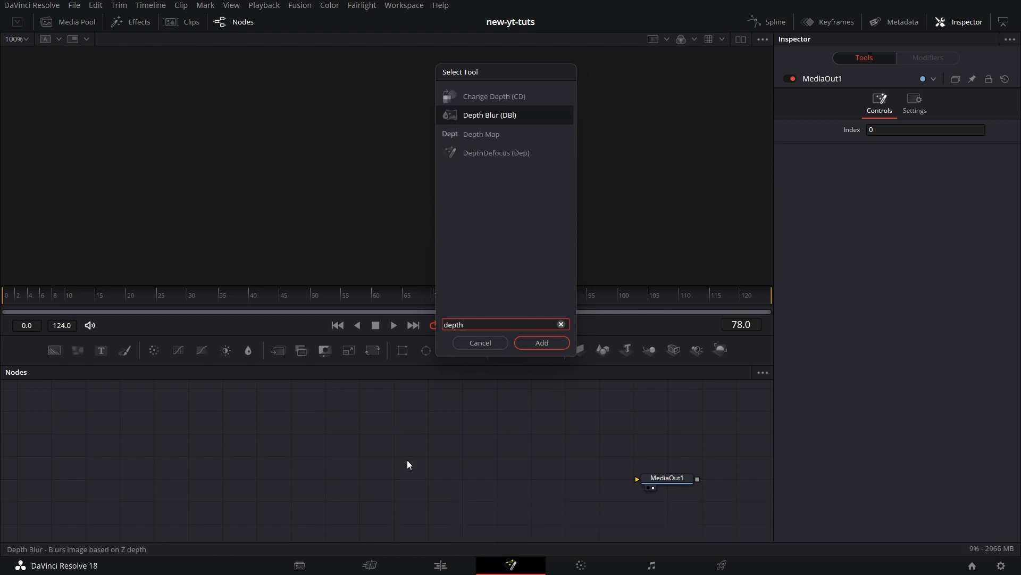
pyautogui.click(540, 341)
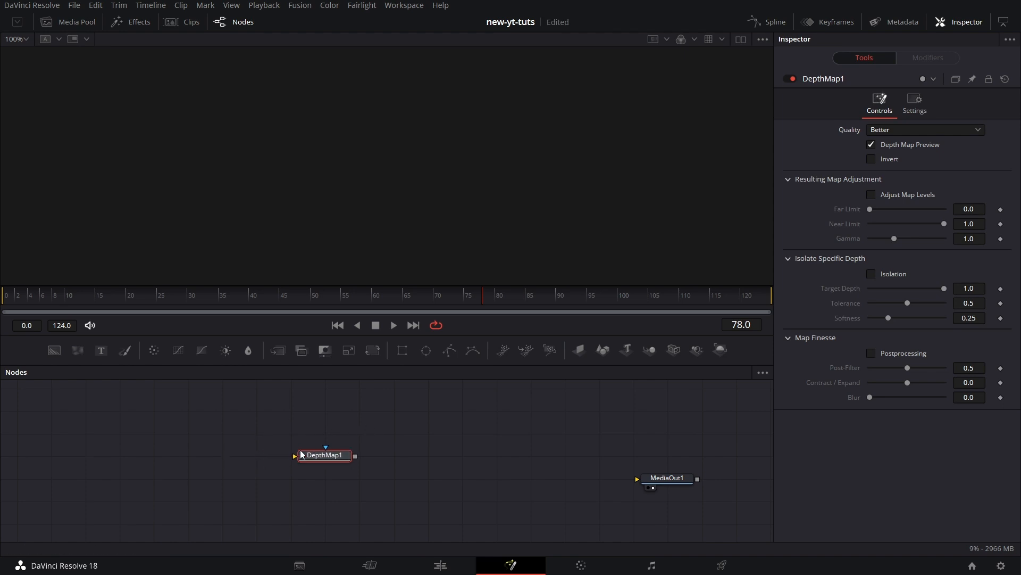
pyautogui.moveTo(296, 457)
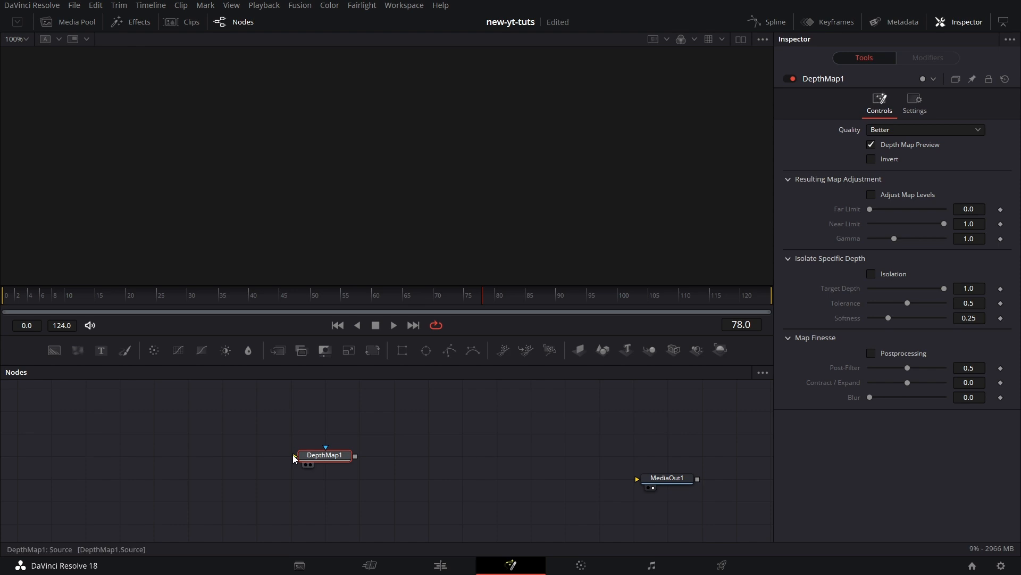
pyautogui.moveTo(228, 448)
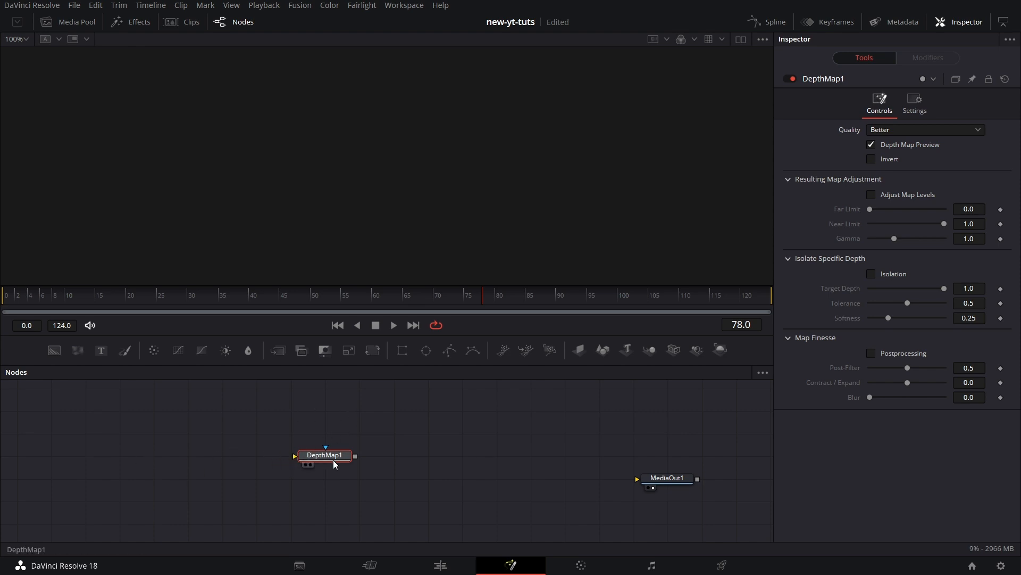
pyautogui.moveTo(339, 412)
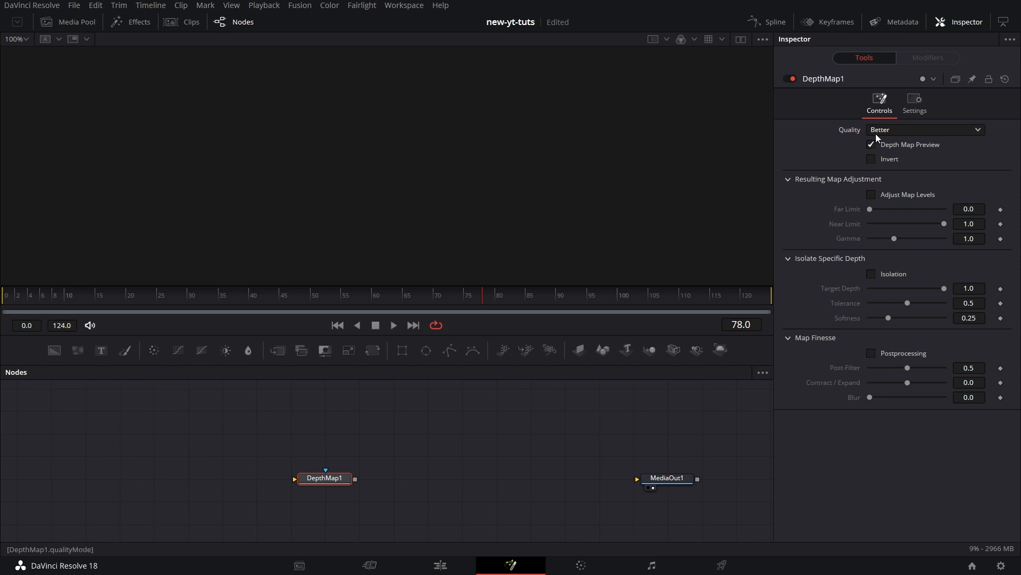
pyautogui.moveTo(921, 135)
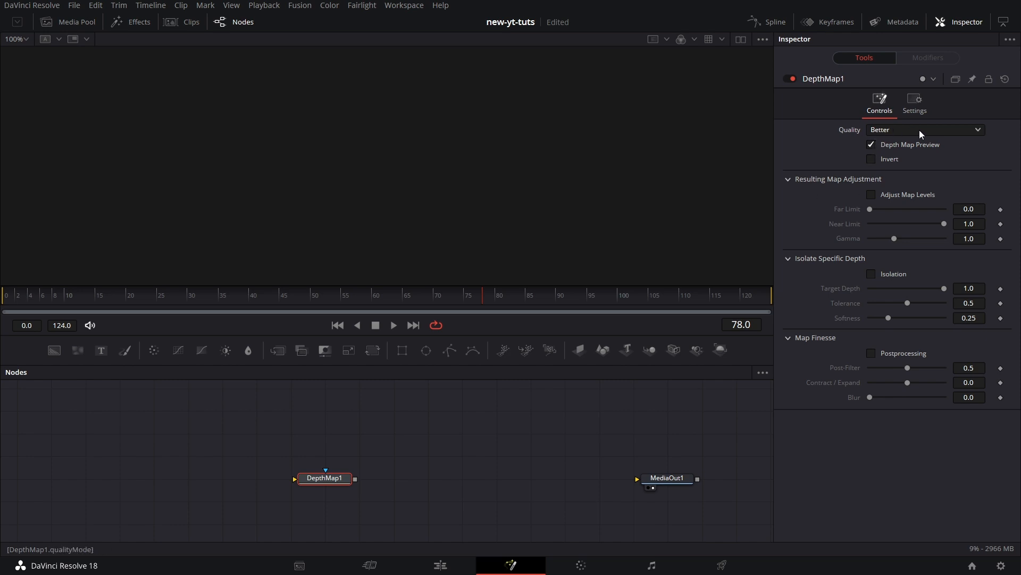
# Switch DepthMap1 quality to Faster and enable Adjust Map Levels.
pyautogui.click(923, 128)
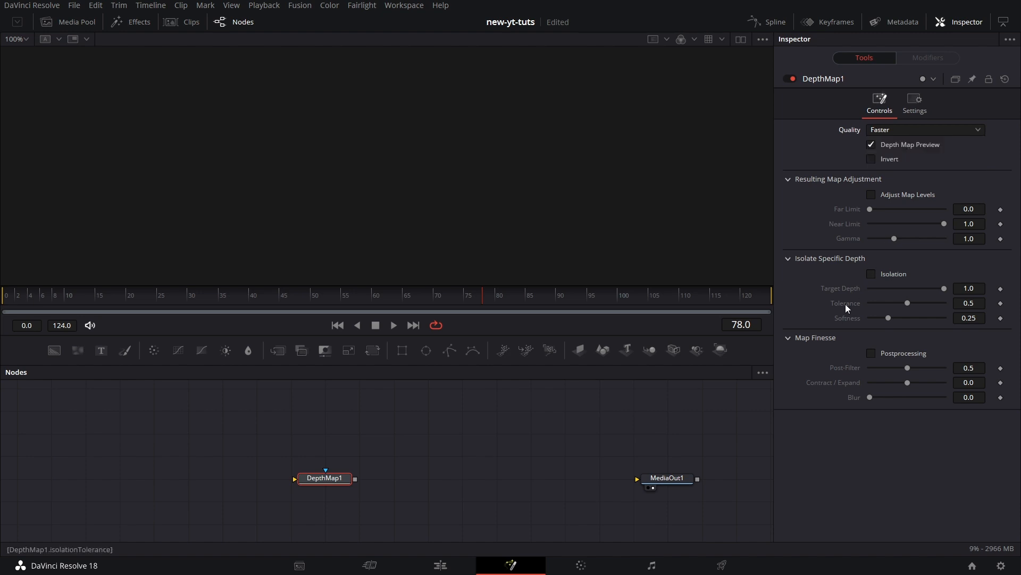
pyautogui.moveTo(933, 391)
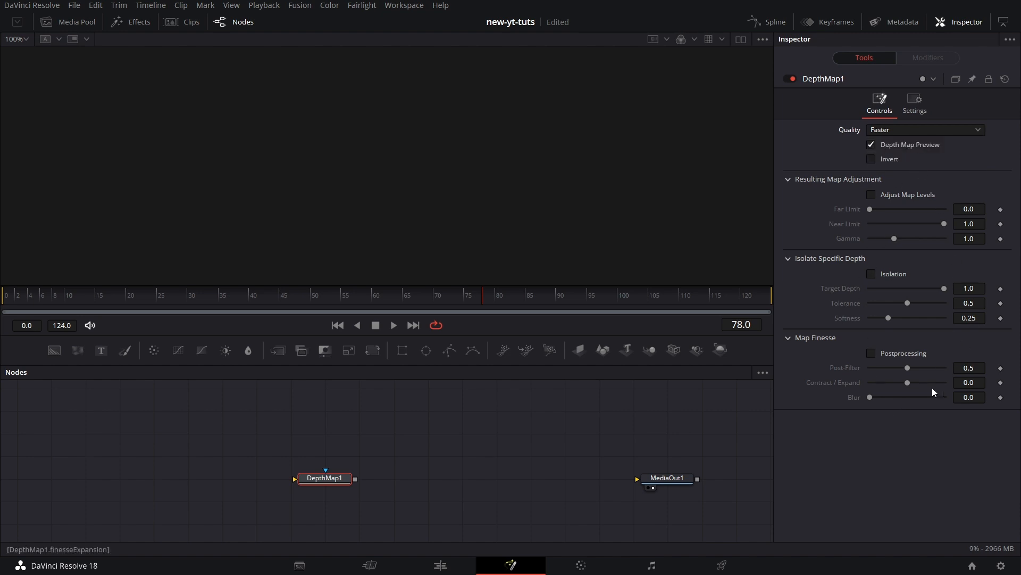
pyautogui.moveTo(865, 222)
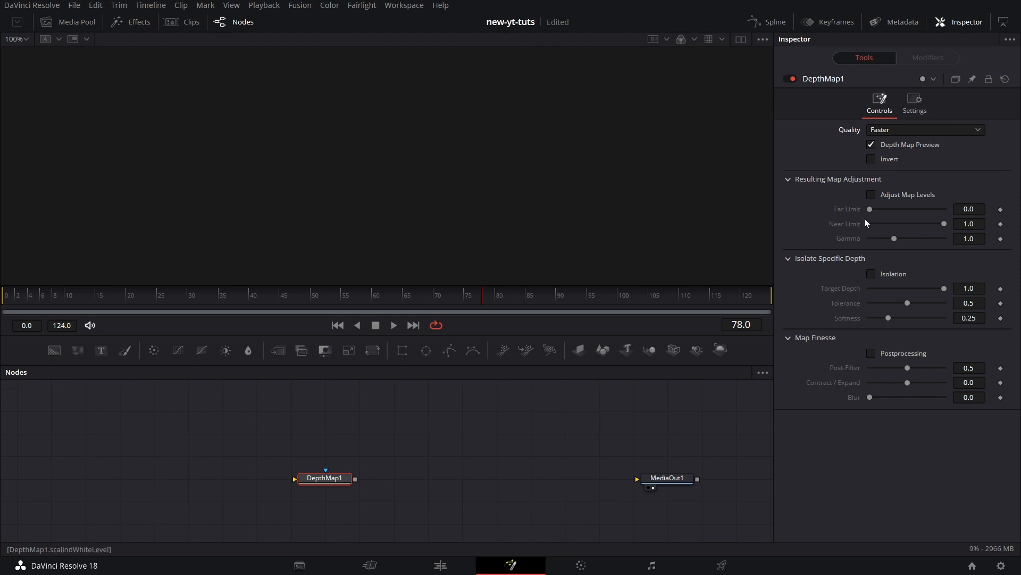
pyautogui.moveTo(832, 189)
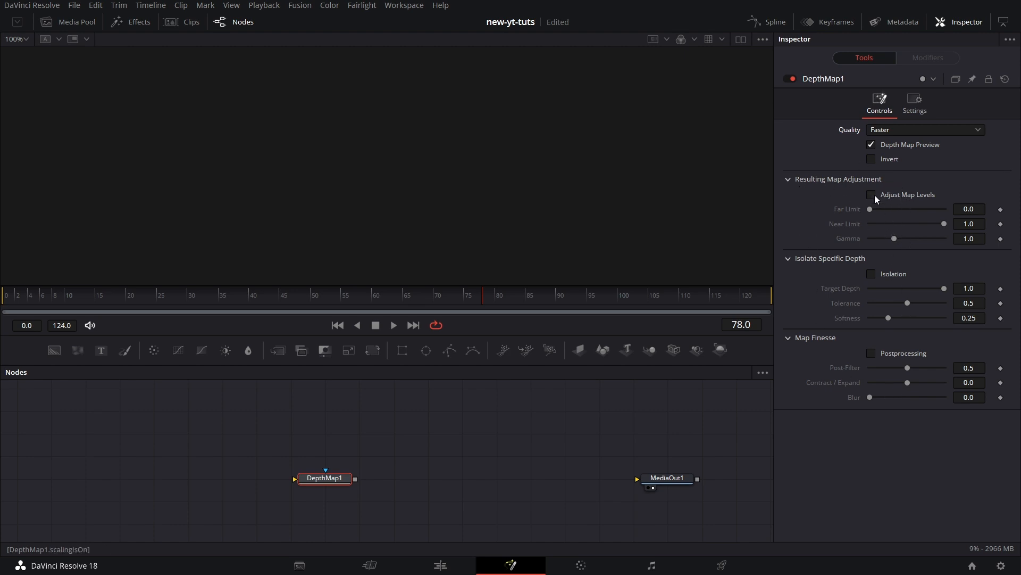
pyautogui.click(872, 194)
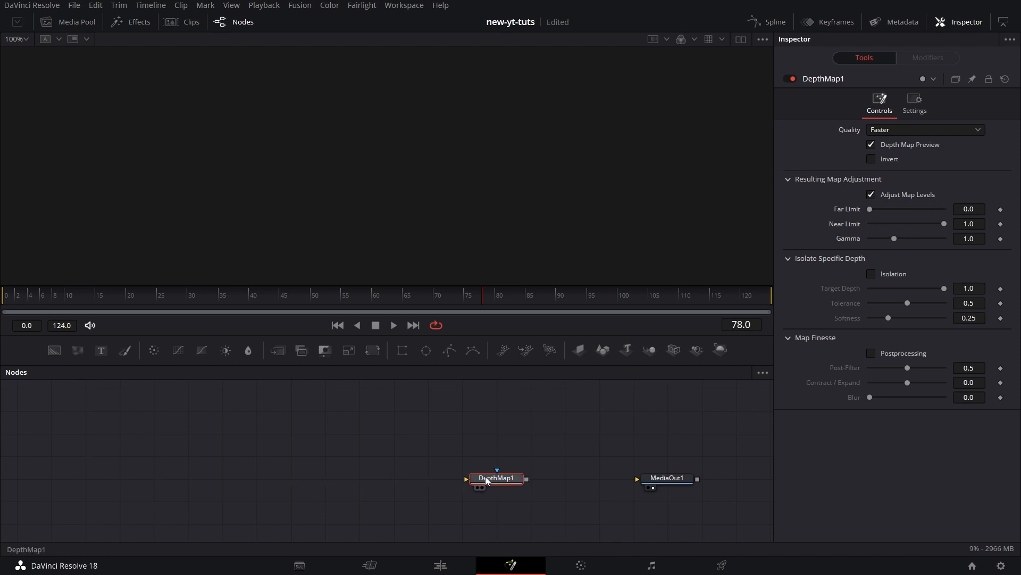
pyautogui.moveTo(527, 449)
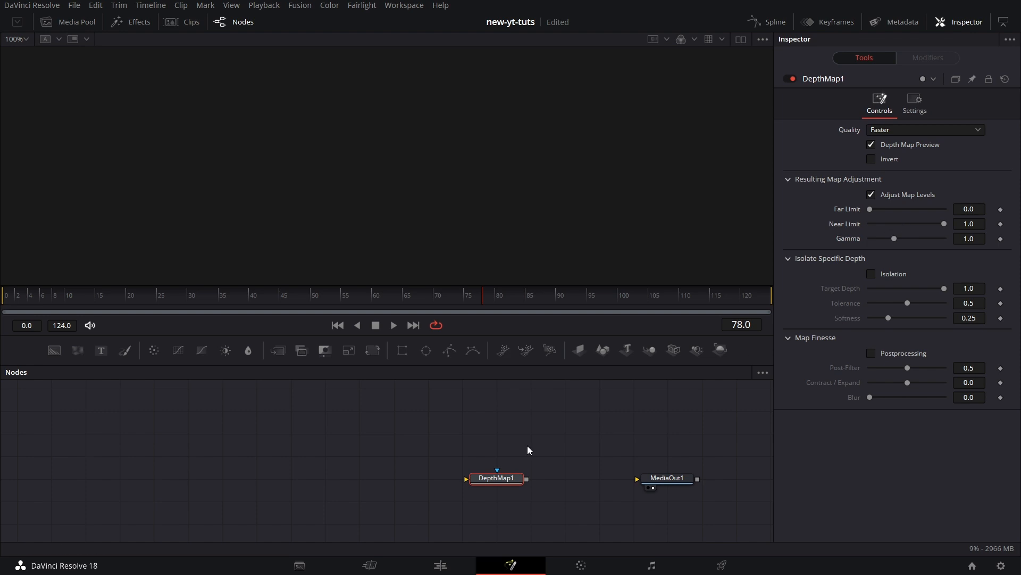
pyautogui.click(76, 21)
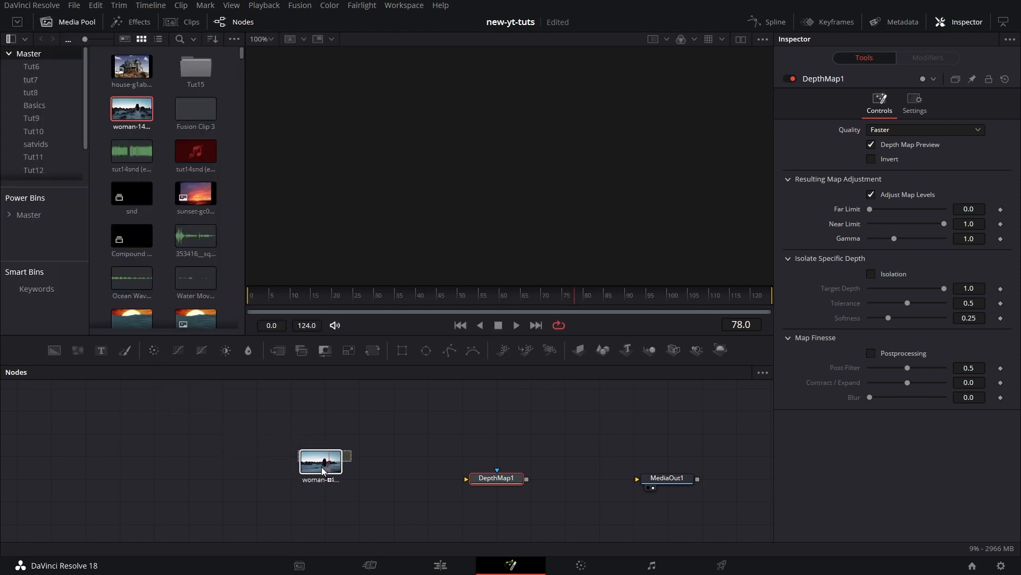
# Drop the woman beach clip in as MediaIn1, feed it into DepthMap1 and view the depth image.
pyautogui.click(325, 477)
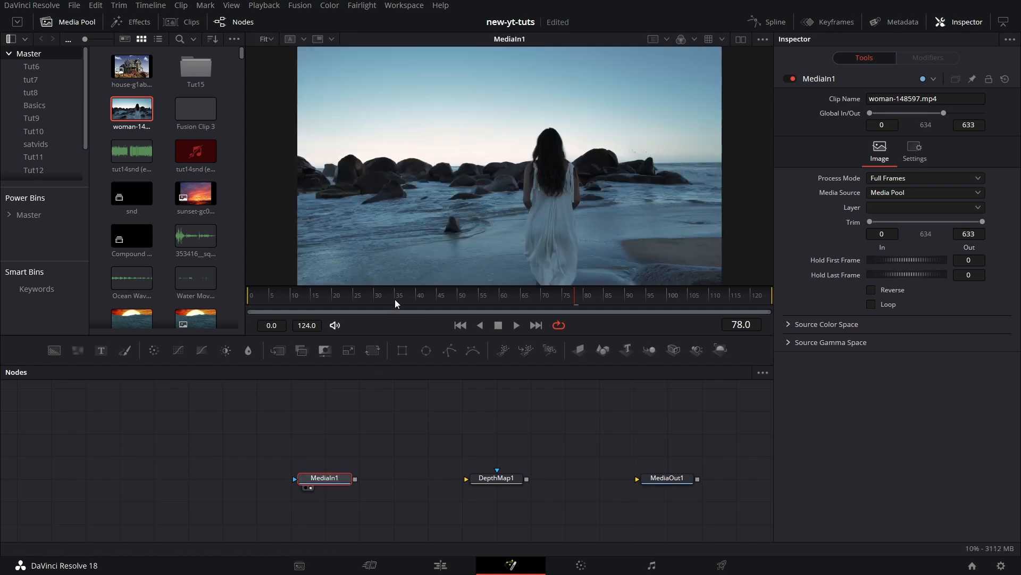
pyautogui.click(440, 295)
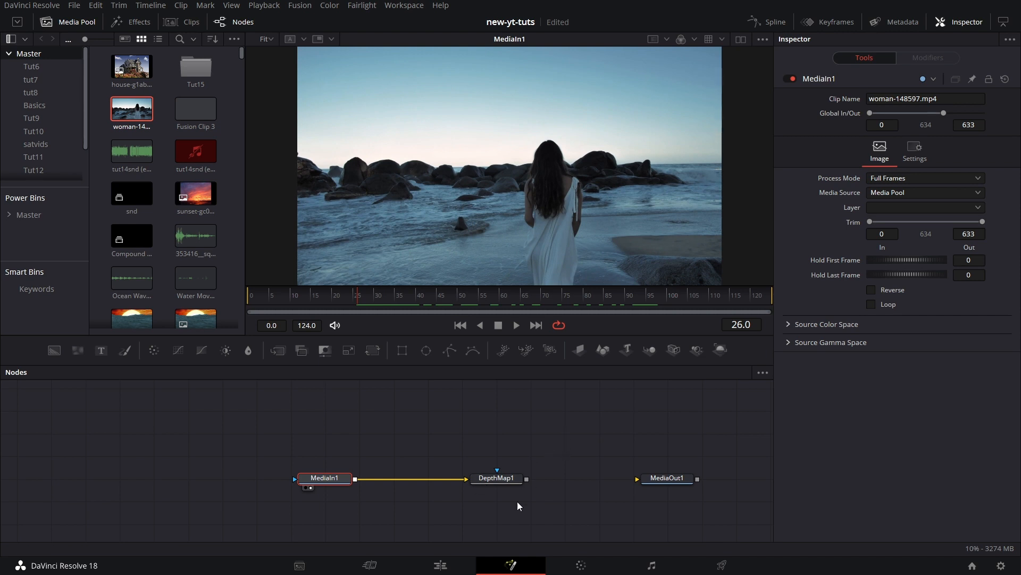
pyautogui.click(496, 478)
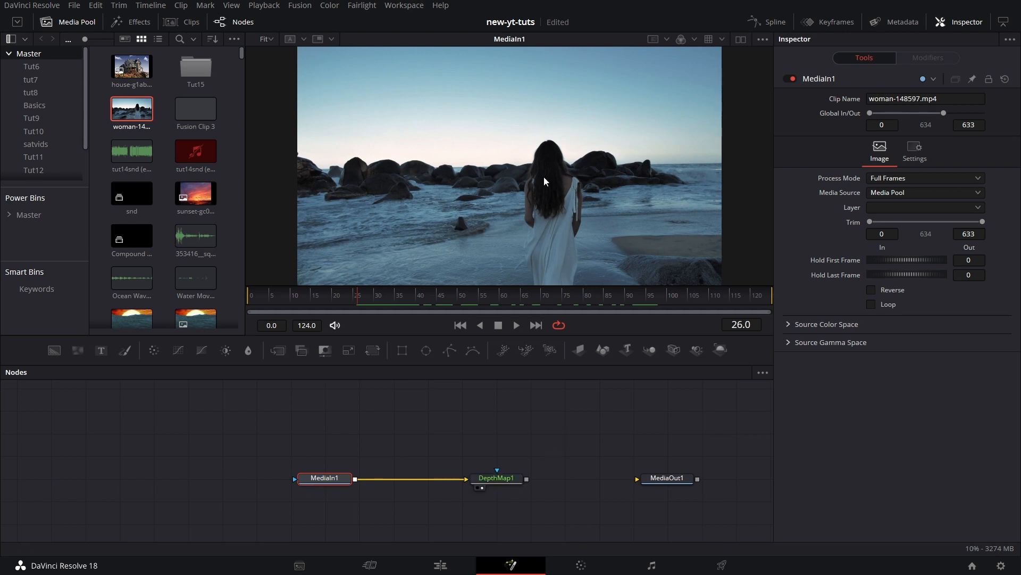
pyautogui.moveTo(563, 448)
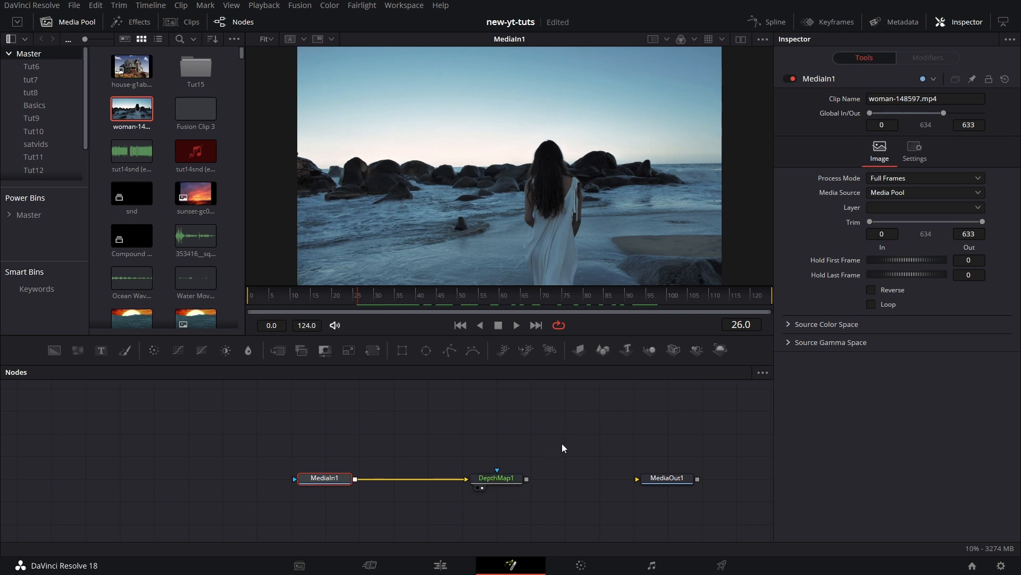
pyautogui.click(496, 477)
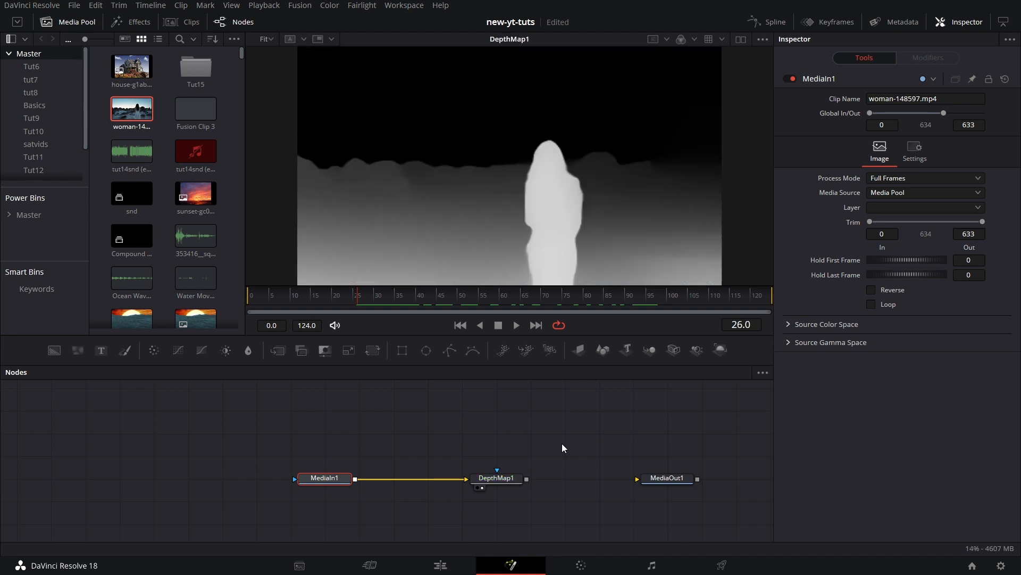
# Bring up DepthMap1's settings to set the Far Limit to 0.0.
pyautogui.click(496, 477)
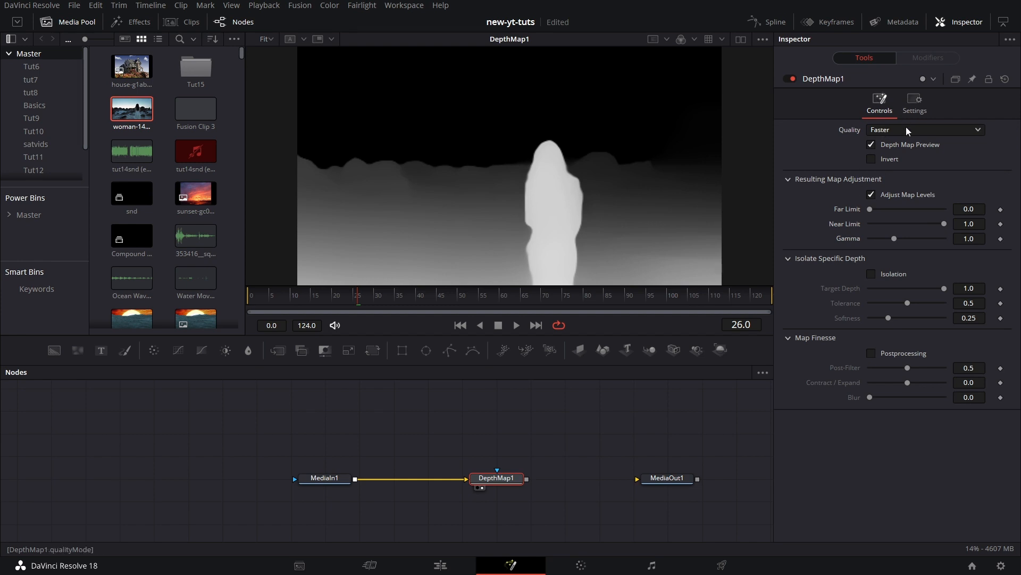
pyautogui.moveTo(872, 234)
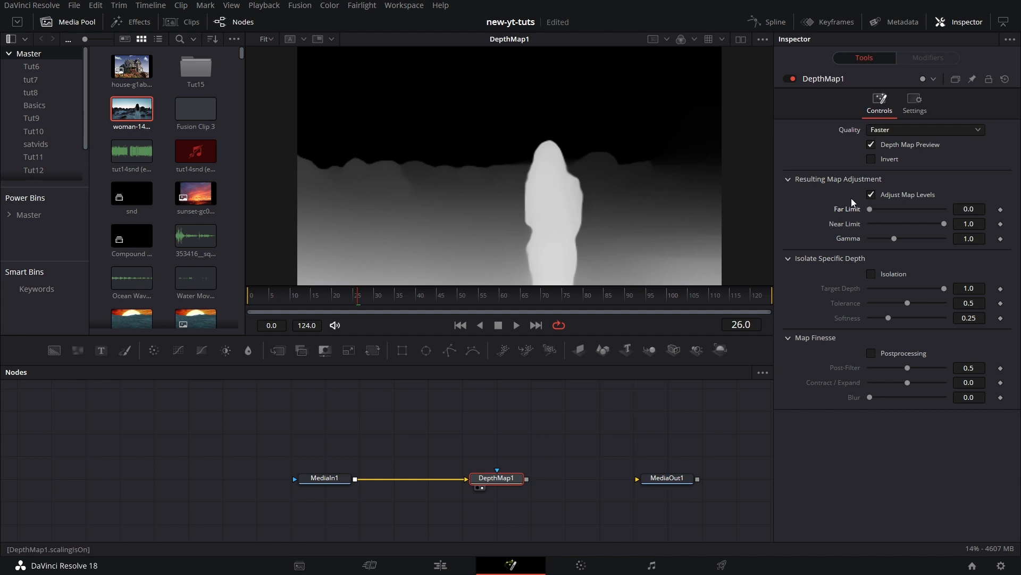
pyautogui.moveTo(857, 219)
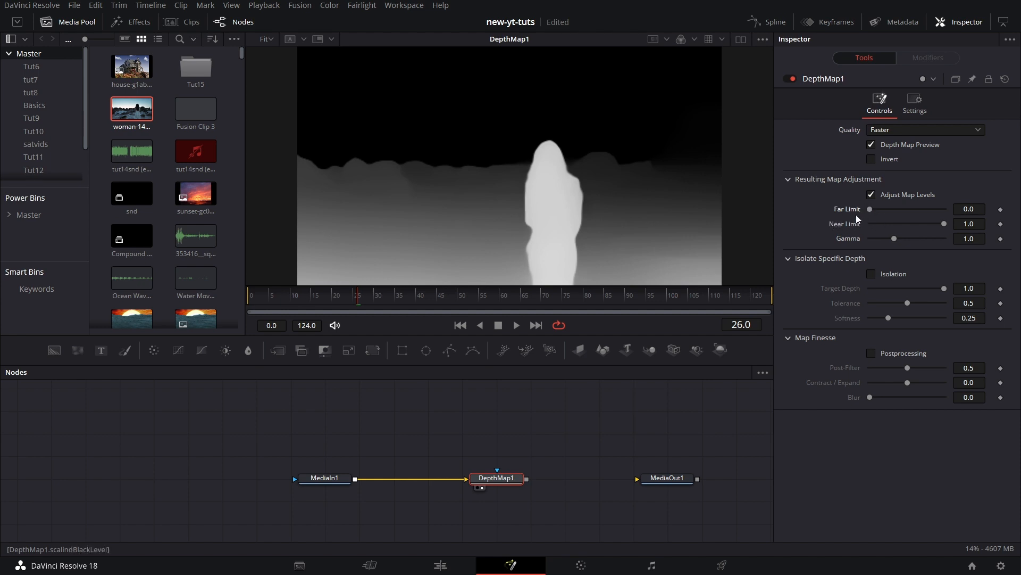
pyautogui.moveTo(516, 107)
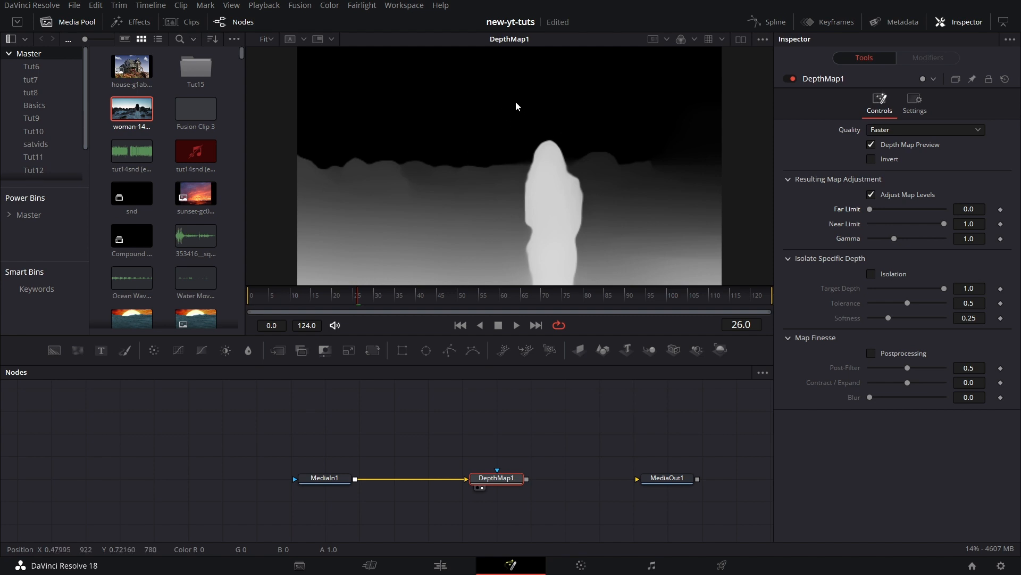
pyautogui.moveTo(465, 129)
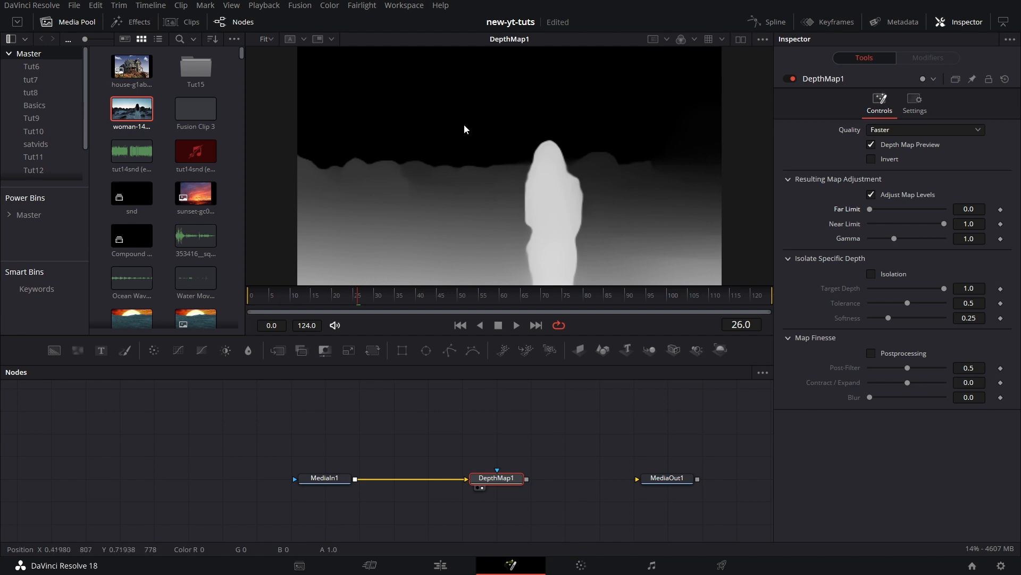
pyautogui.moveTo(482, 182)
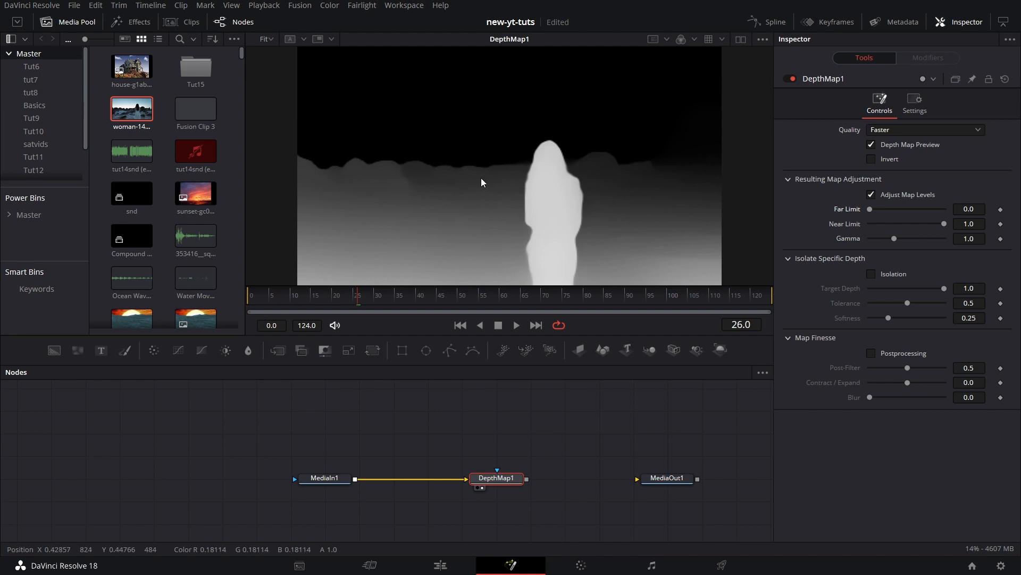
pyautogui.moveTo(858, 230)
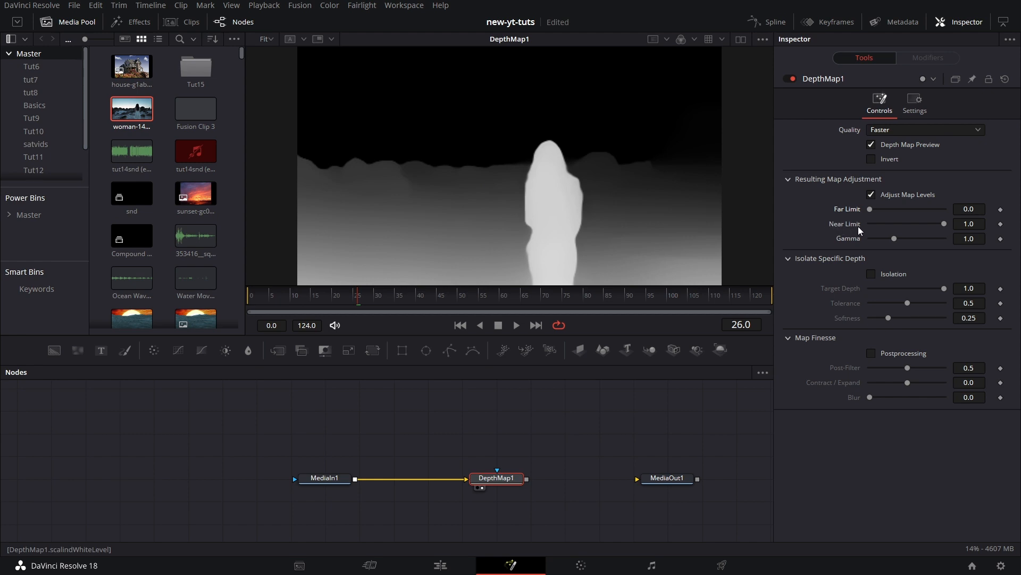
pyautogui.moveTo(578, 232)
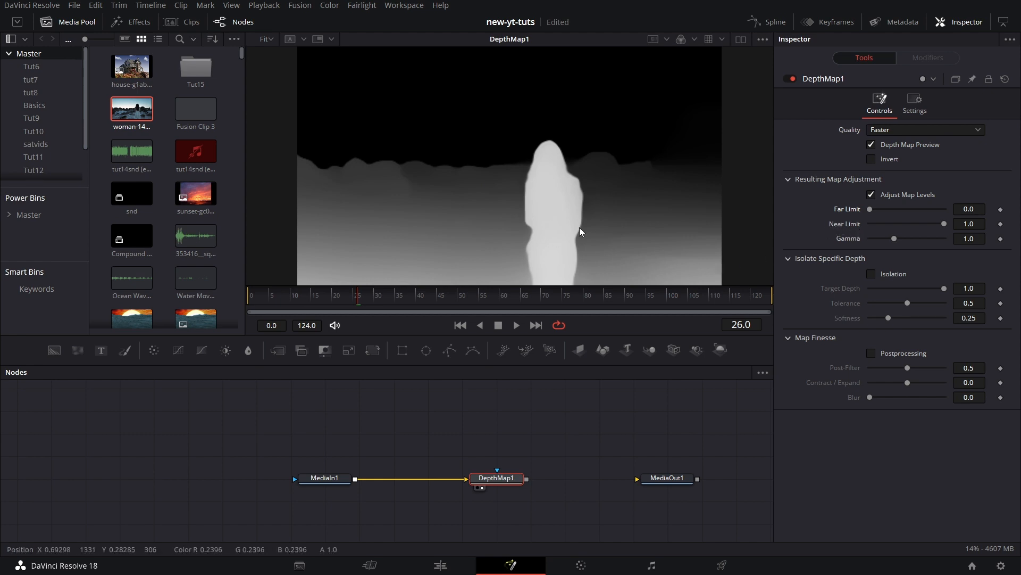
pyautogui.moveTo(571, 315)
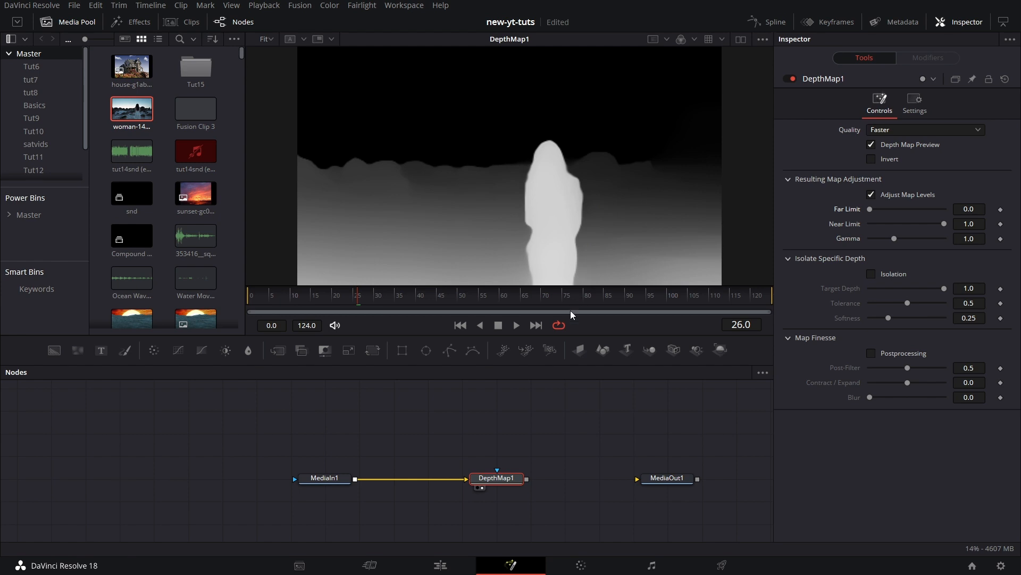
pyautogui.moveTo(683, 295)
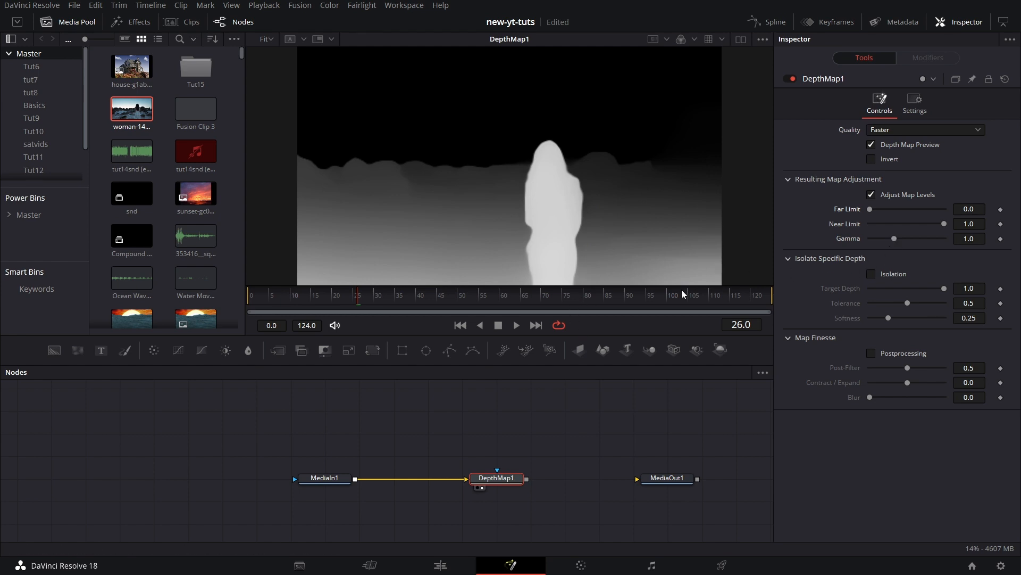
pyautogui.moveTo(860, 295)
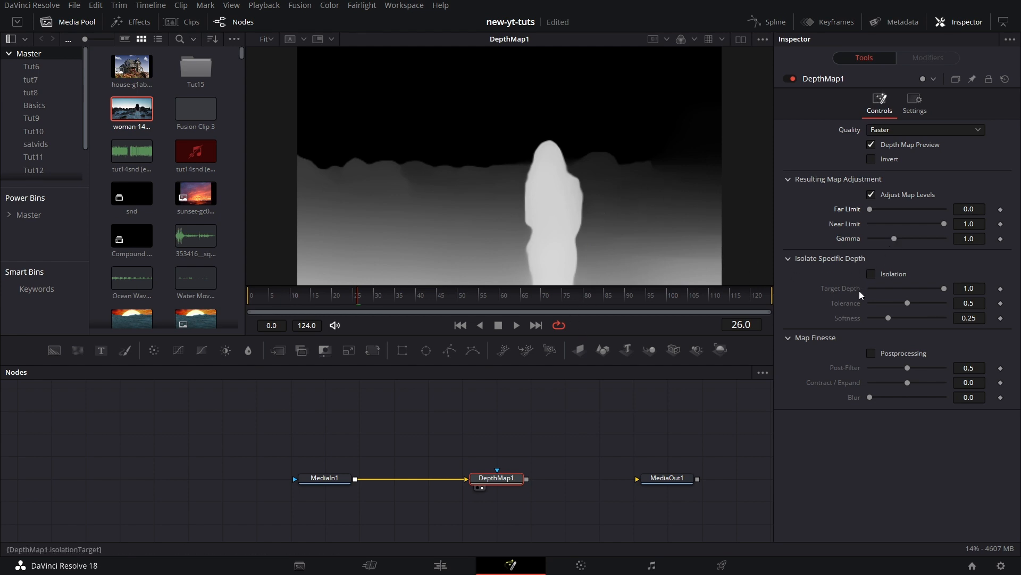
pyautogui.moveTo(871, 211)
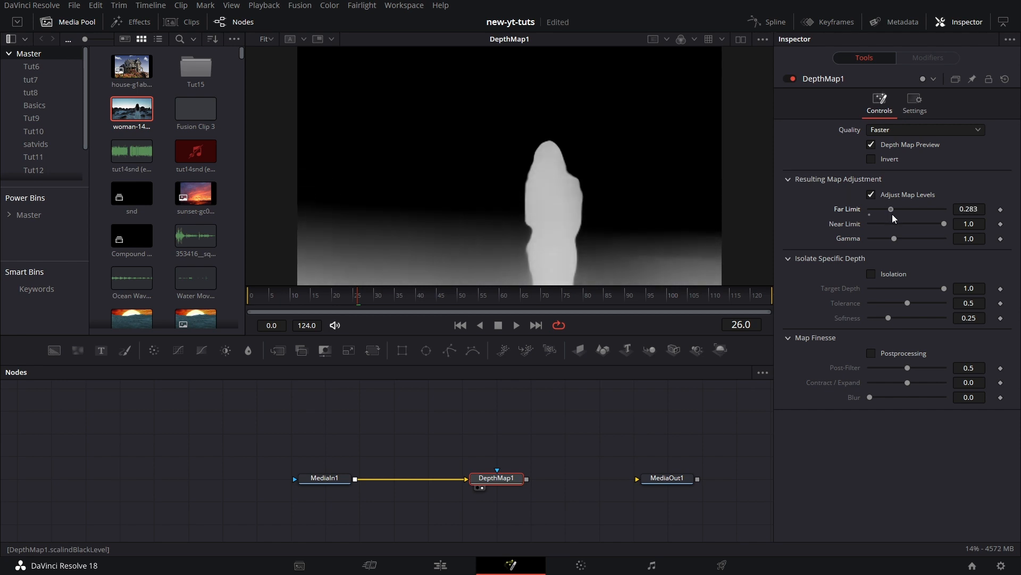
pyautogui.moveTo(573, 199)
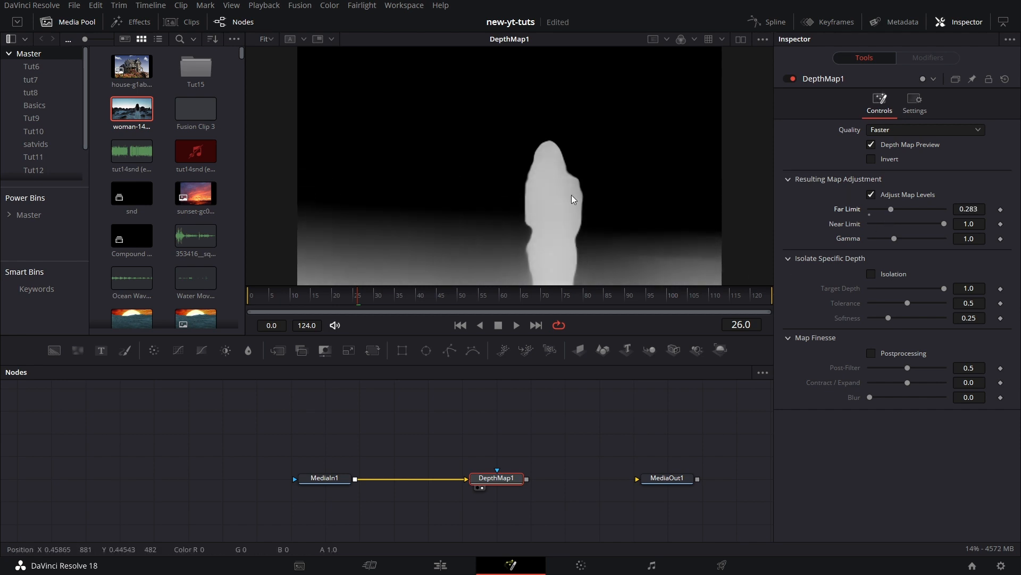
pyautogui.moveTo(526, 246)
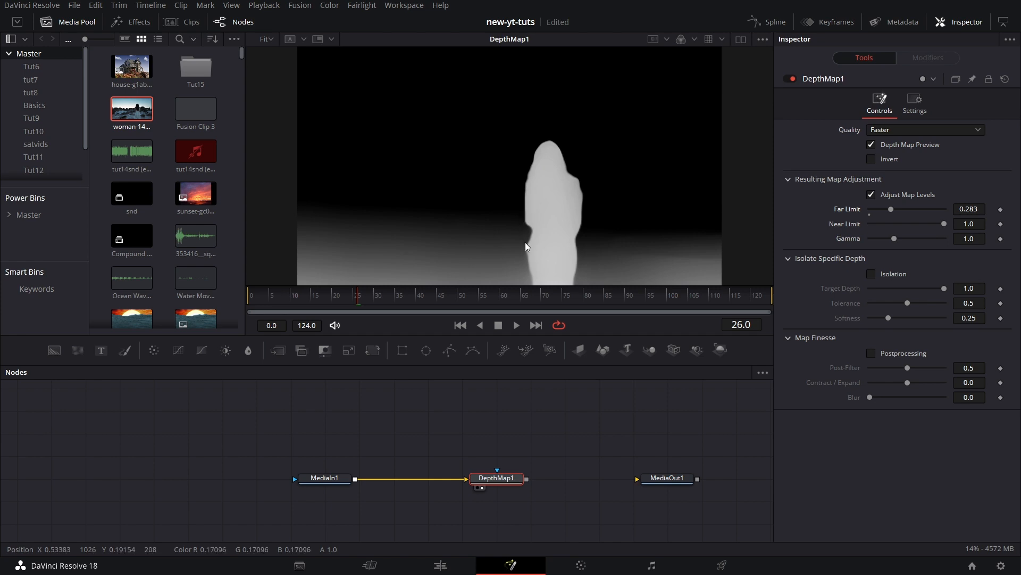
pyautogui.moveTo(600, 304)
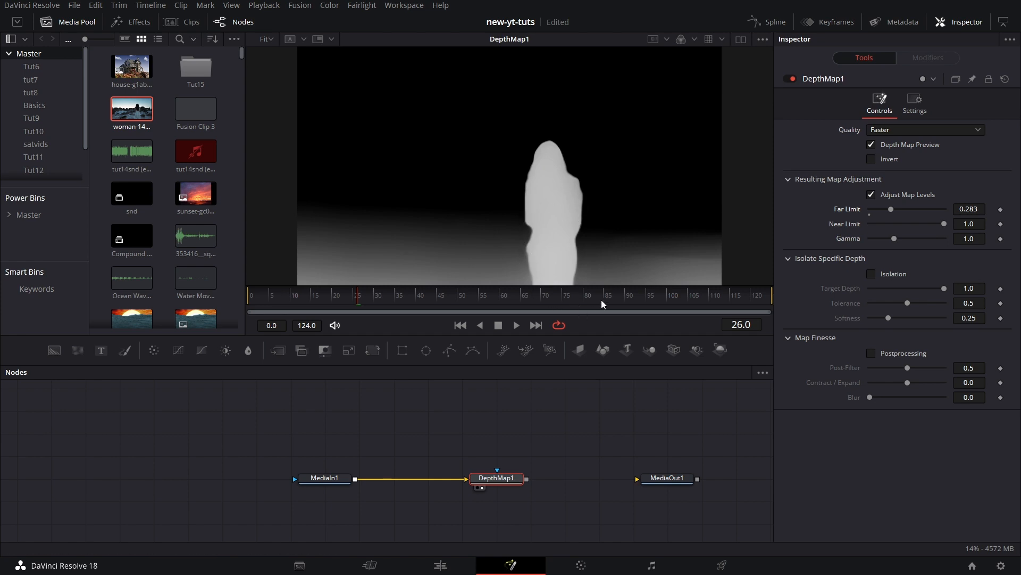
pyautogui.moveTo(613, 254)
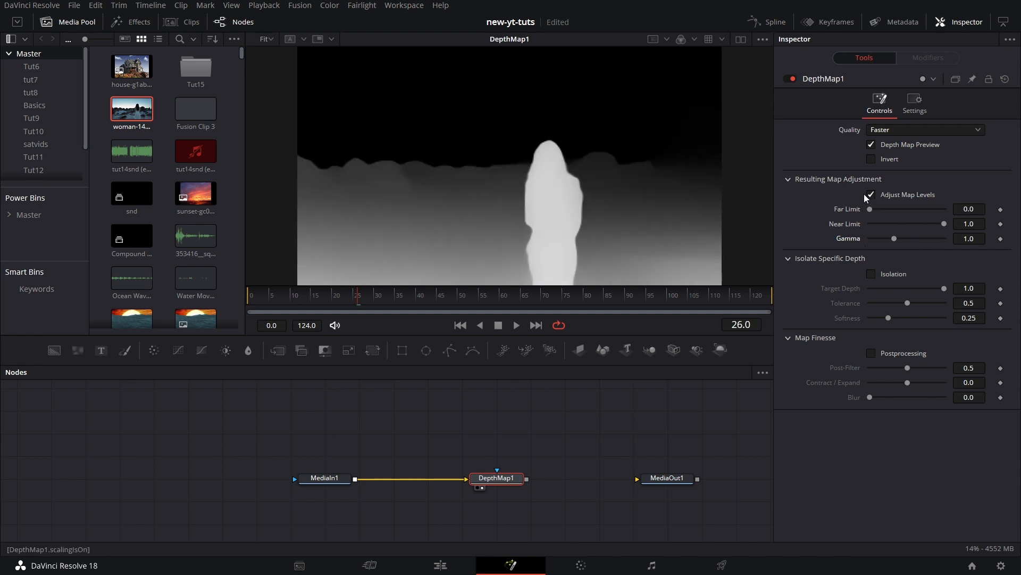
# Enable map level adjustment, Isolation of the woman's depth, and Postprocessing on DepthMap1.
pyautogui.click(871, 273)
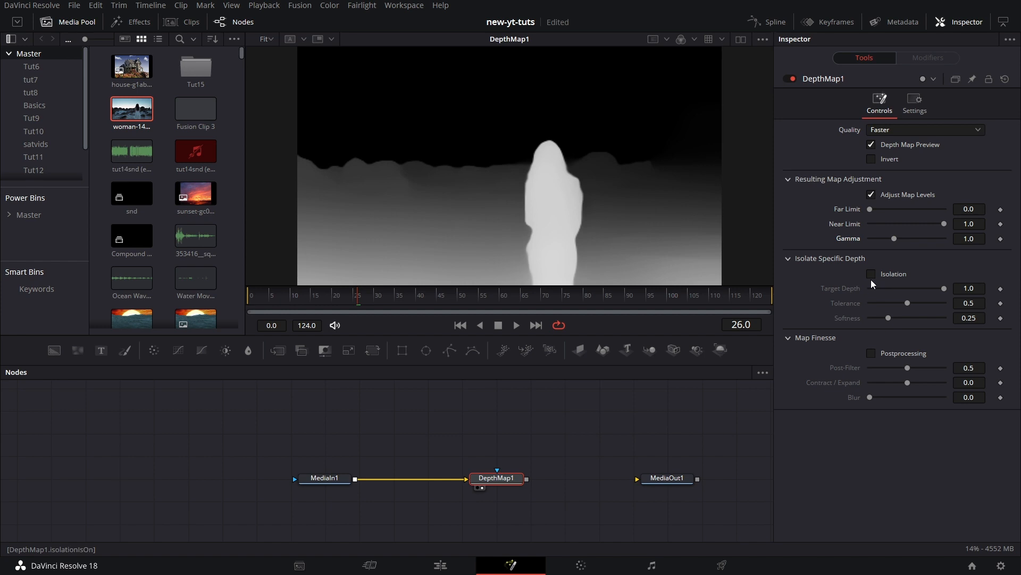
pyautogui.click(872, 273)
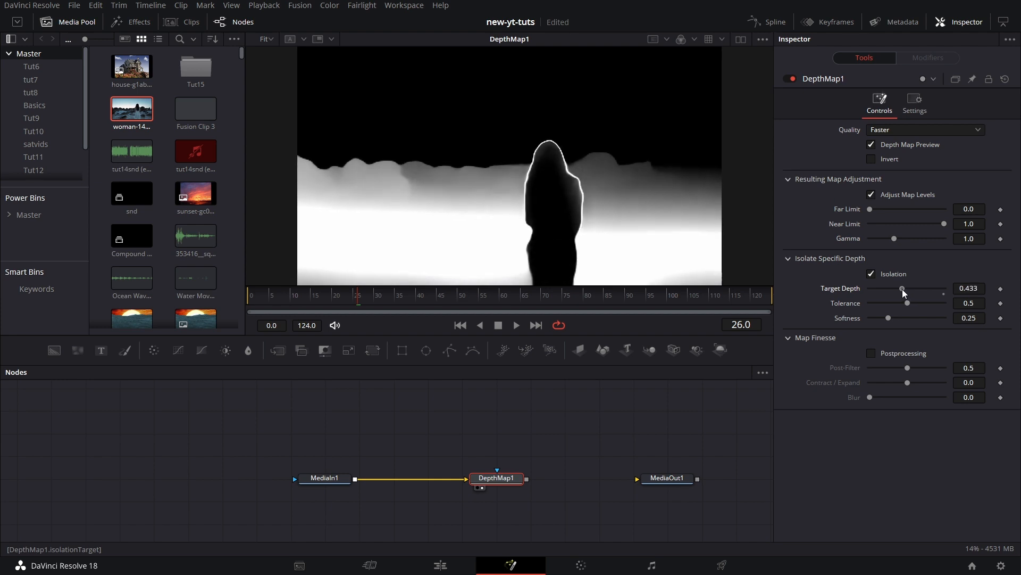
pyautogui.moveTo(408, 176)
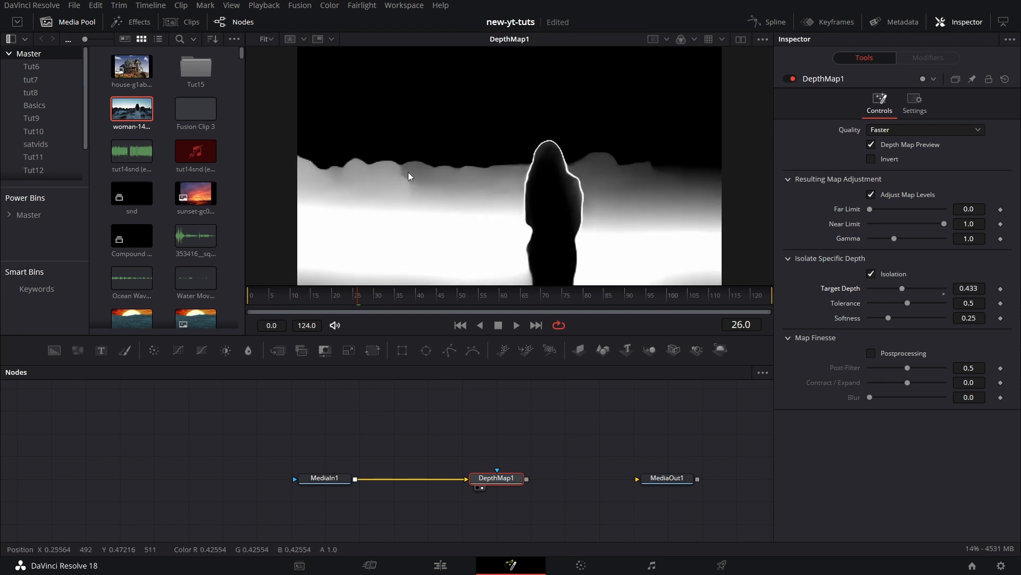
pyautogui.moveTo(432, 184)
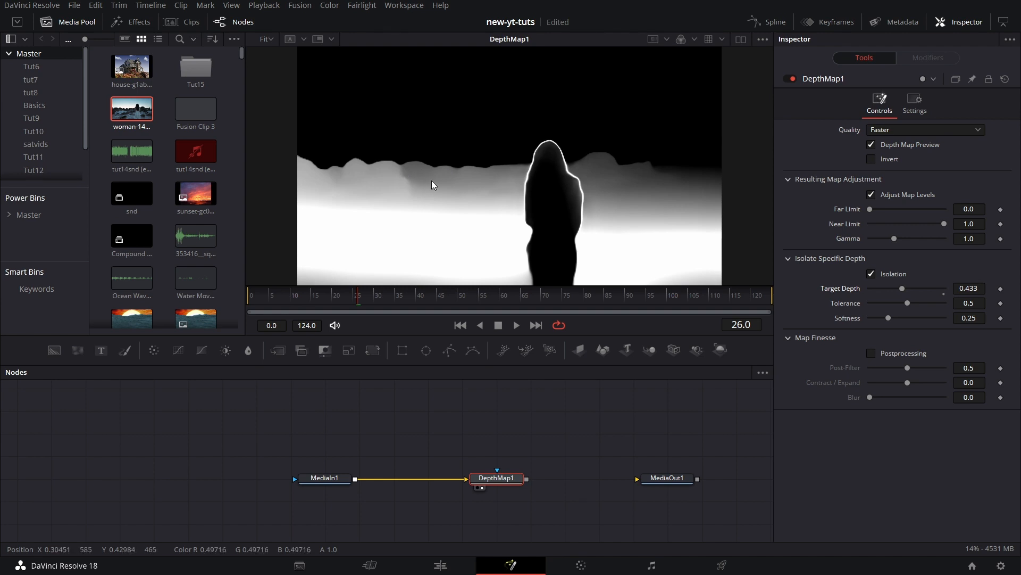
pyautogui.moveTo(445, 187)
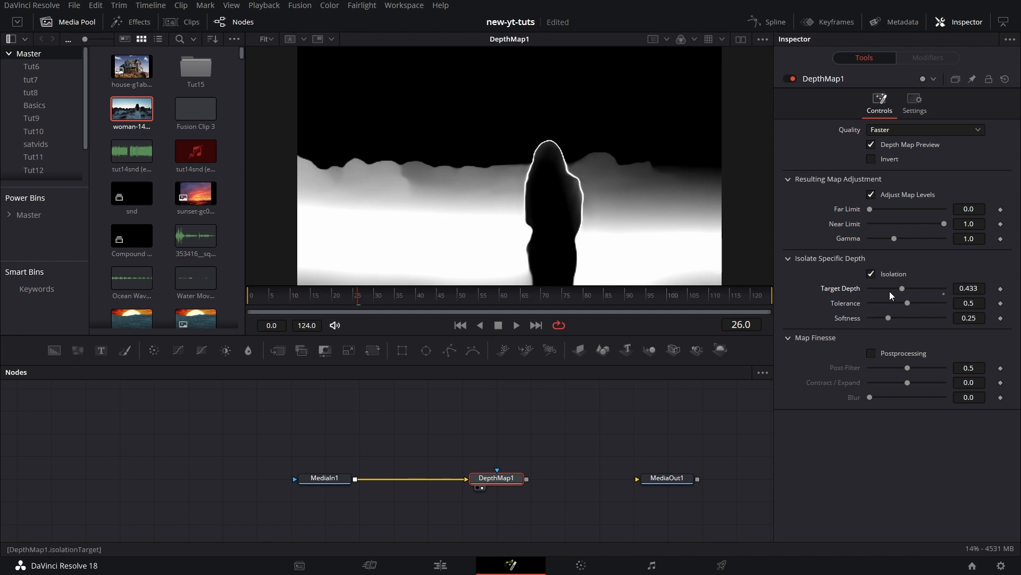
pyautogui.moveTo(455, 174)
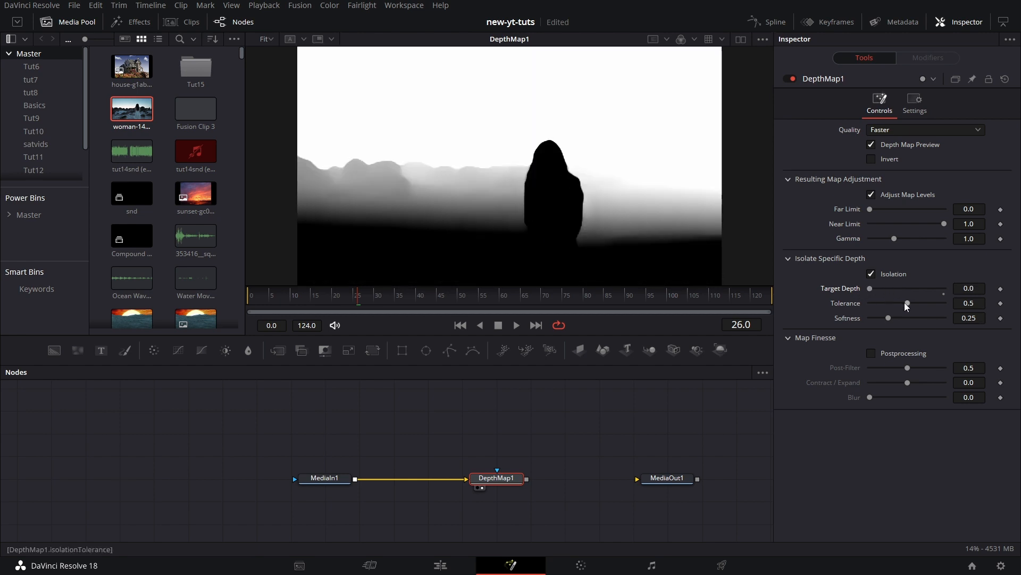
pyautogui.moveTo(871, 288)
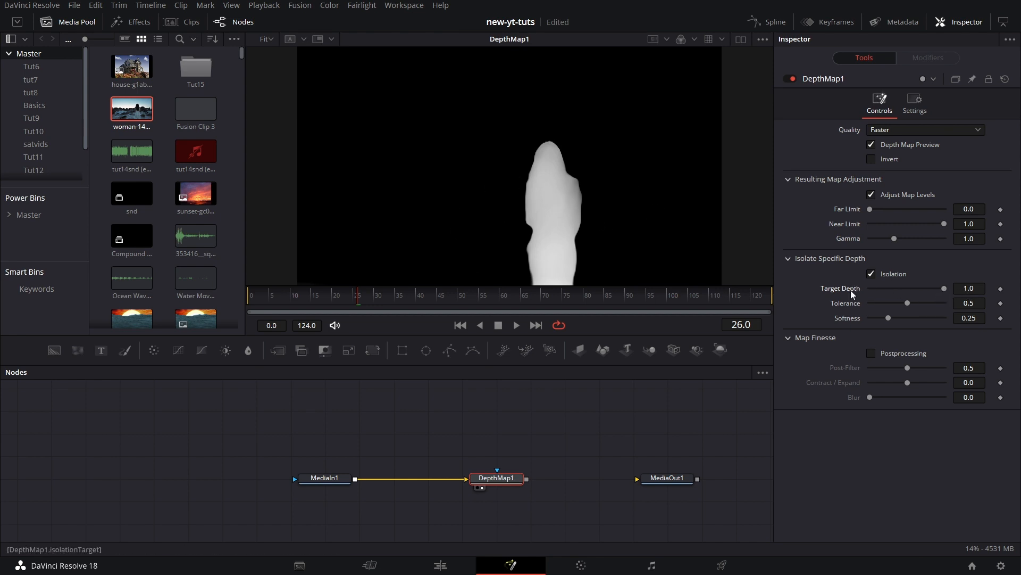
pyautogui.moveTo(905, 307)
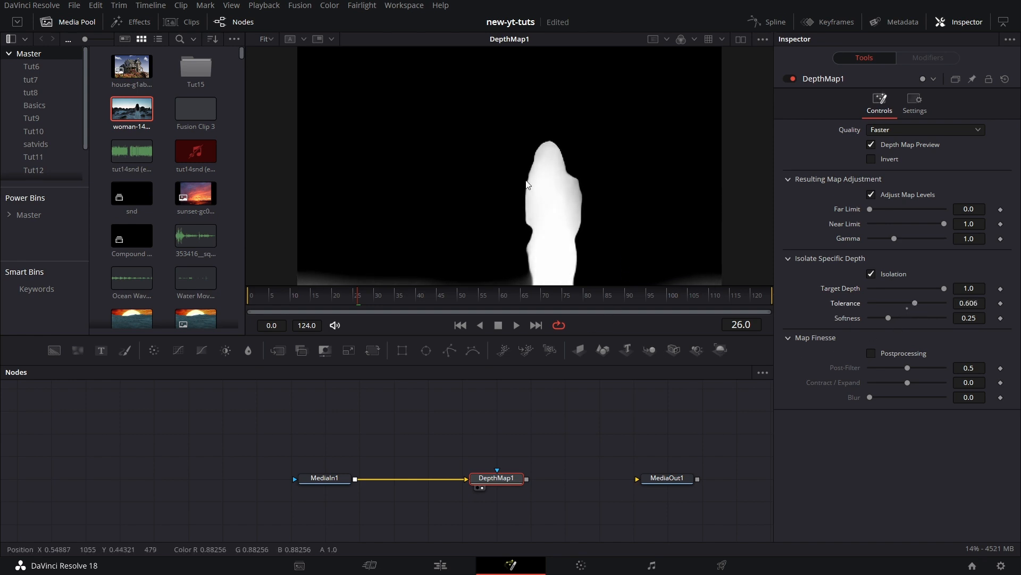
pyautogui.moveTo(509, 287)
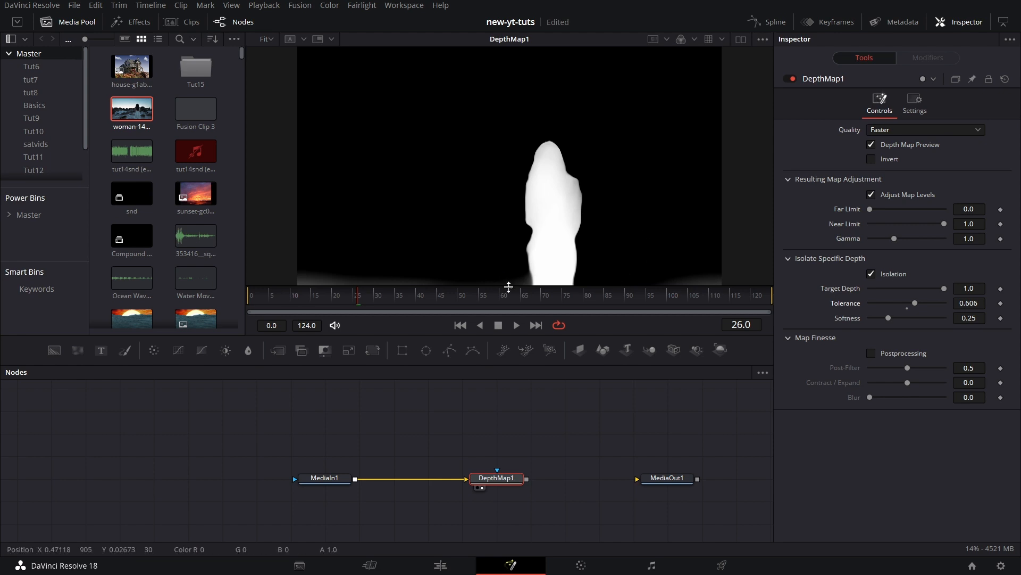
pyautogui.moveTo(648, 378)
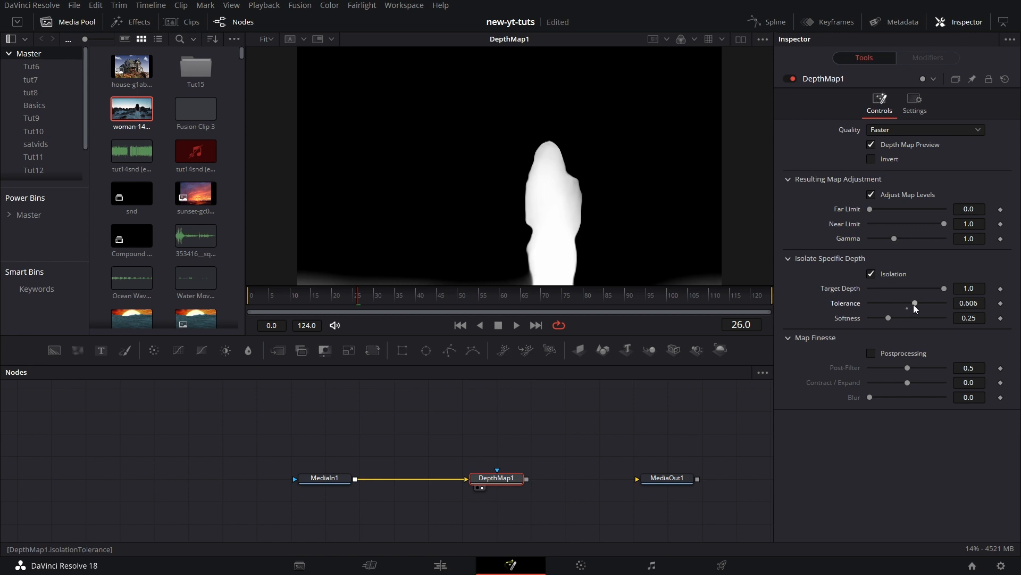
pyautogui.moveTo(854, 306)
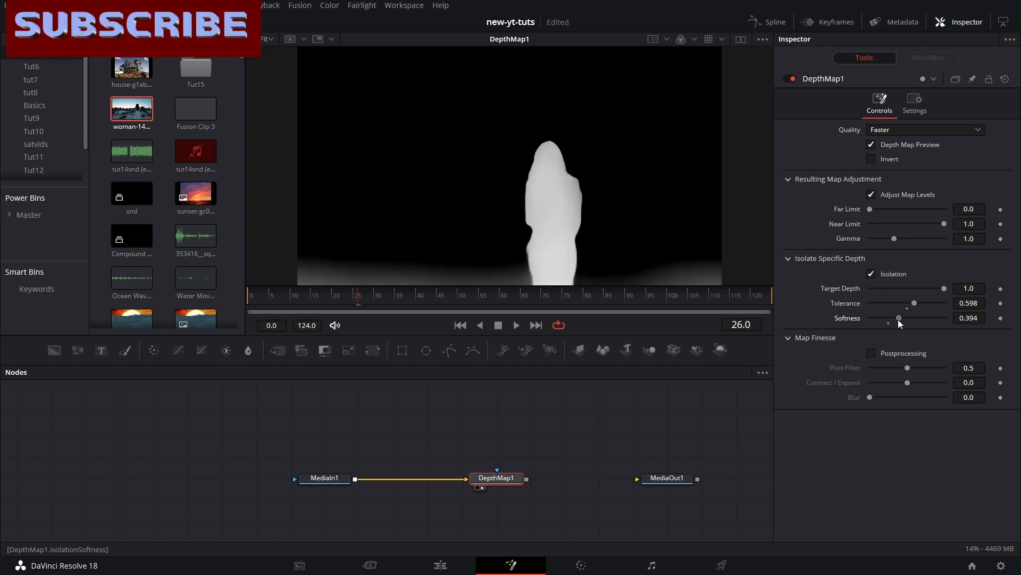
pyautogui.moveTo(860, 388)
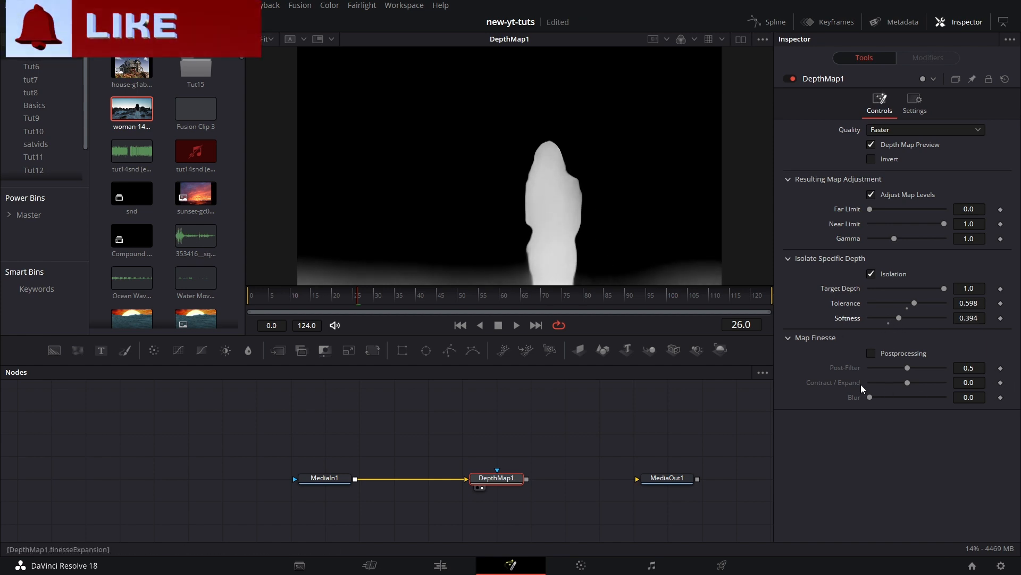
pyautogui.click(872, 354)
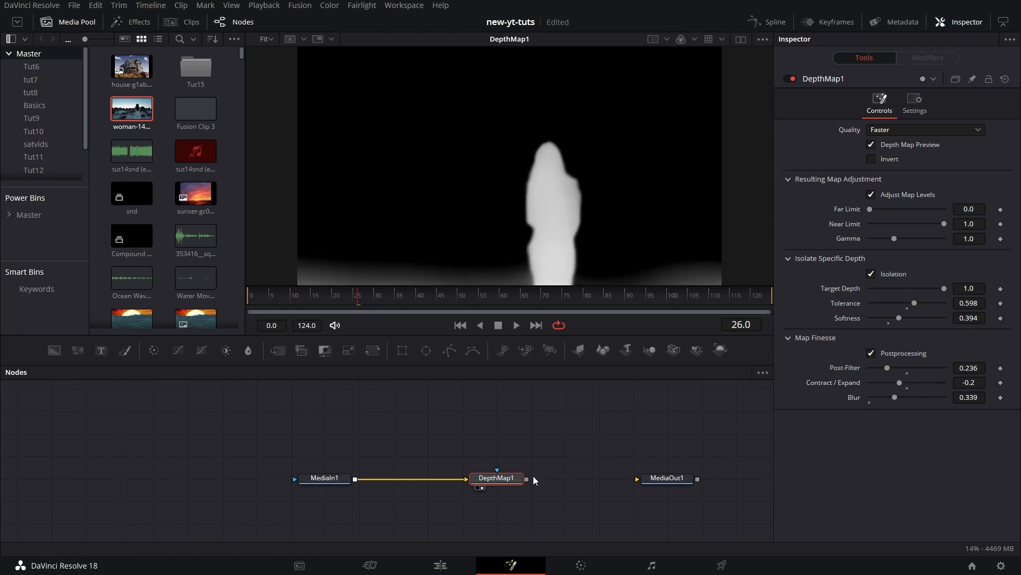
pyautogui.moveTo(497, 481)
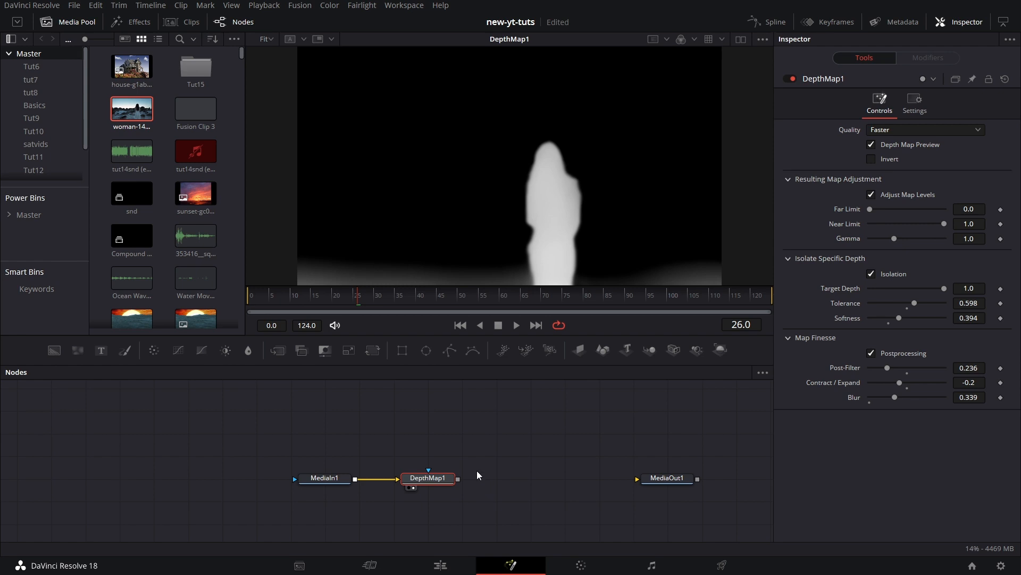
# Reset DepthMap1 to default settings and set its quality back to Faster.
pyautogui.click(923, 128)
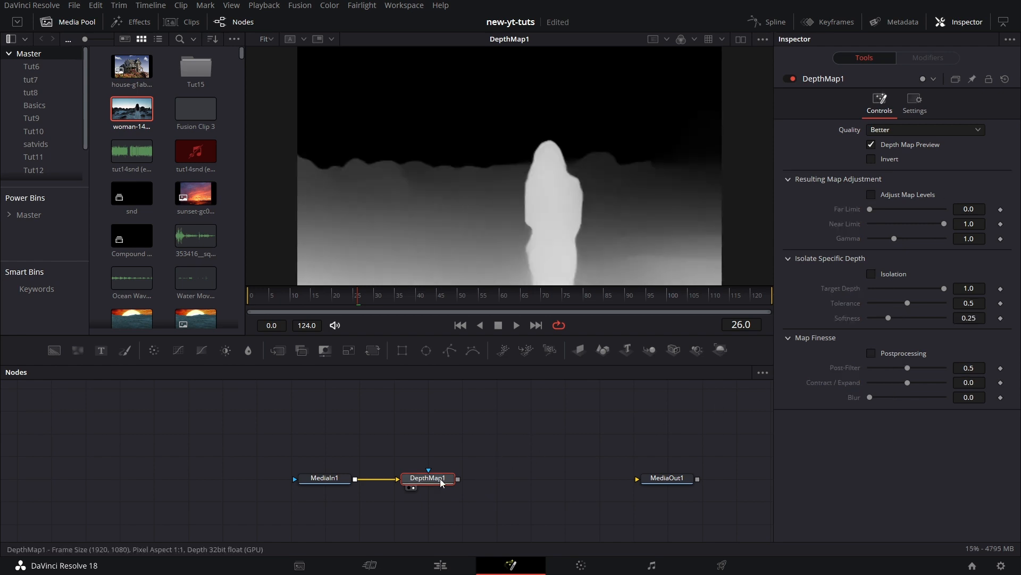
pyautogui.moveTo(480, 193)
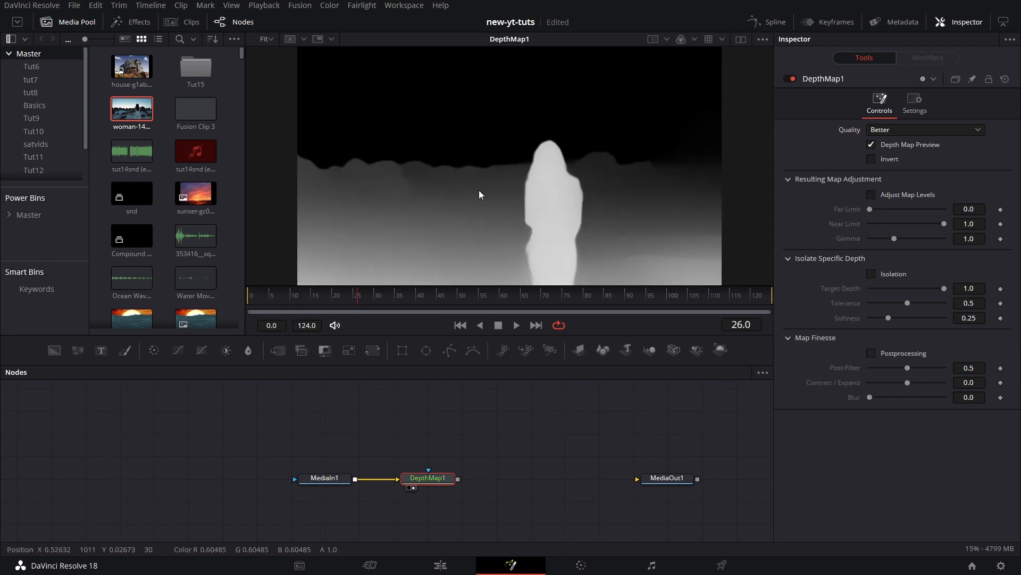
pyautogui.moveTo(479, 243)
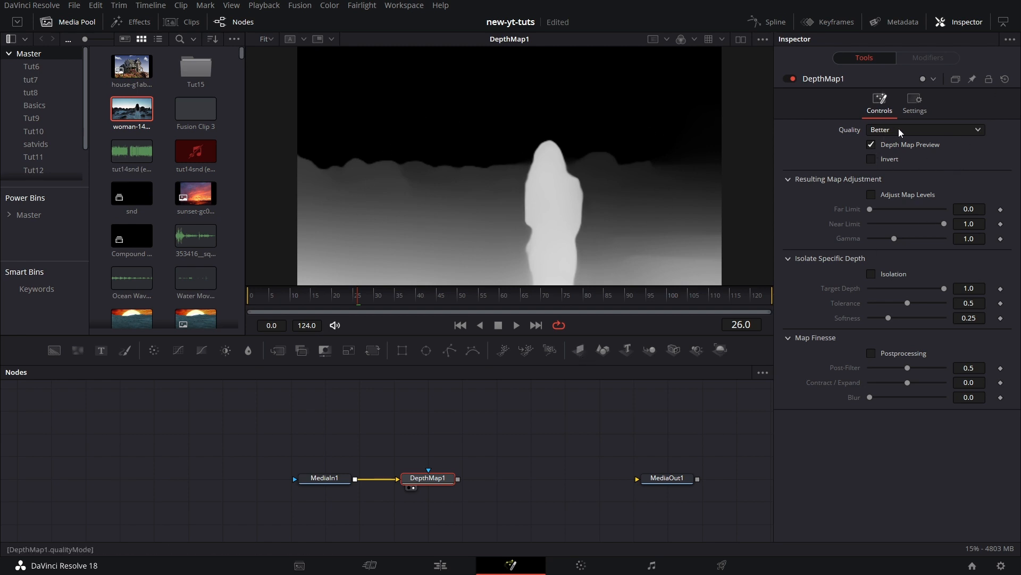
pyautogui.click(923, 128)
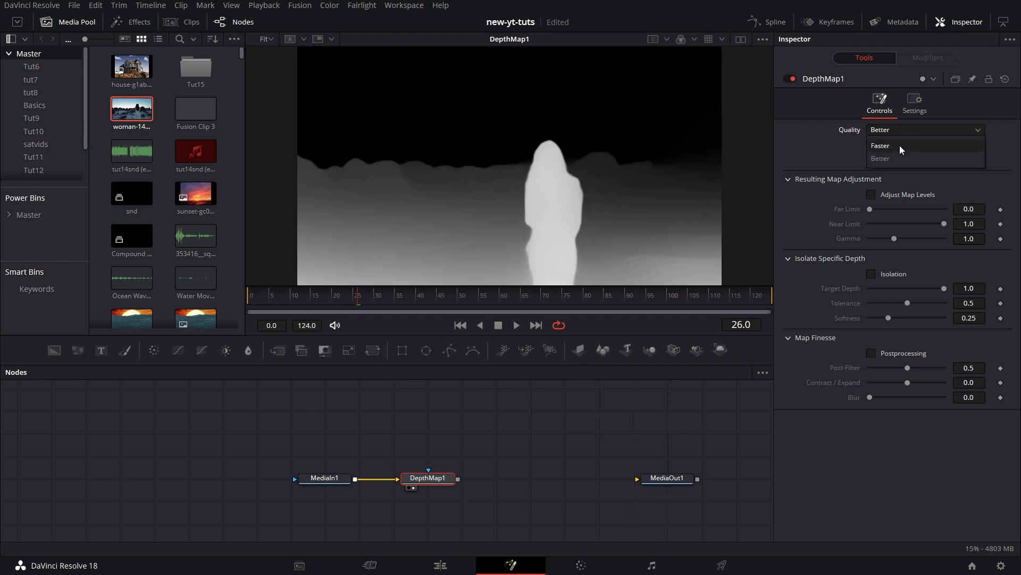
pyautogui.click(880, 146)
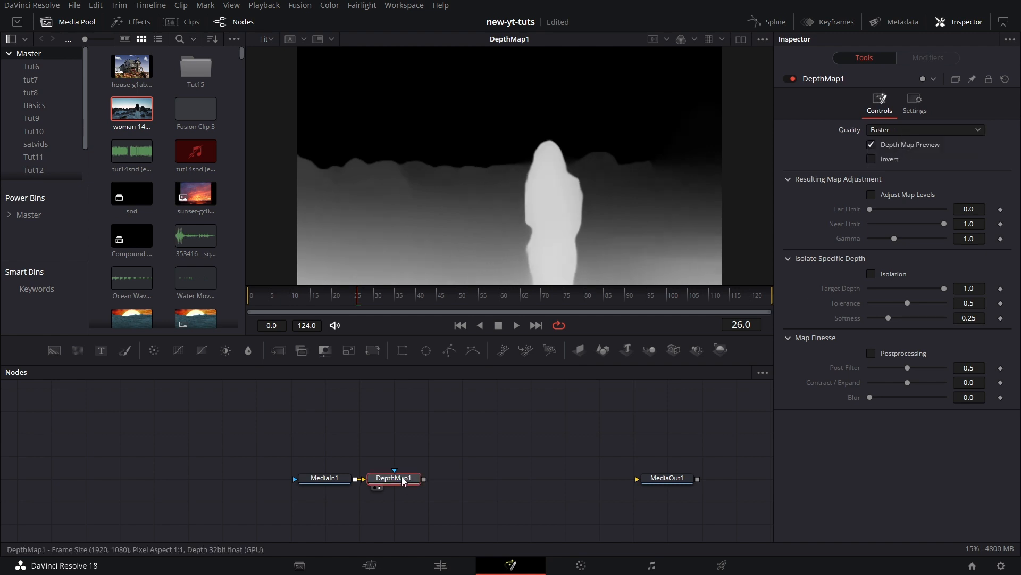
# Add a Saver node after DepthMap1 and select it ready for an output filename.
pyautogui.press('ctrl+space')
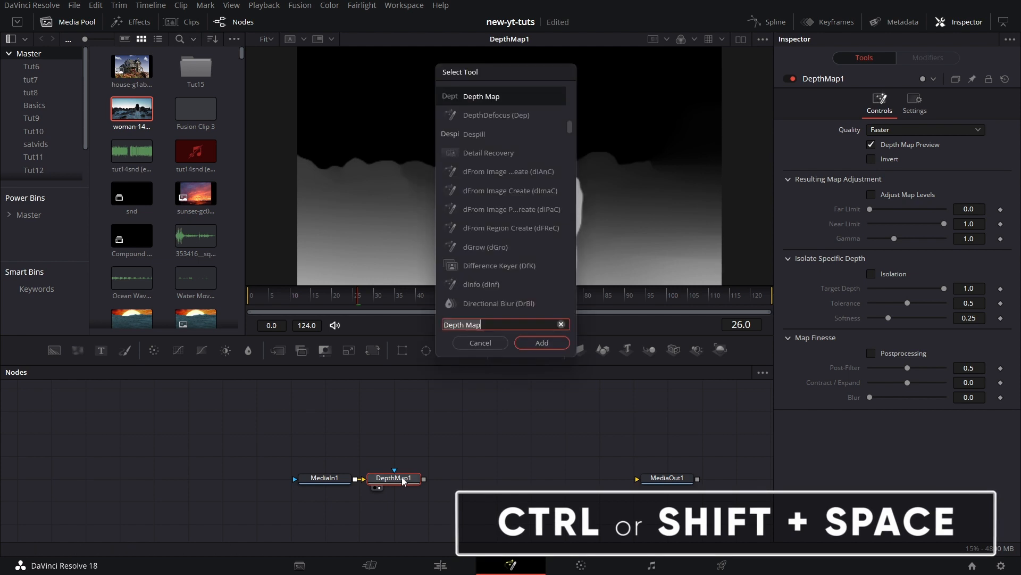
pyautogui.write('saver')
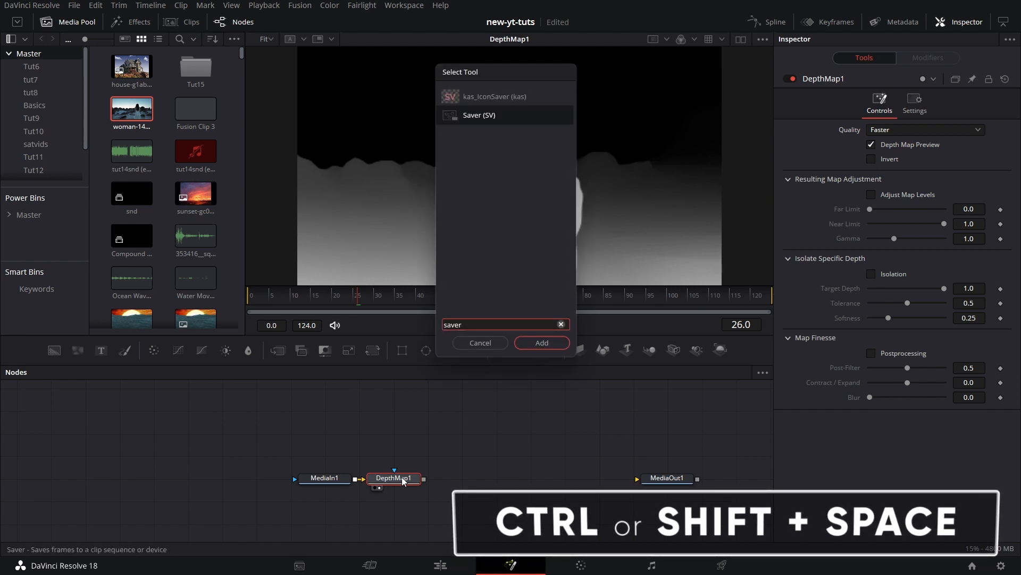
pyautogui.click(540, 341)
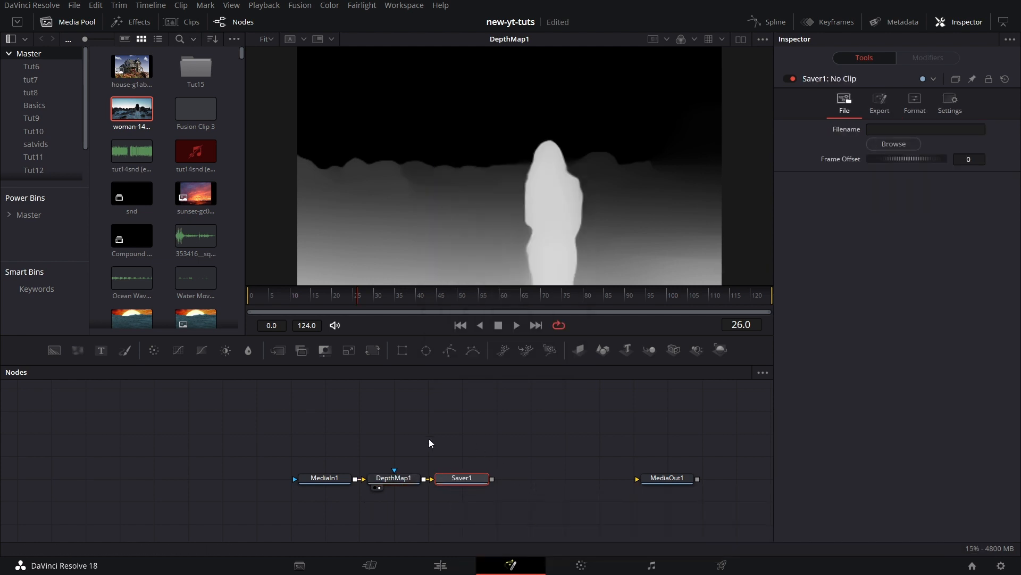
pyautogui.click(462, 478)
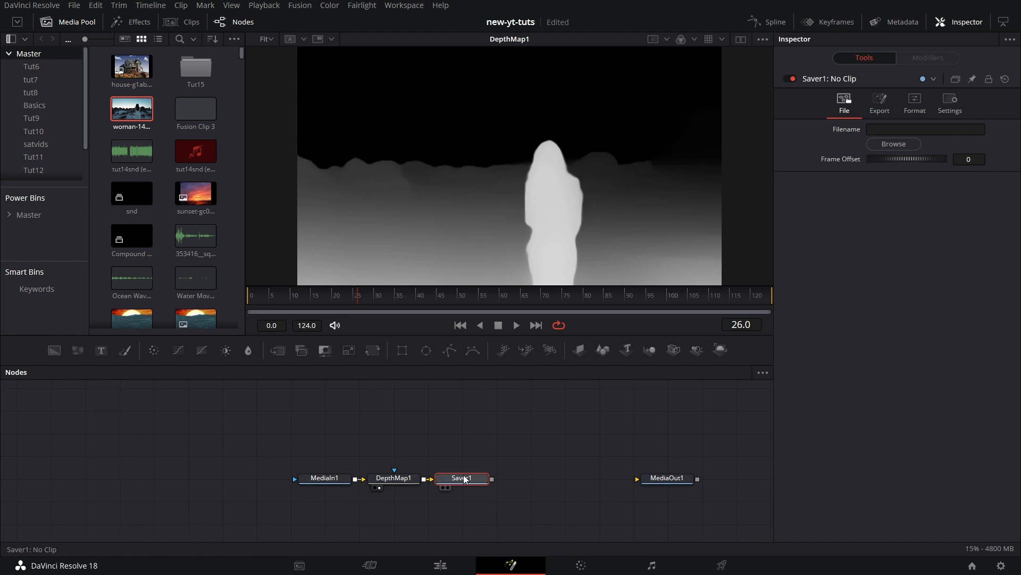
pyautogui.moveTo(477, 482)
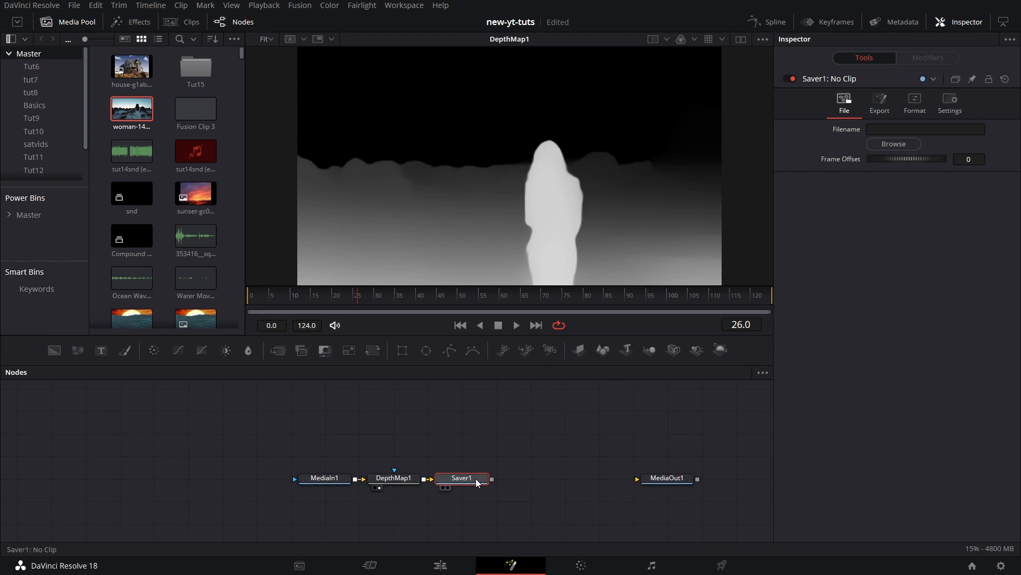
pyautogui.moveTo(463, 478)
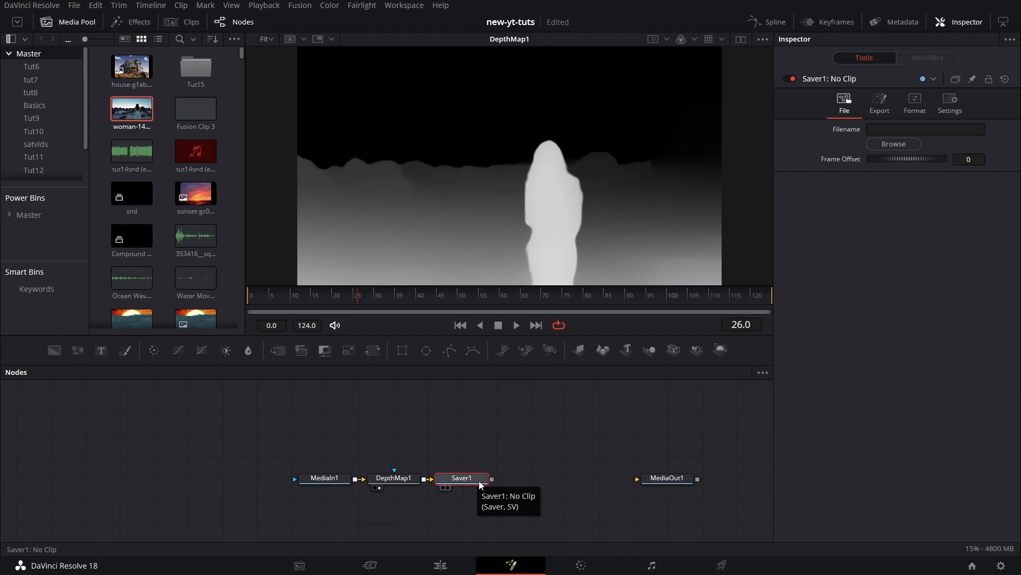
pyautogui.moveTo(356, 390)
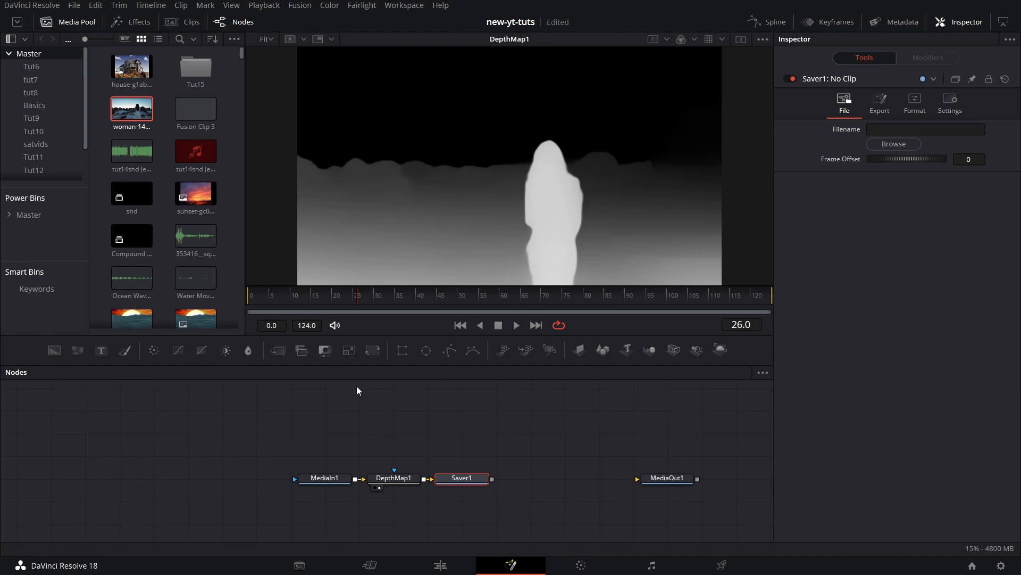
pyautogui.moveTo(481, 475)
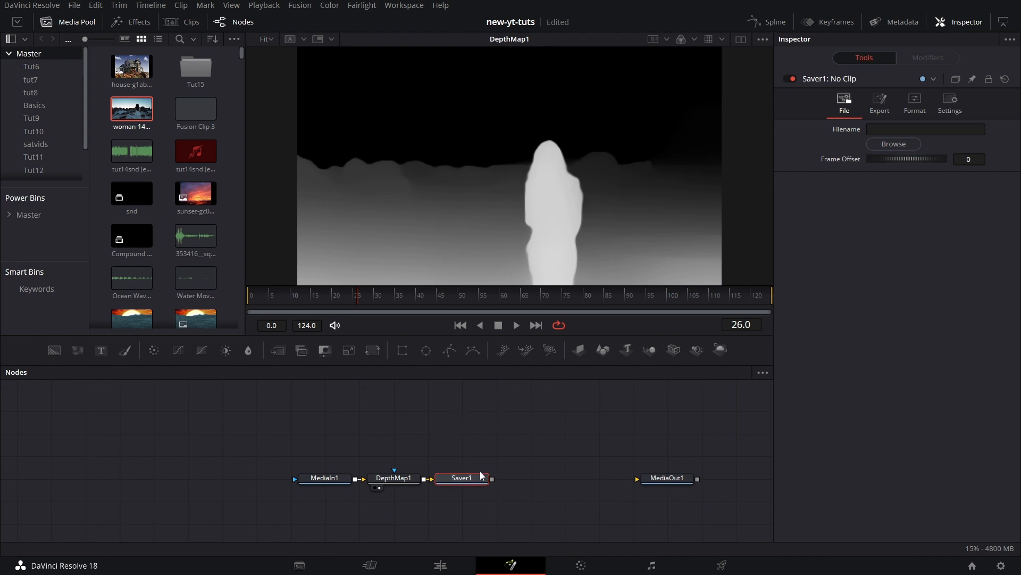
pyautogui.moveTo(532, 463)
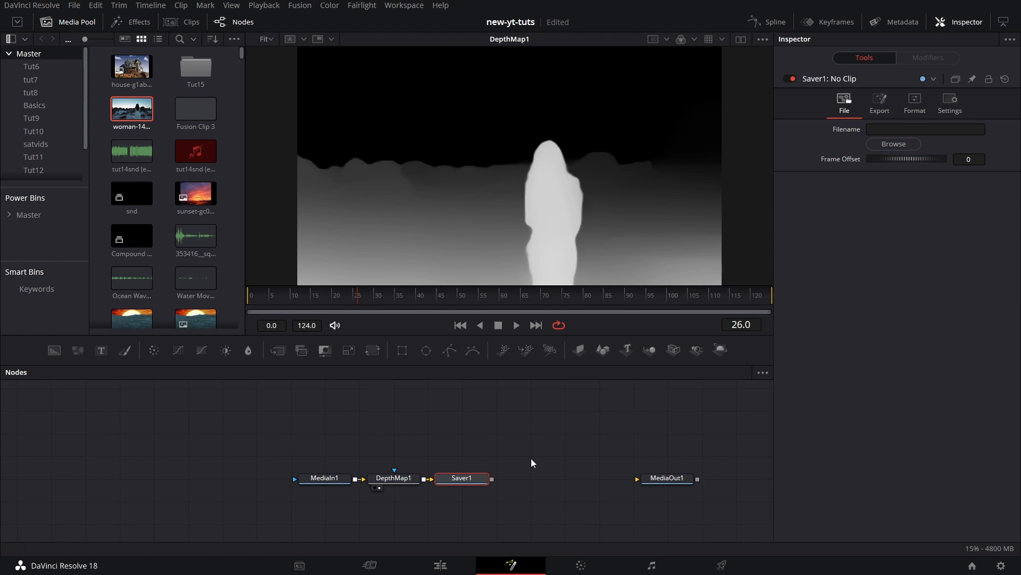
pyautogui.click(925, 129)
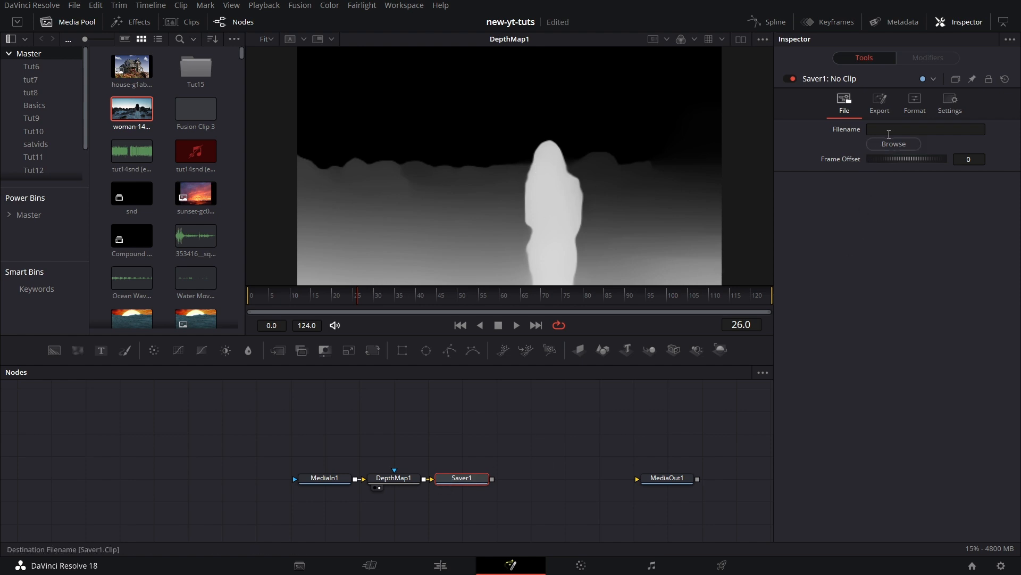
# Create a 'depth' folder under Youtube Tutorials and save the Saver output there as depth.exr.
pyautogui.click(893, 143)
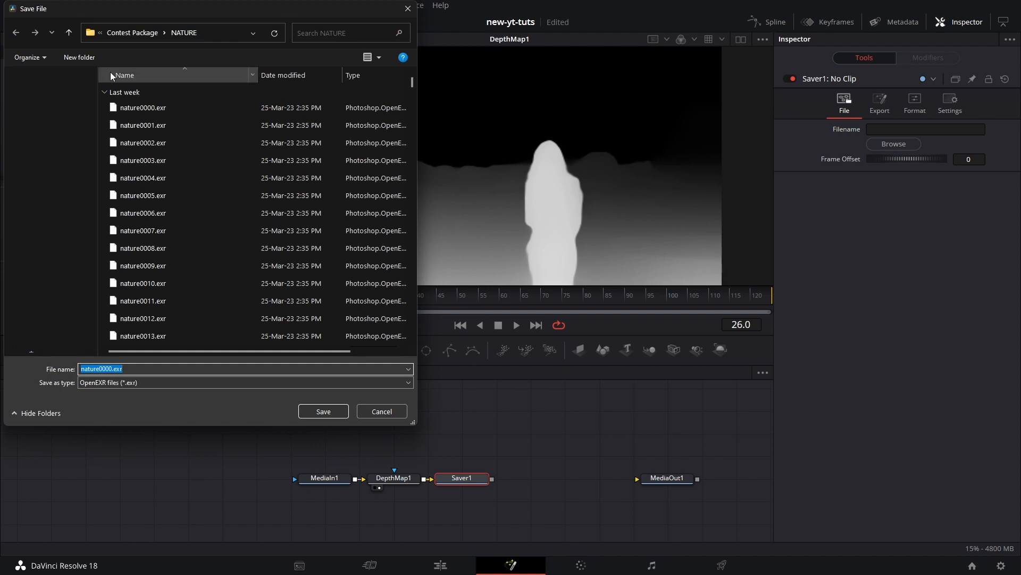
pyautogui.click(68, 33)
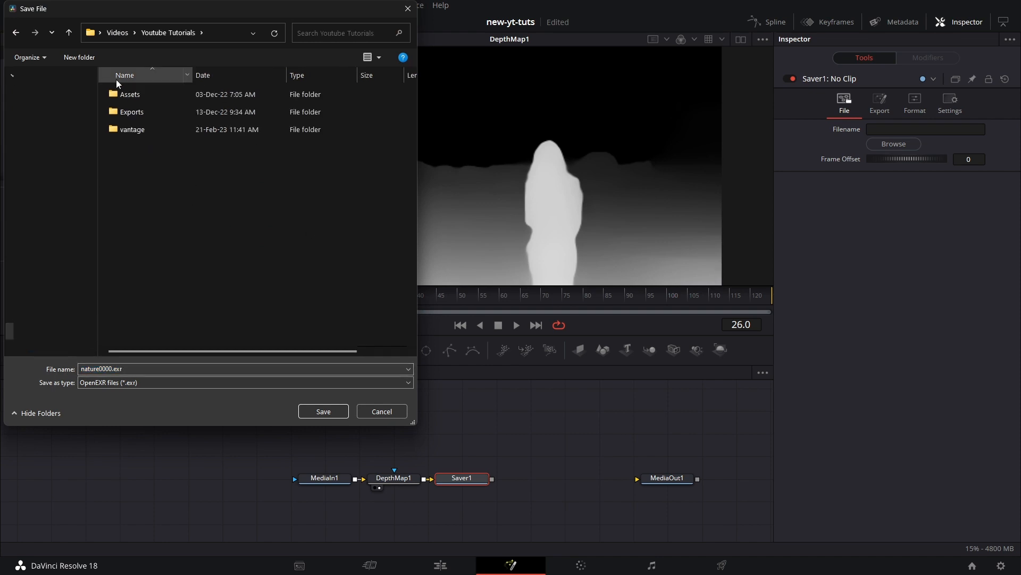
pyautogui.click(78, 57)
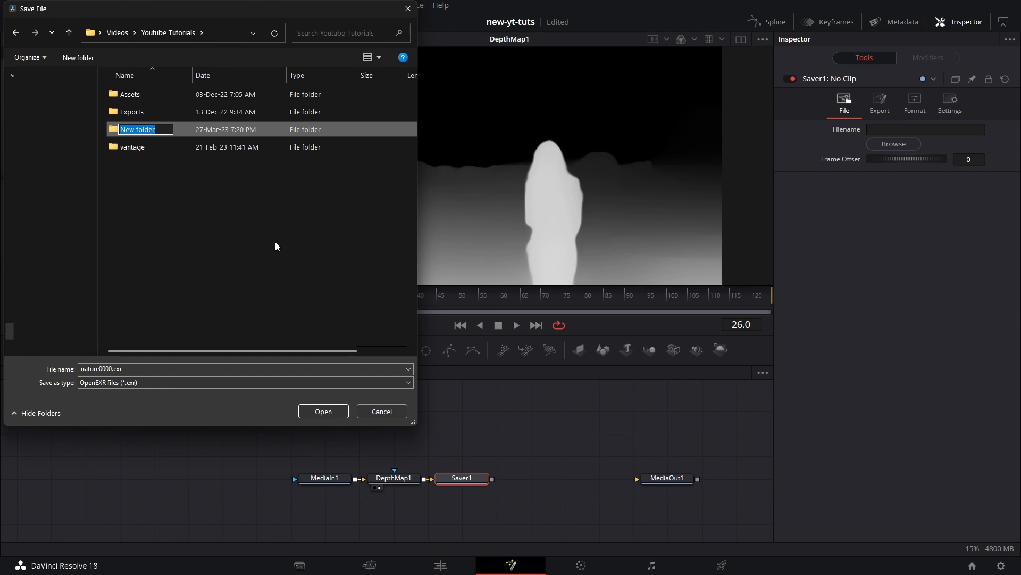
pyautogui.write('depth')
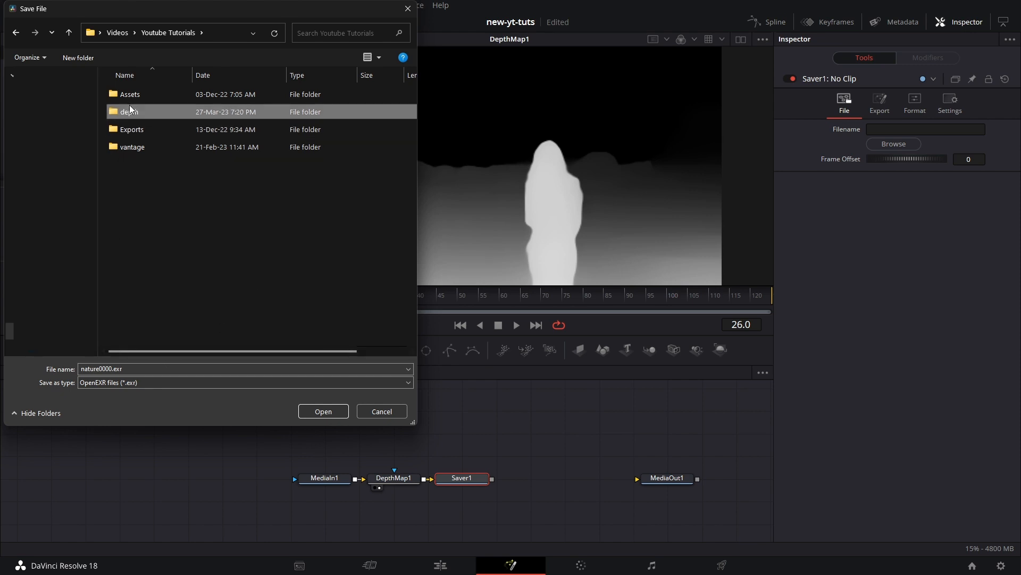
pyautogui.doubleClick(130, 112)
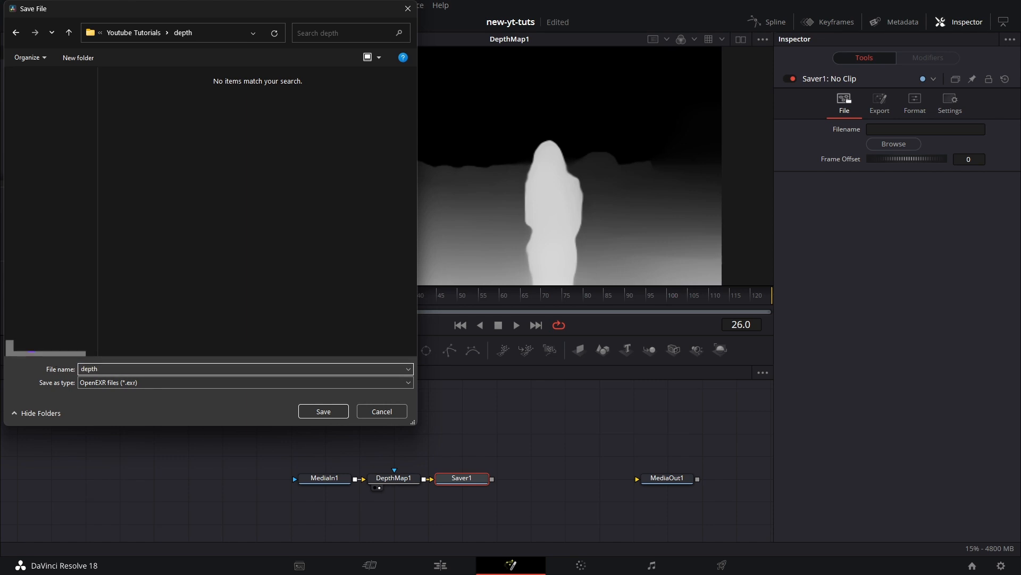
pyautogui.click(322, 411)
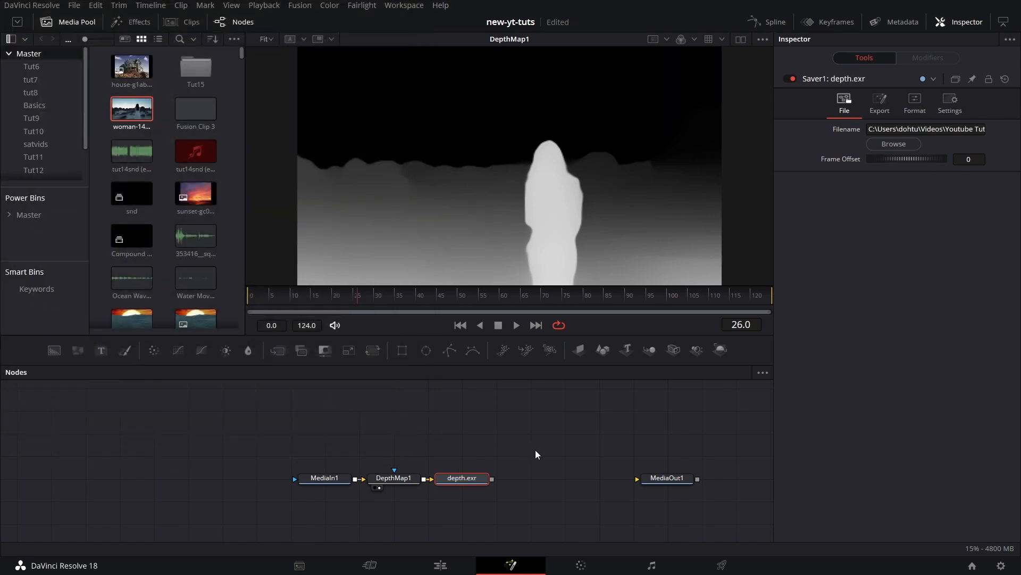
# Run Render All Savers from the Fusion menu to write the 125 depth EXR frames.
pyautogui.click(300, 5)
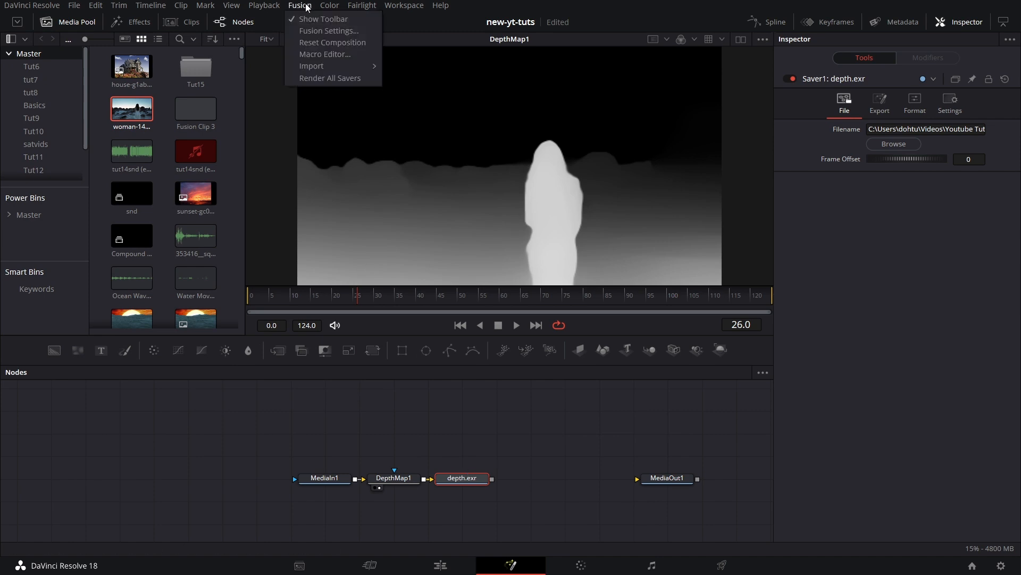
pyautogui.click(330, 78)
pyautogui.write('lo')
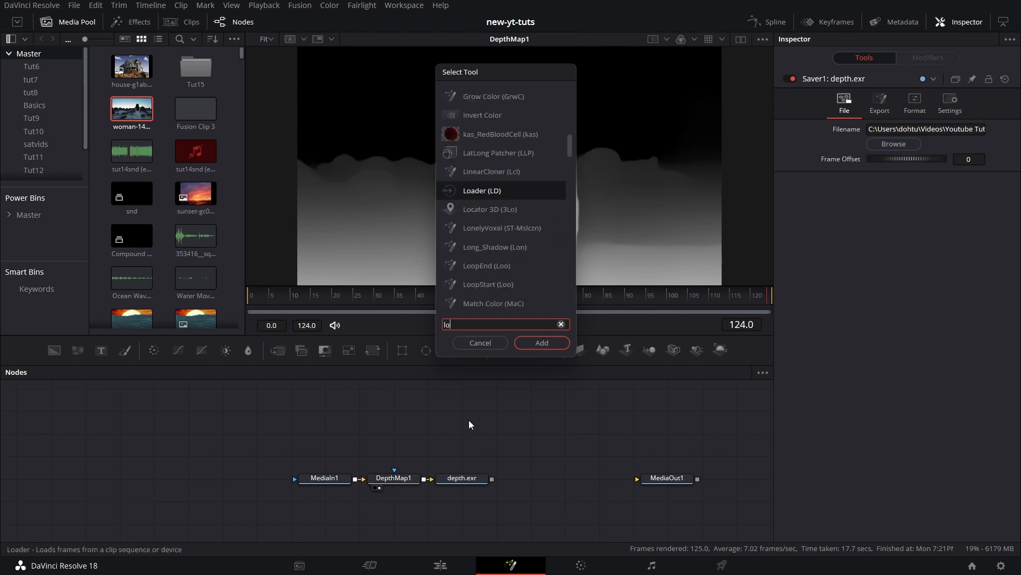
# Load depth0000.exr as a Loader sequence and scrub frames to check it in the viewer.
pyautogui.click(541, 341)
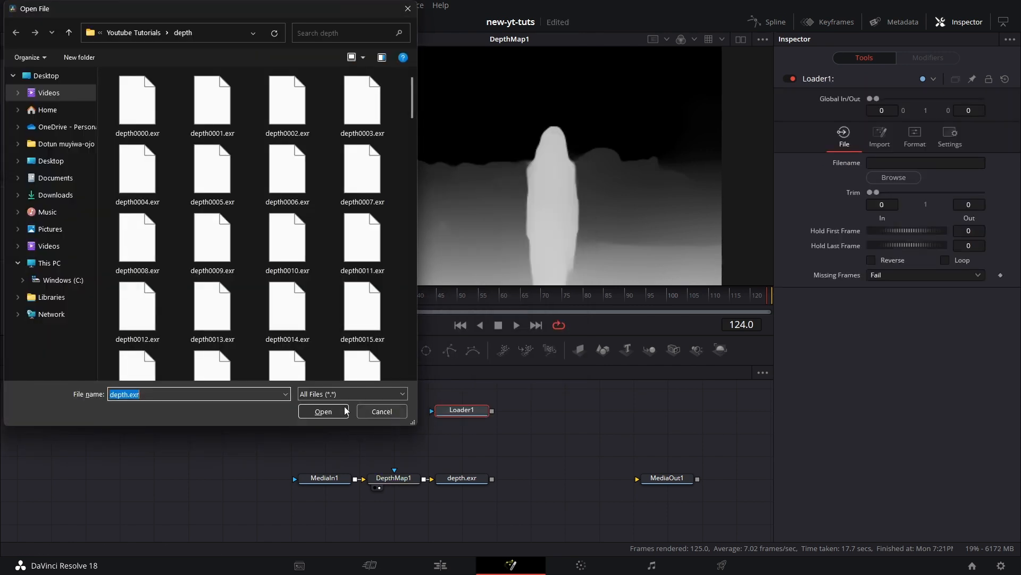
pyautogui.click(137, 101)
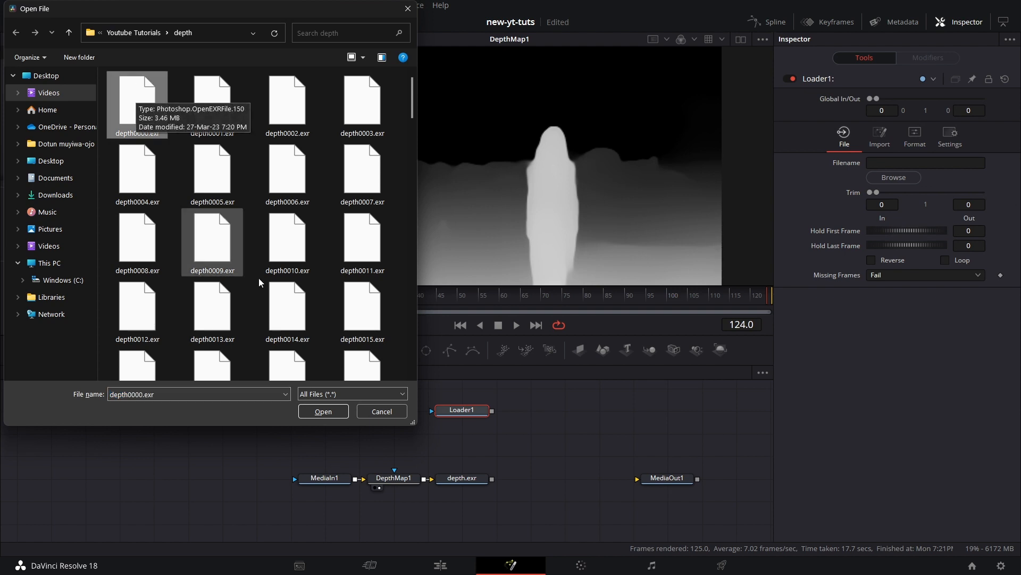
pyautogui.click(323, 411)
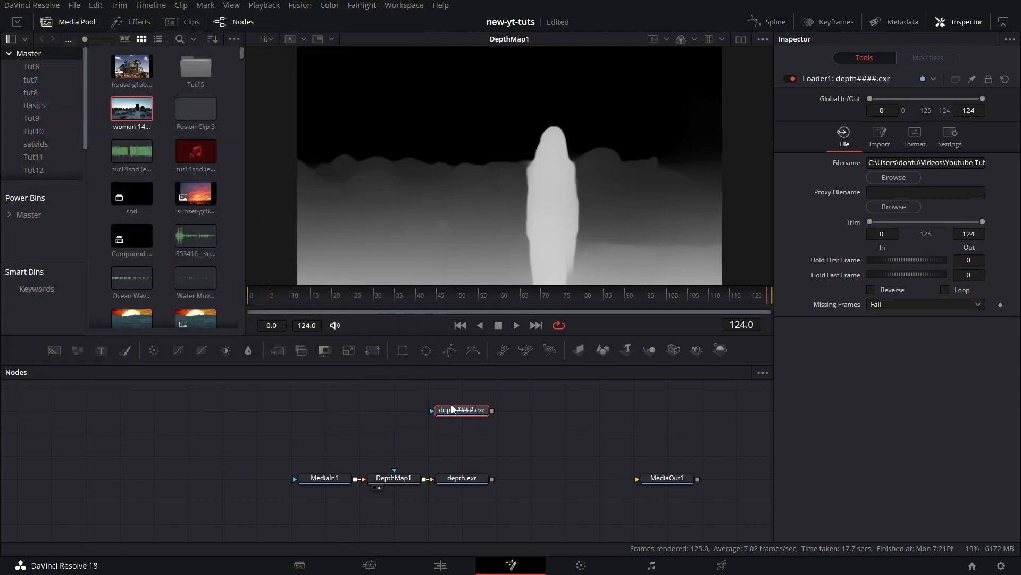
pyautogui.click(460, 408)
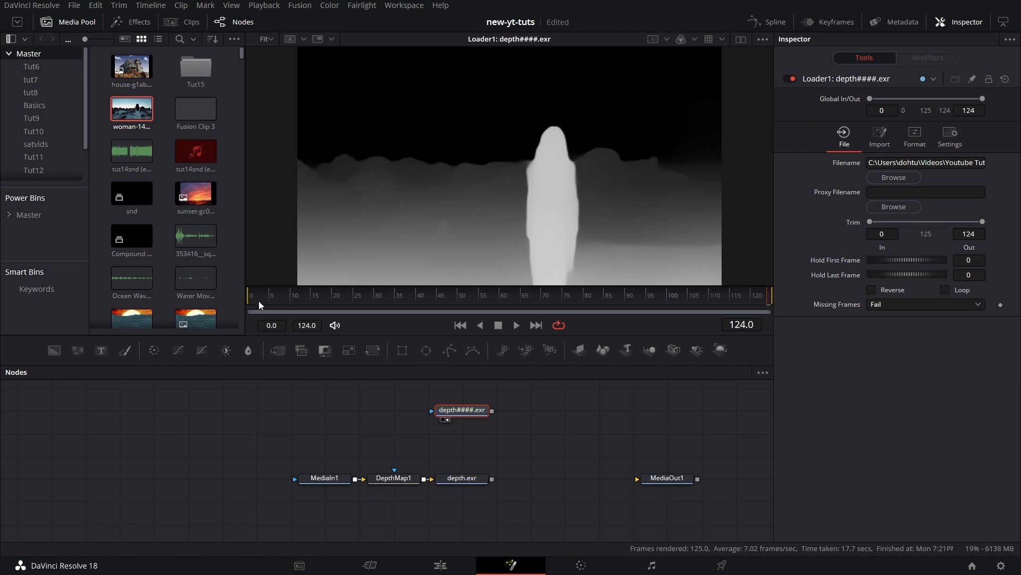
pyautogui.click(625, 295)
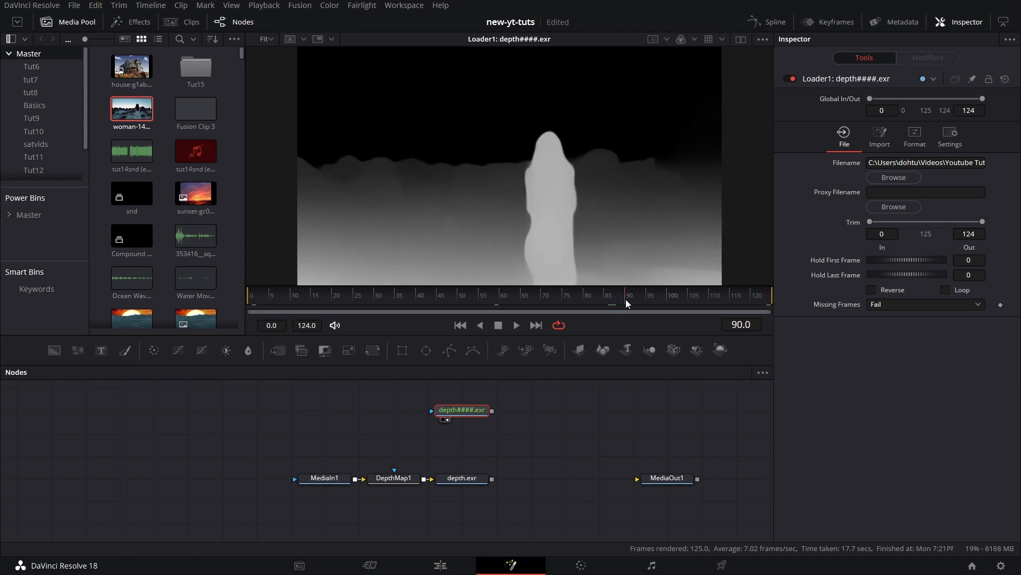
pyautogui.click(288, 295)
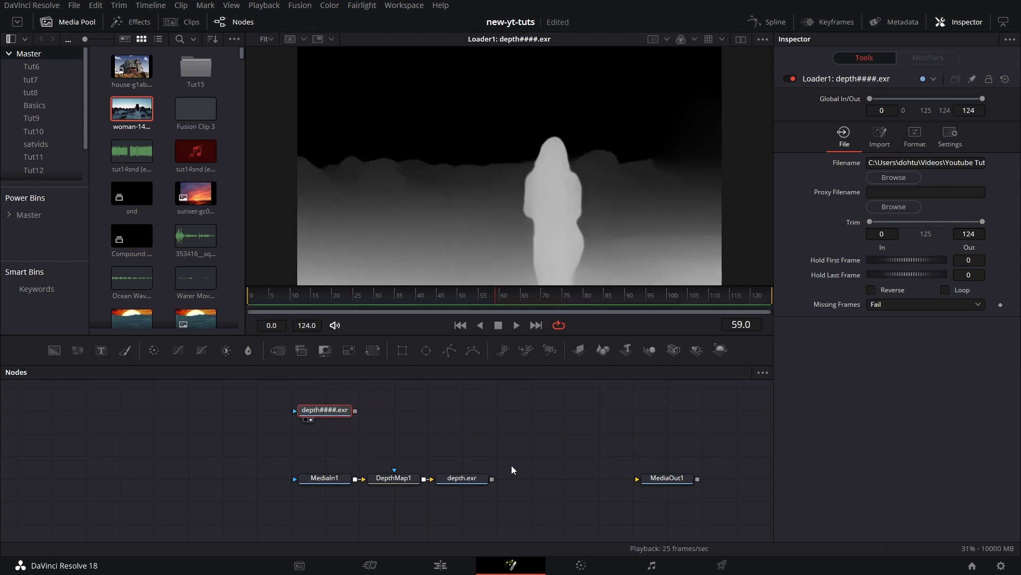
# Arrange the MediaIn chain and depth Loader node into a tidy row.
pyautogui.click(394, 477)
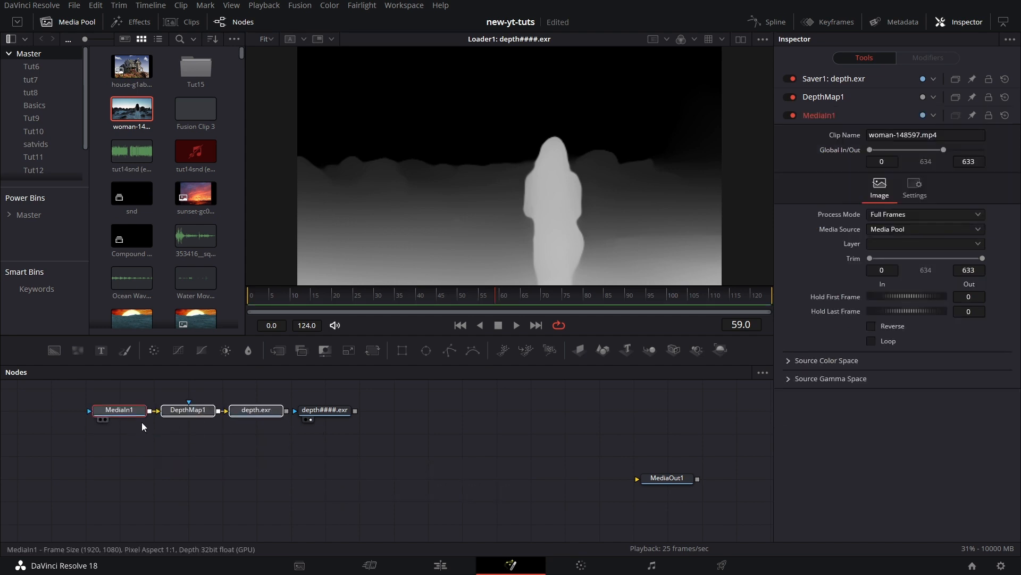
pyautogui.click(324, 410)
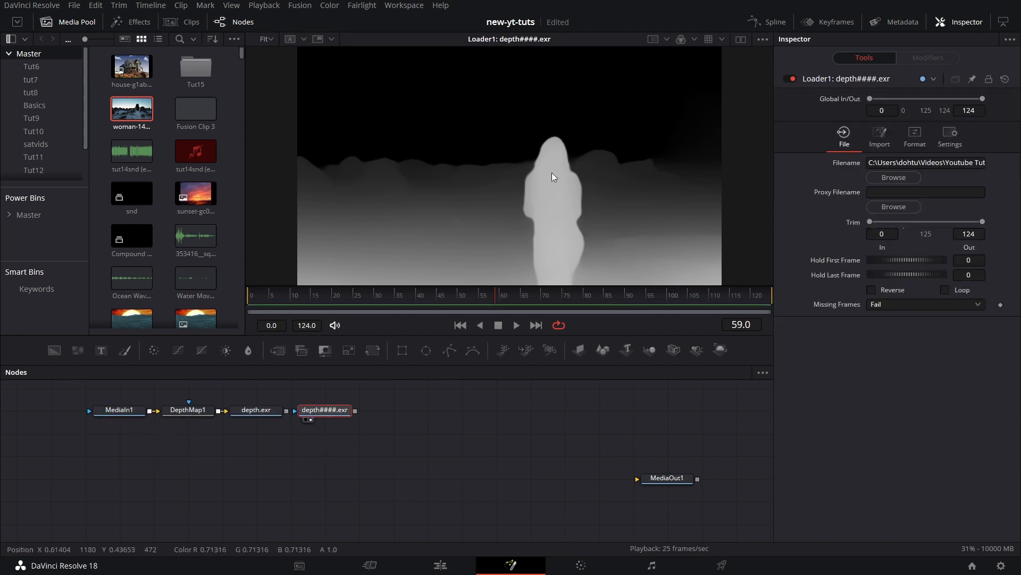
pyautogui.moveTo(495, 425)
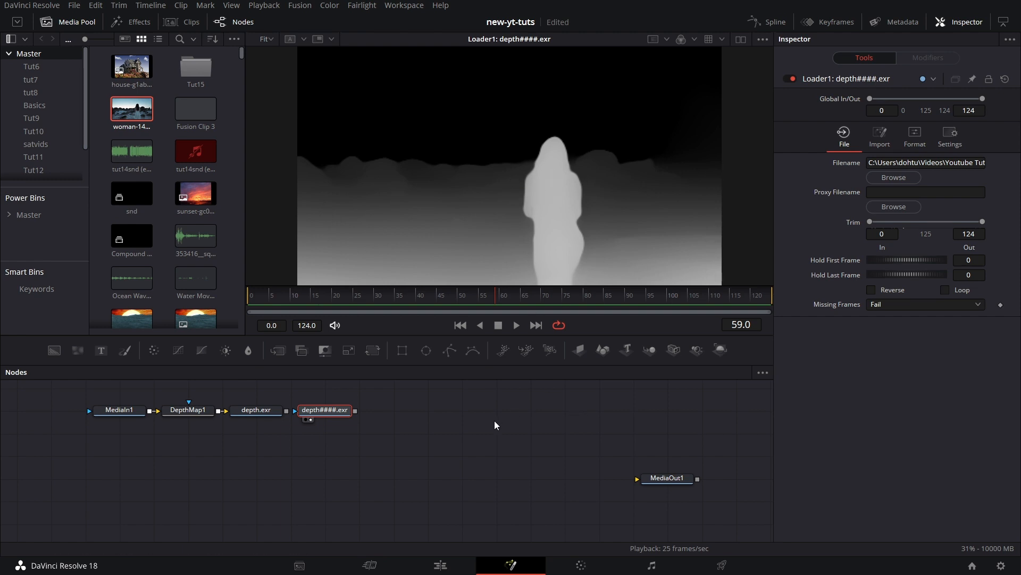
pyautogui.moveTo(460, 431)
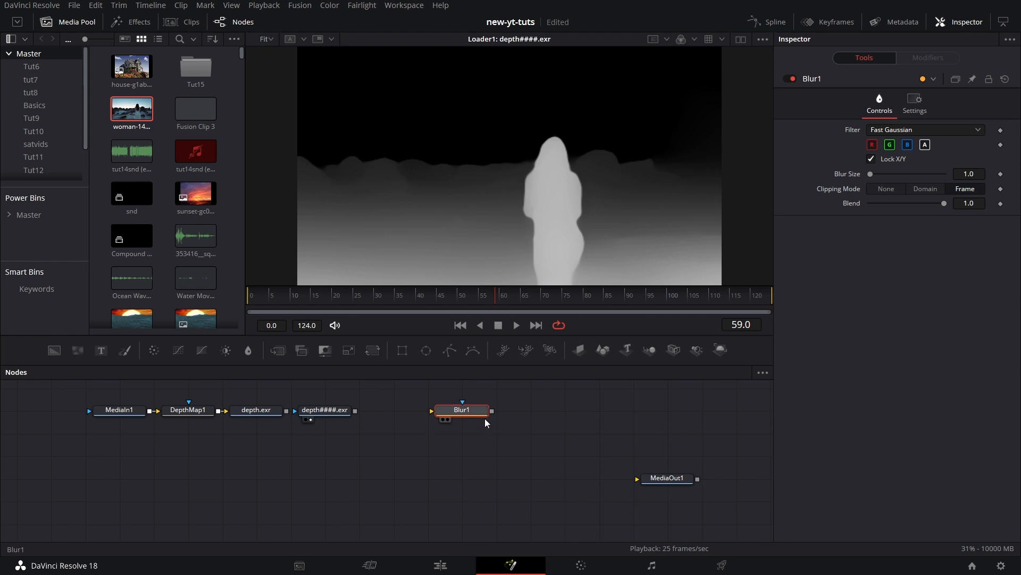
pyautogui.moveTo(462, 410)
pyautogui.write('vari')
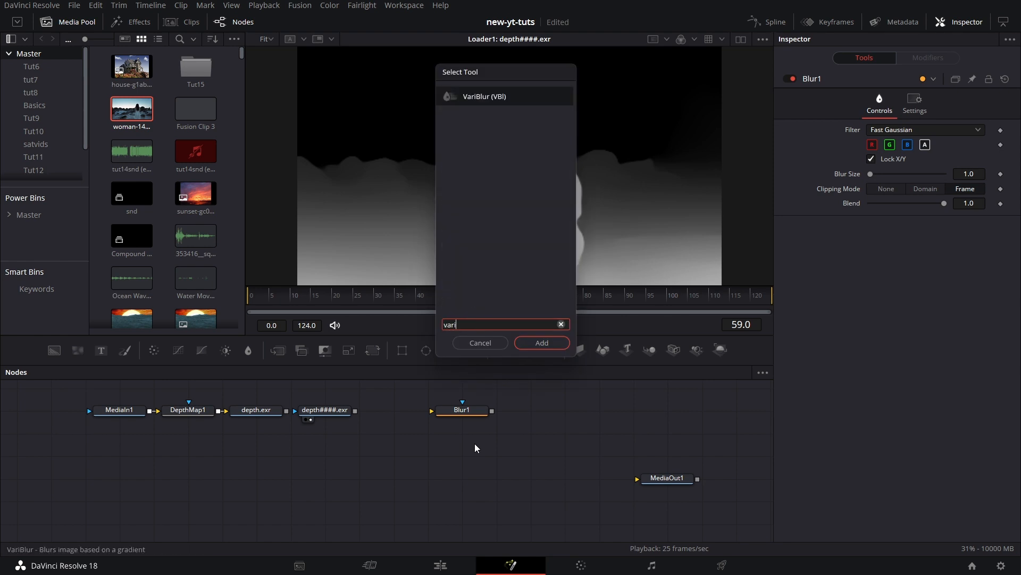
# Add VariBlur and Defocus nodes to the graph via Select Tool.
pyautogui.click(541, 341)
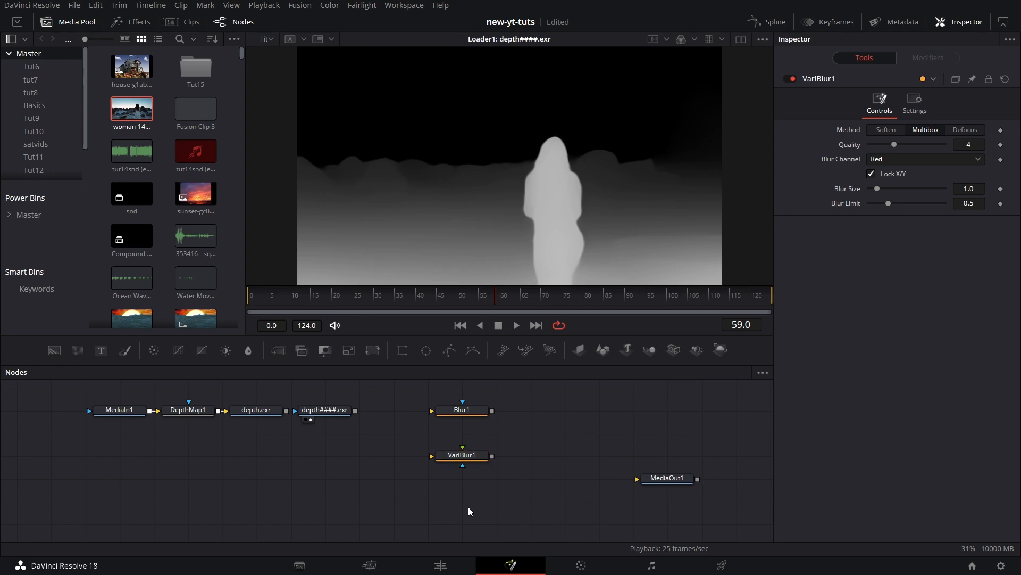
pyautogui.write('def')
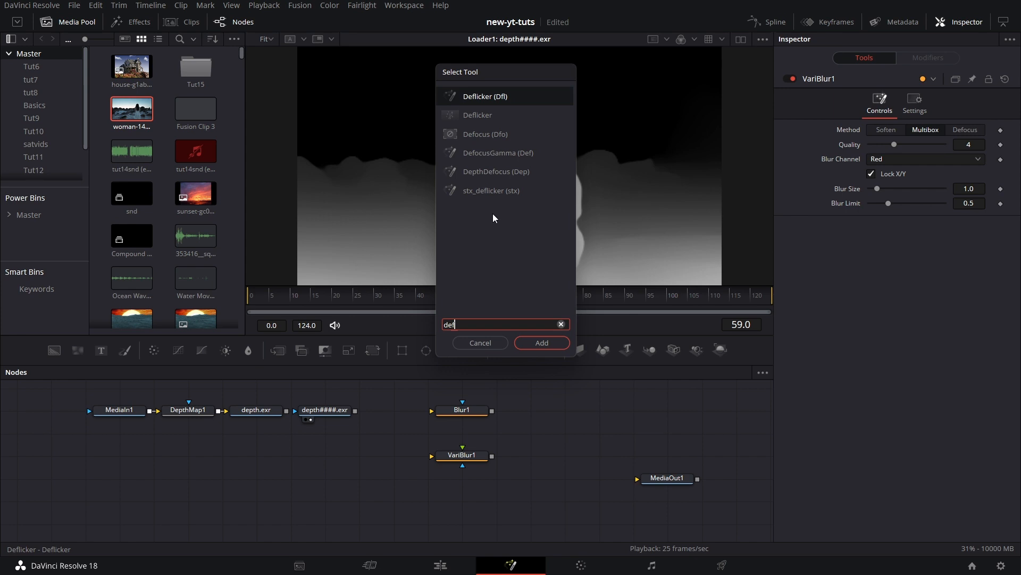
pyautogui.write('Defocus')
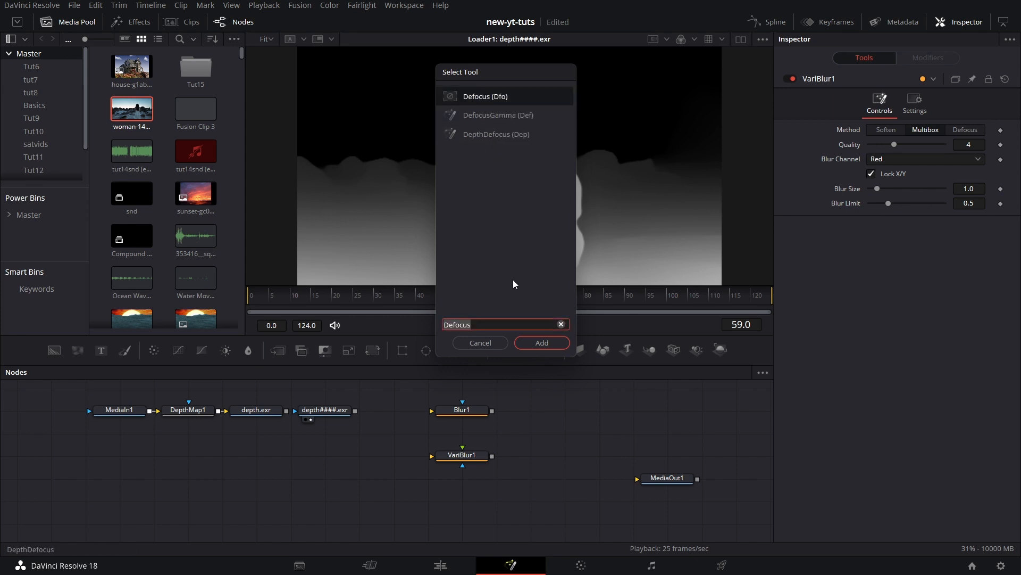
pyautogui.click(540, 341)
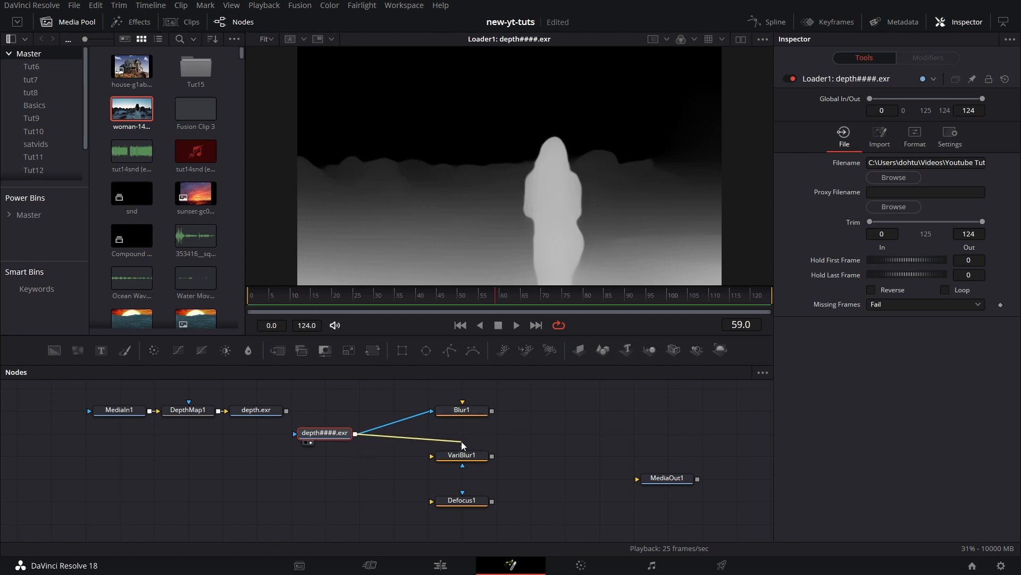
# Wire the depth Loader and MediaIn1 beach clip into the Blur, VariBlur and Defocus nodes.
pyautogui.click(461, 454)
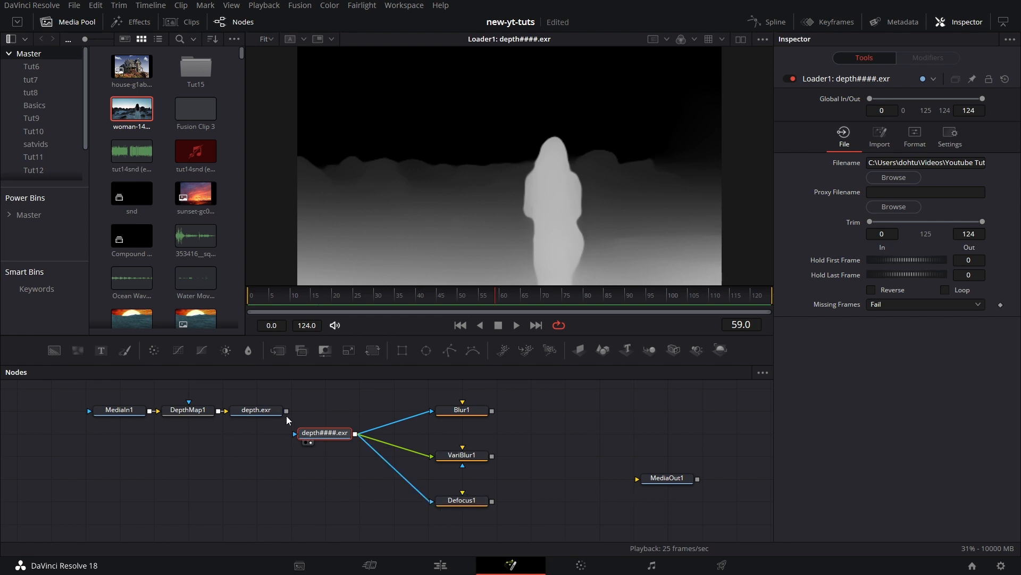
pyautogui.click(256, 409)
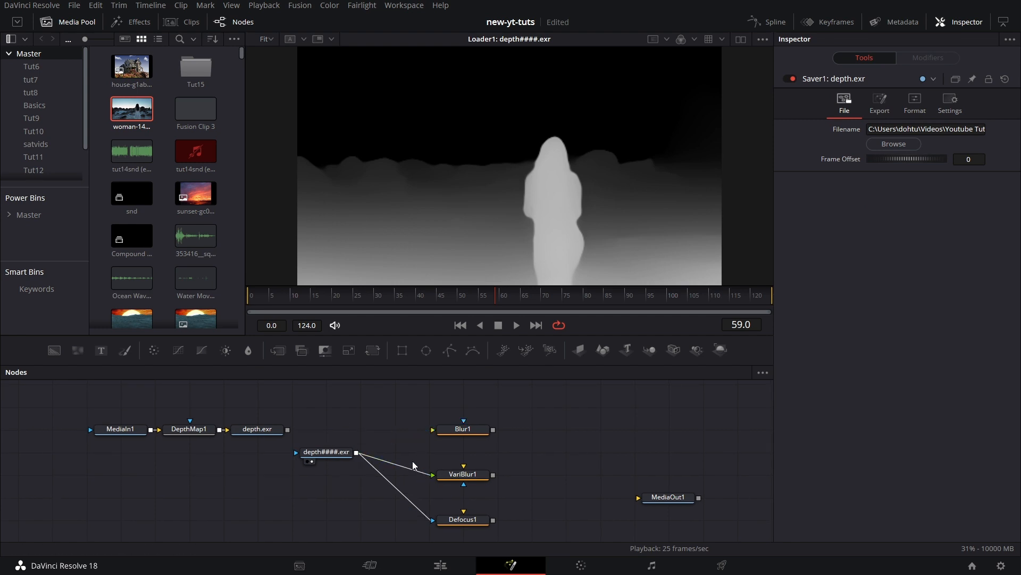
pyautogui.click(463, 429)
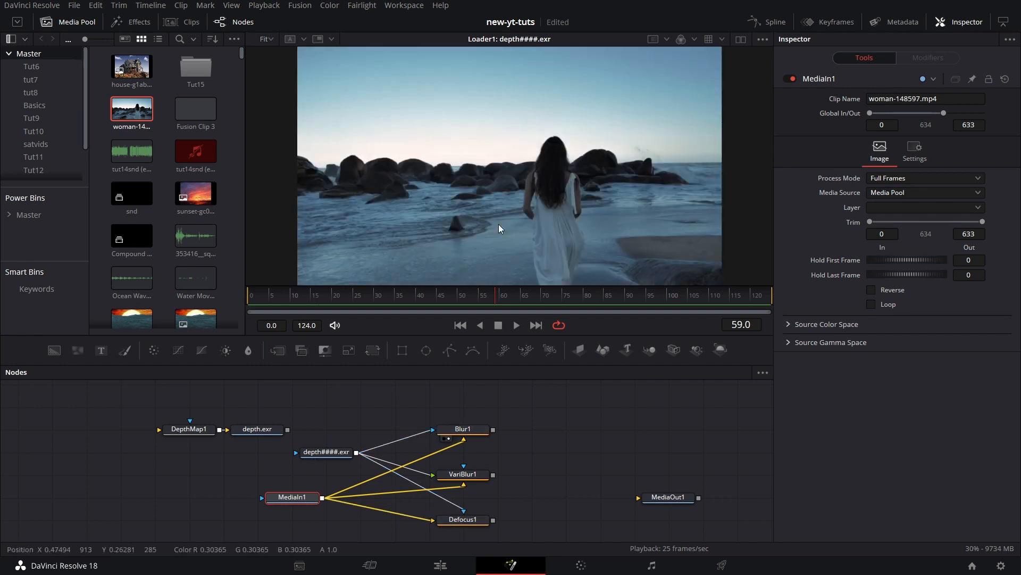
# View Blur1 and set its Blur Size to 26 with the depth frames as effect mask.
pyautogui.click(463, 429)
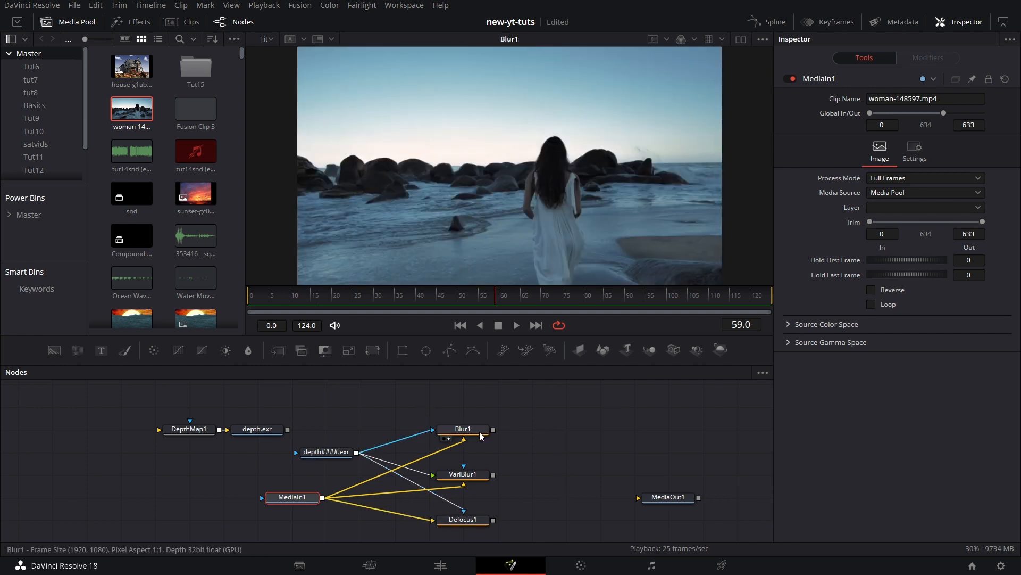
pyautogui.click(463, 429)
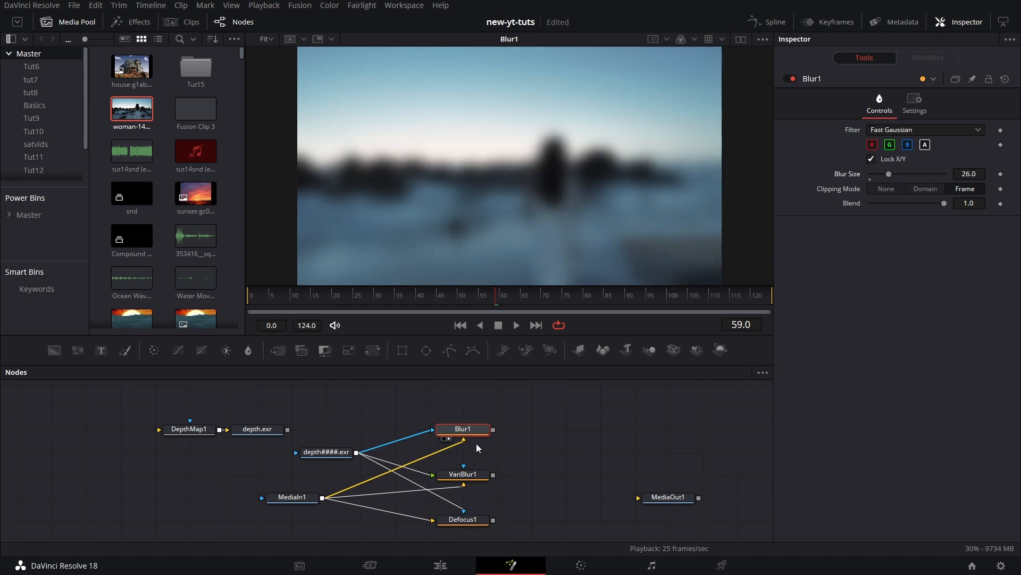
pyautogui.moveTo(381, 459)
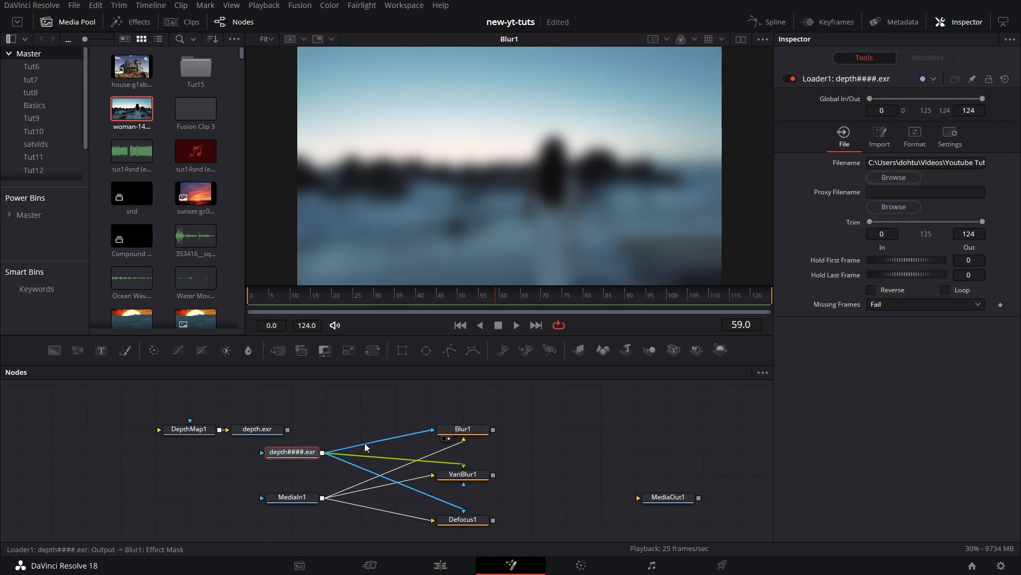
pyautogui.moveTo(365, 448)
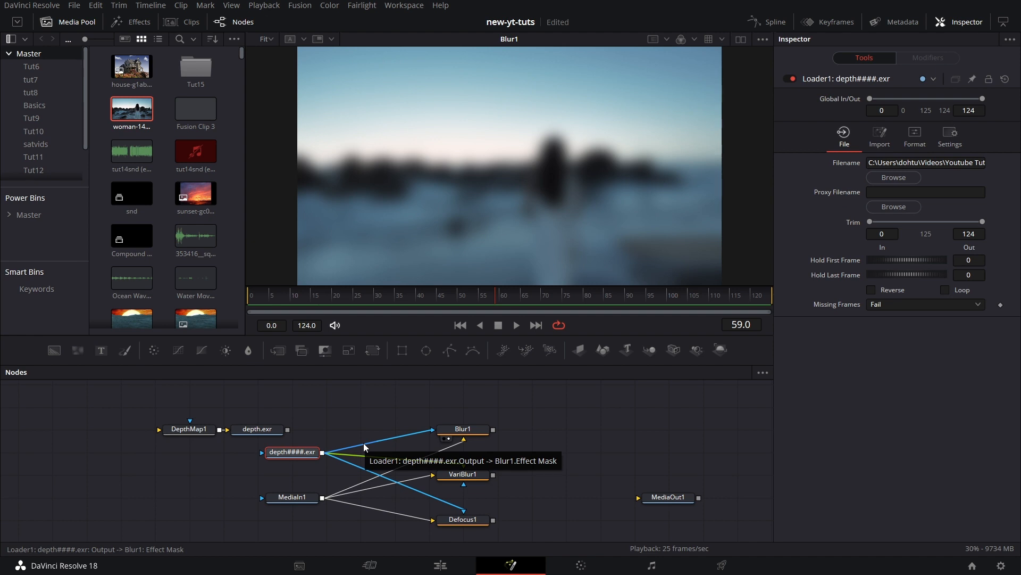
# Add a Bitmap mask node between the depth Loader and the blur nodes.
pyautogui.write('bit')
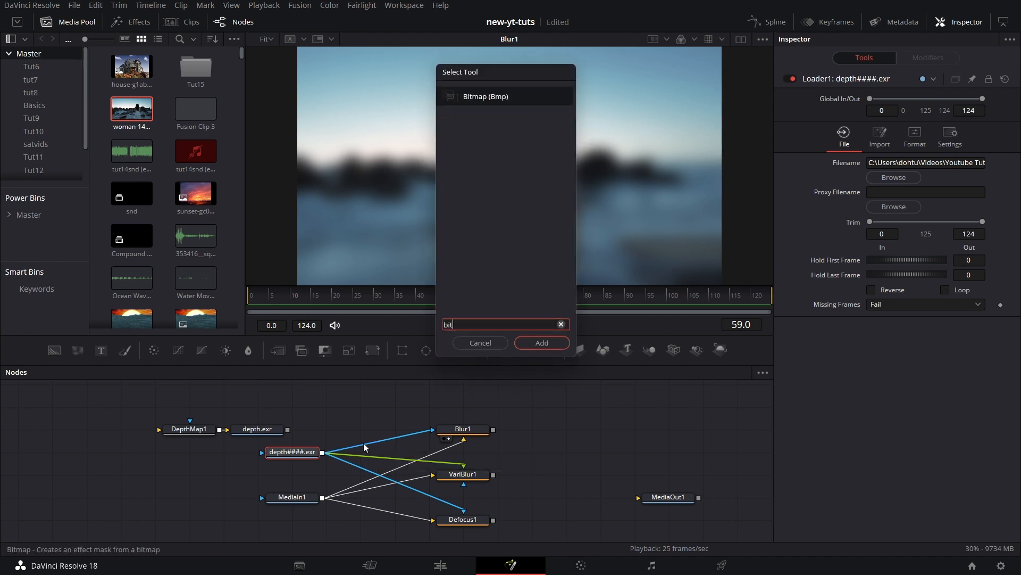
pyautogui.click(540, 342)
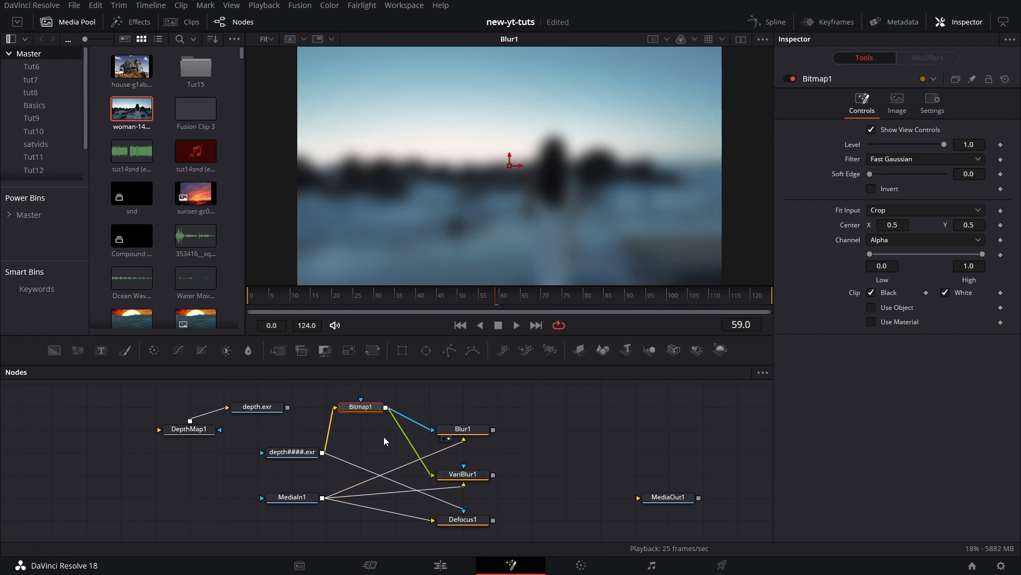
pyautogui.click(463, 520)
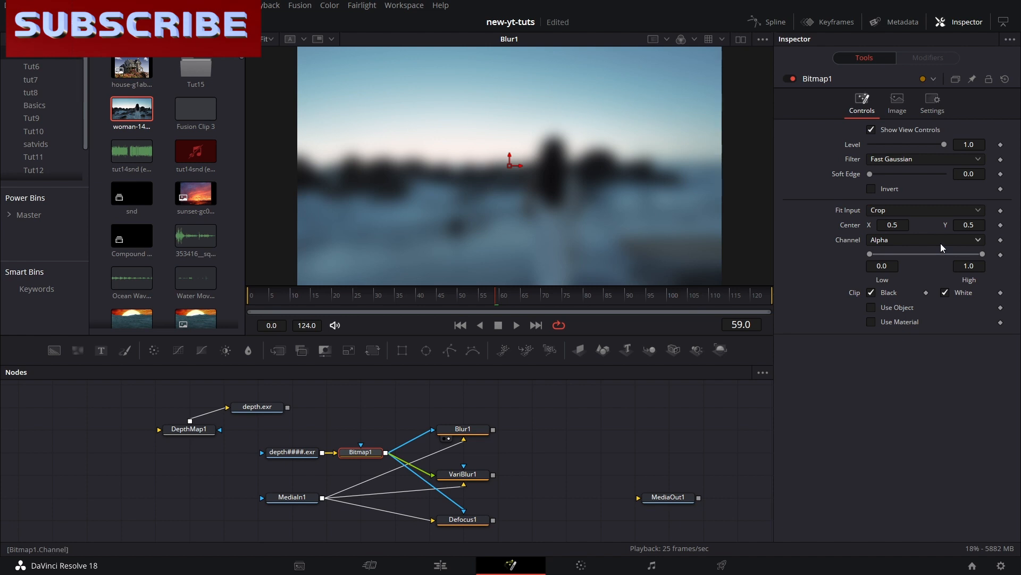
# Set the Bitmap mask's Channel to Luminance instead of alpha.
pyautogui.click(923, 239)
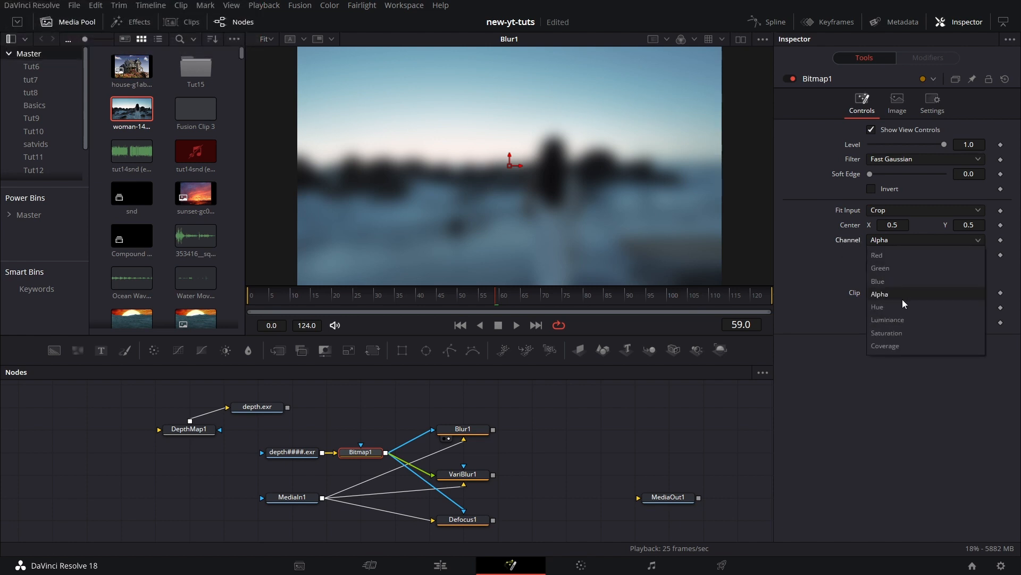
pyautogui.click(888, 319)
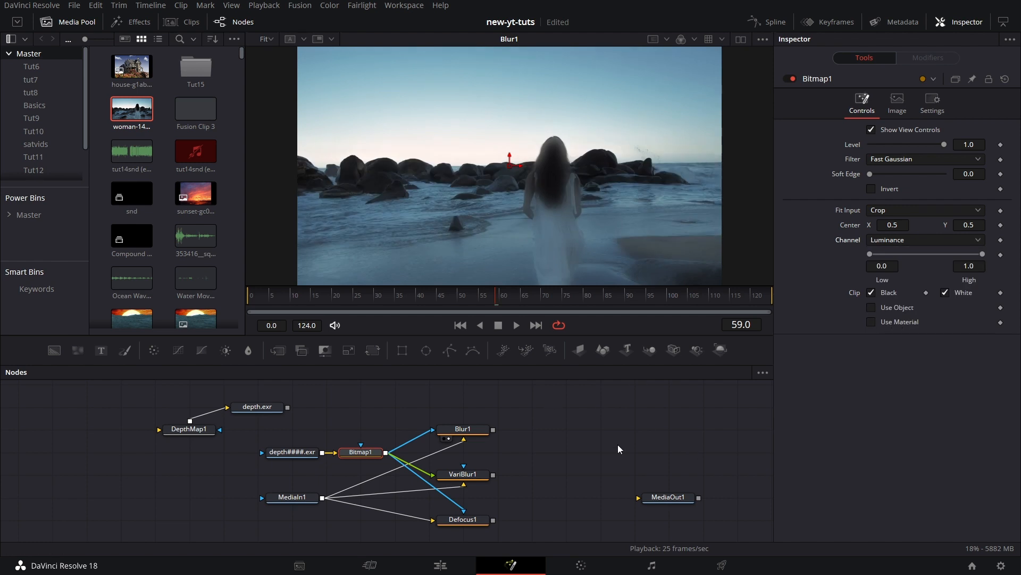
pyautogui.moveTo(493, 216)
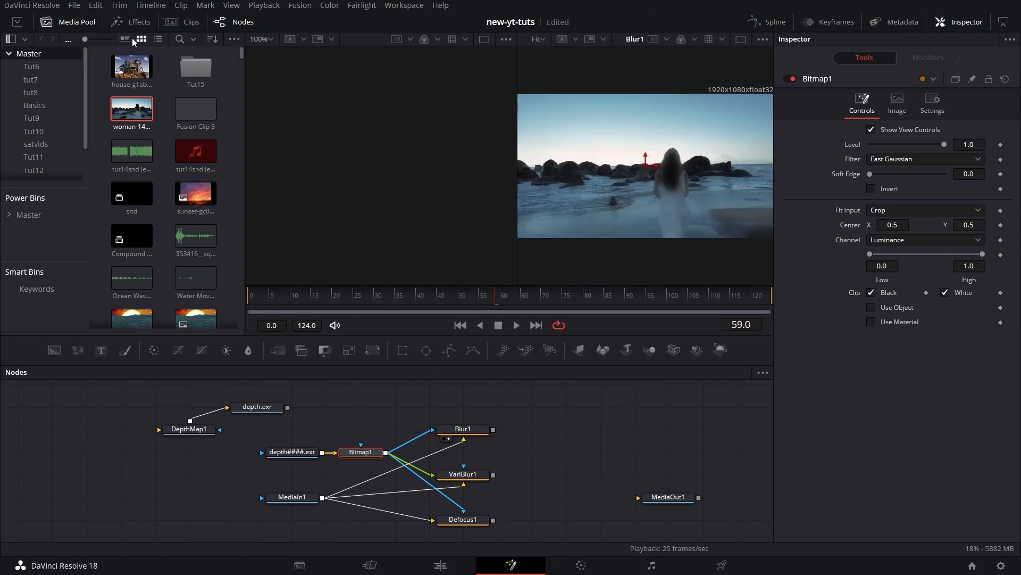
# Show the Bitmap mask in a second viewer, tighten Low 0.511 / High 0.617 and invert it.
pyautogui.click(68, 21)
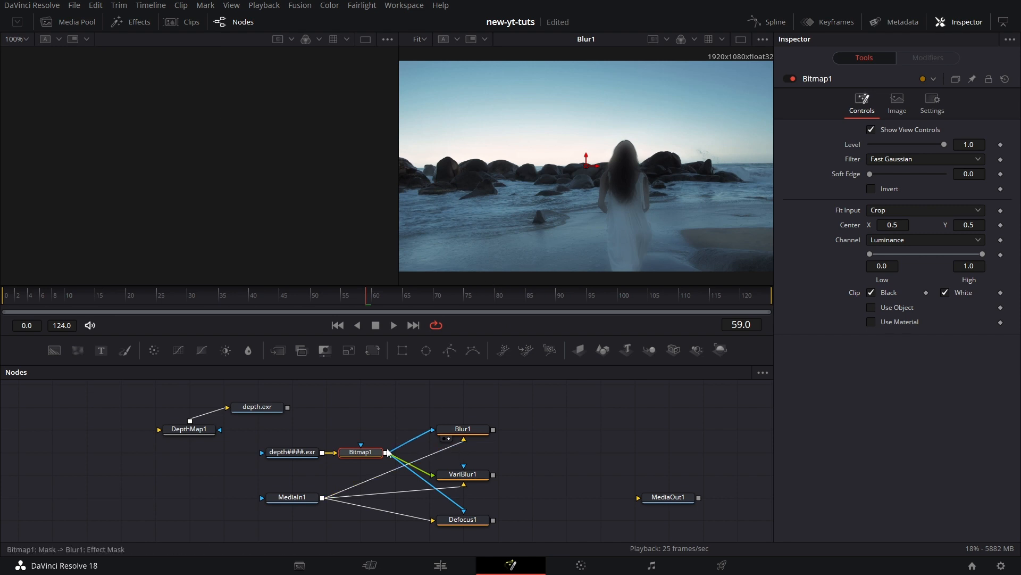
pyautogui.click(360, 451)
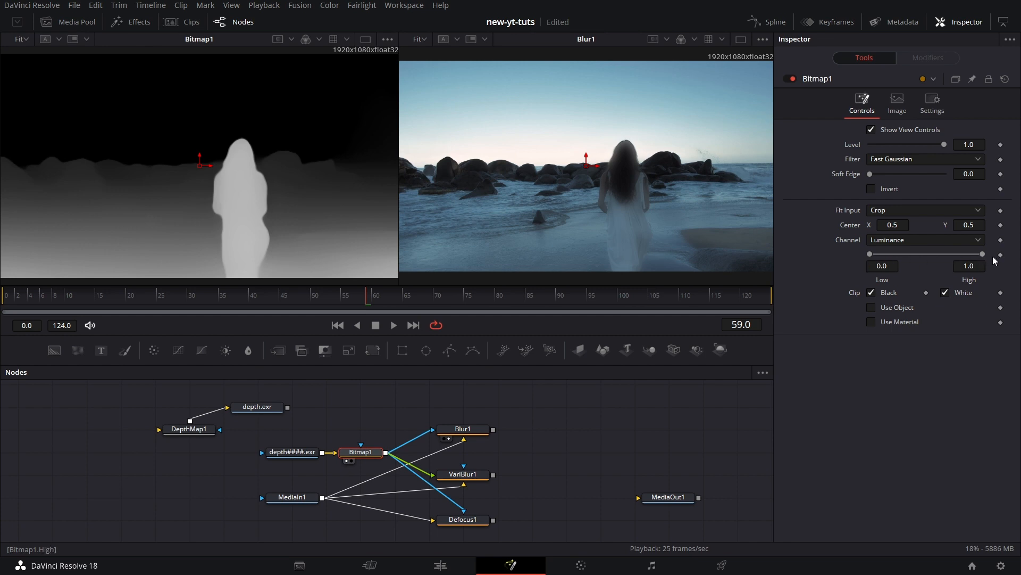
pyautogui.moveTo(447, 269)
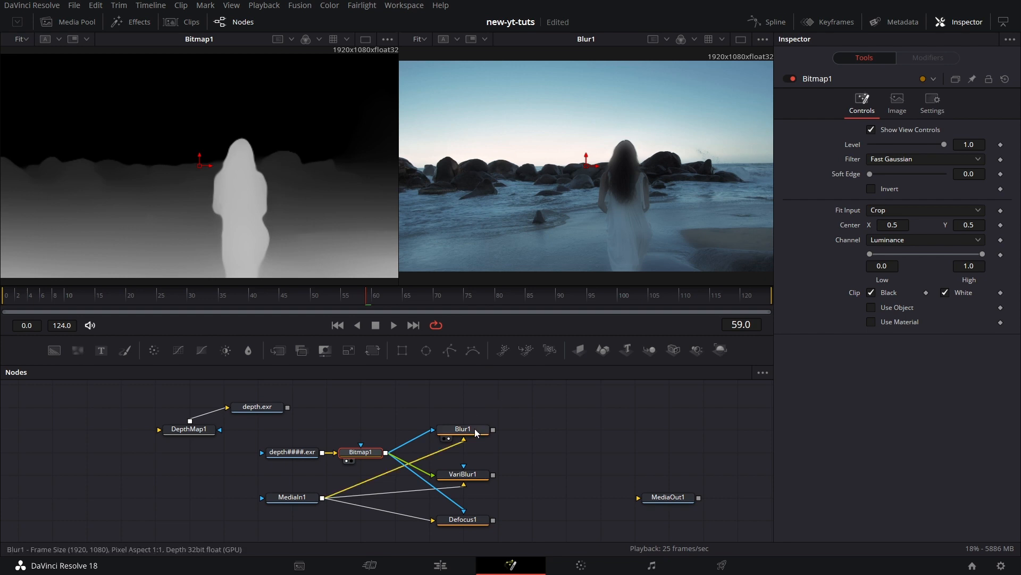
pyautogui.click(462, 428)
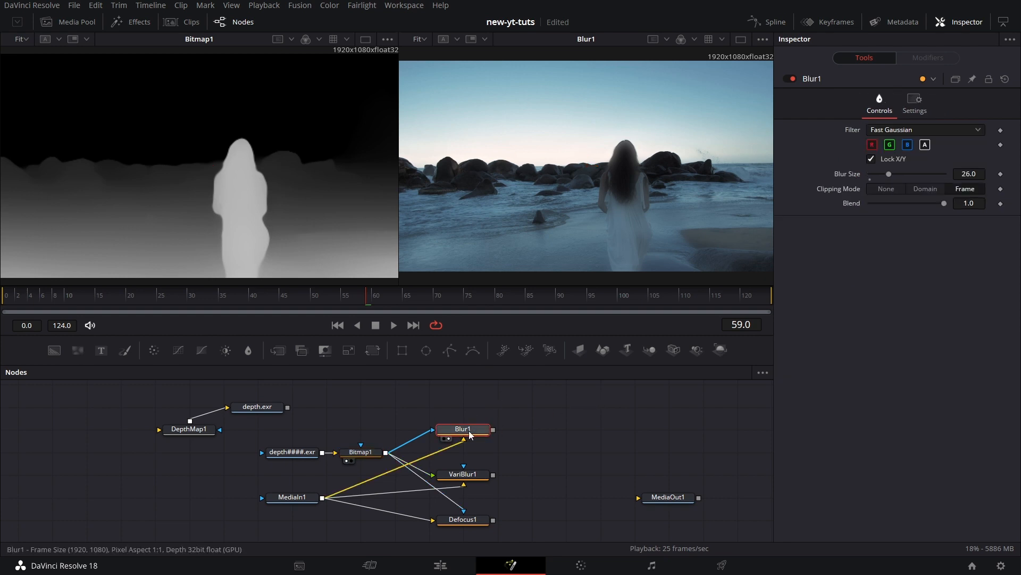
pyautogui.click(361, 451)
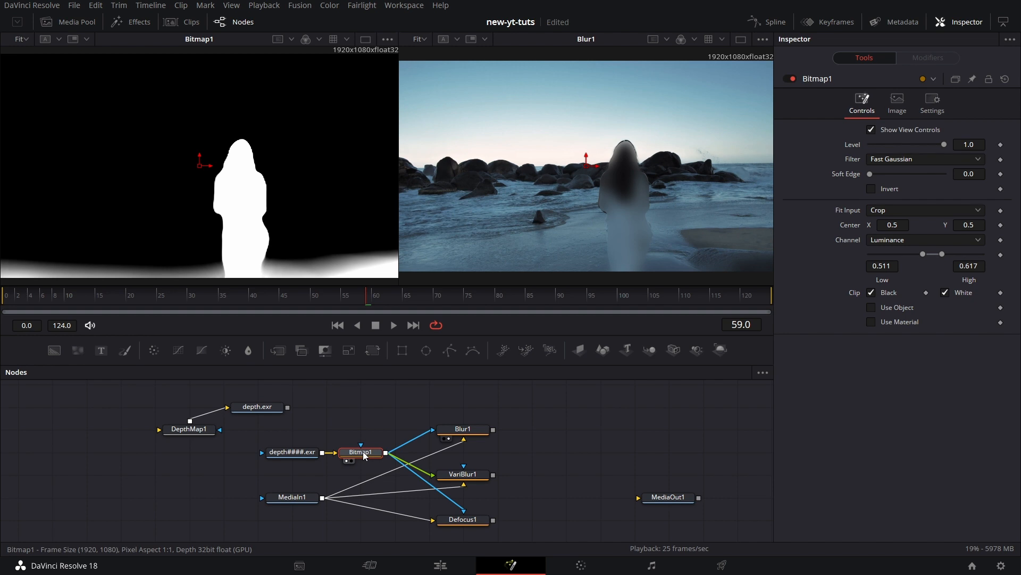
pyautogui.click(871, 190)
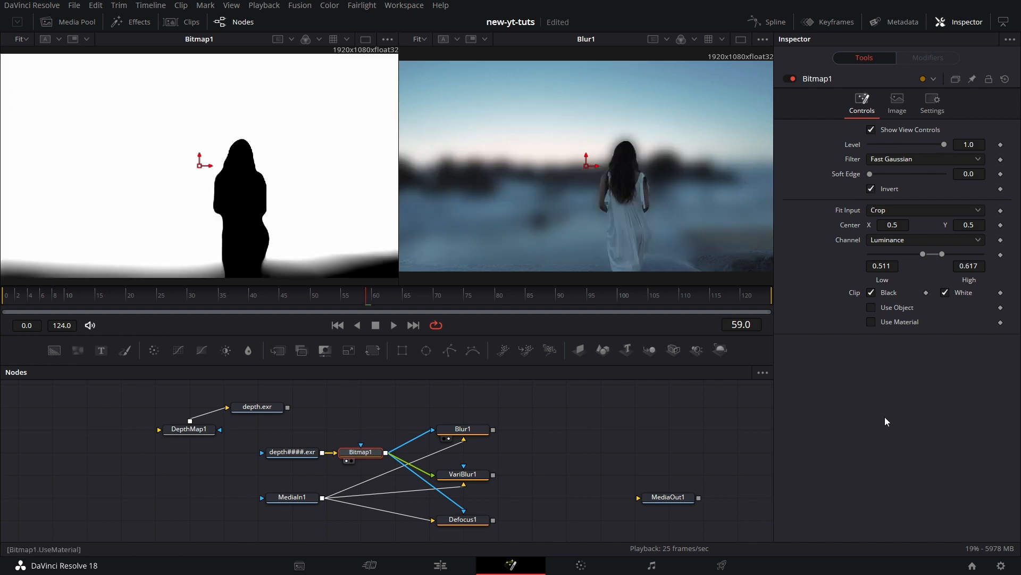
pyautogui.moveTo(536, 161)
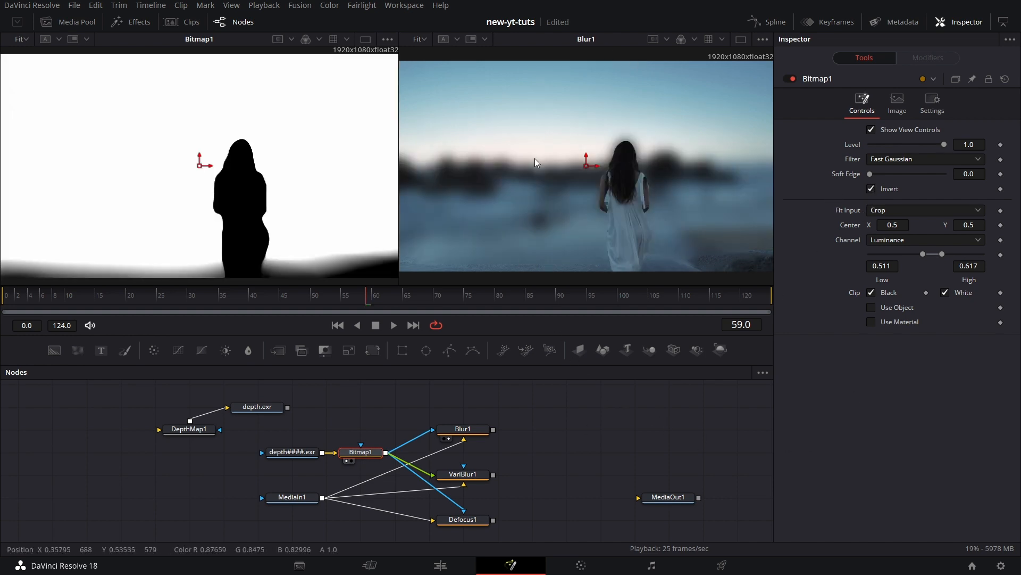
pyautogui.moveTo(783, 309)
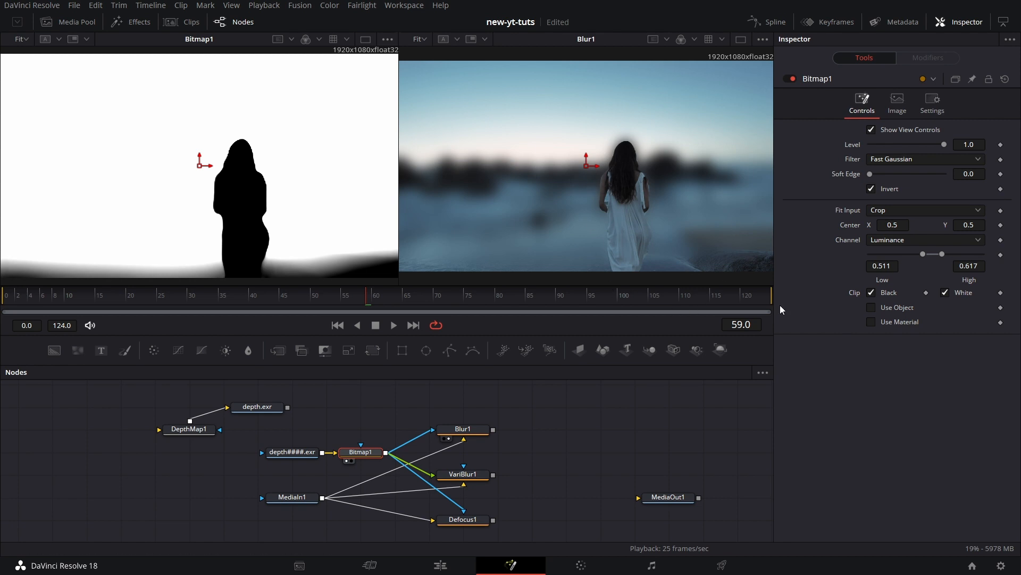
pyautogui.moveTo(744, 384)
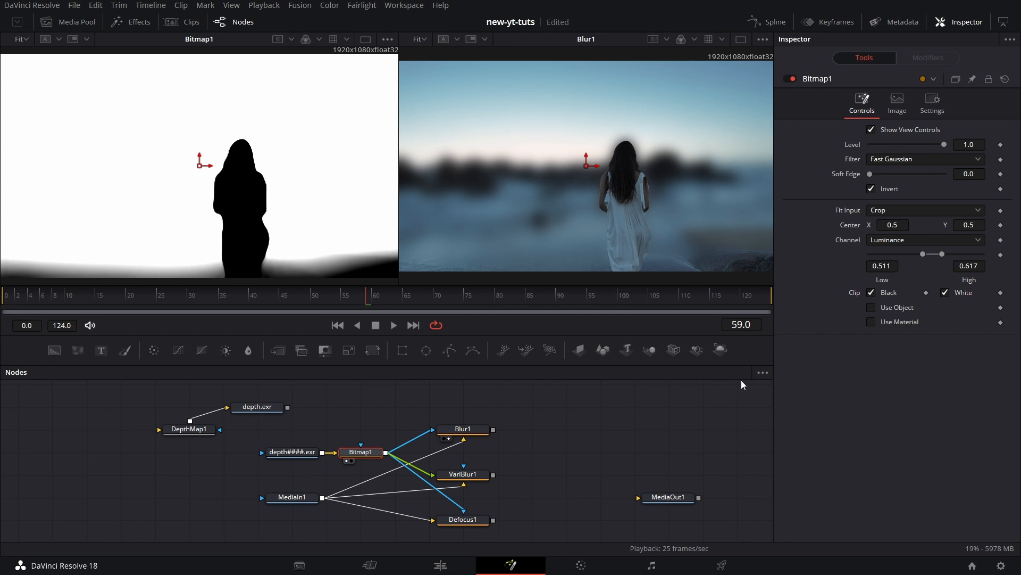
pyautogui.moveTo(660, 219)
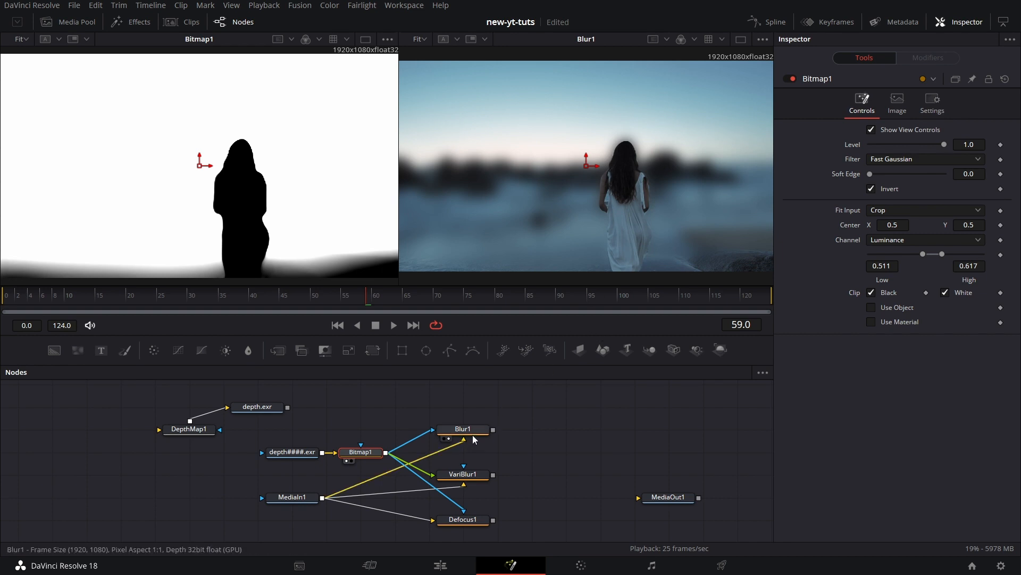
# Preview VariBlur1 at quality 5 and blur size 4.96, then reselect the Bitmap mask.
pyautogui.click(463, 429)
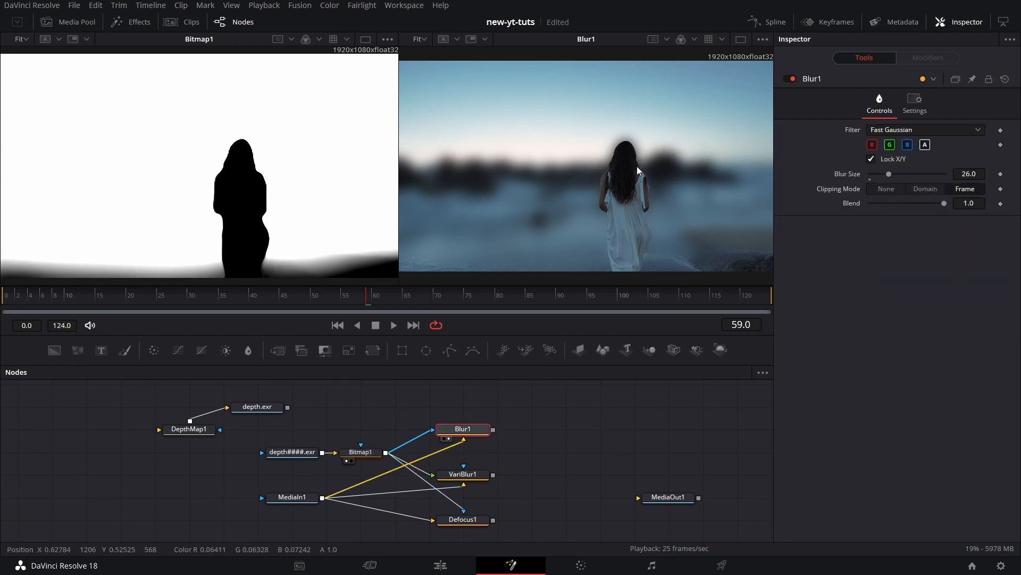
pyautogui.moveTo(630, 143)
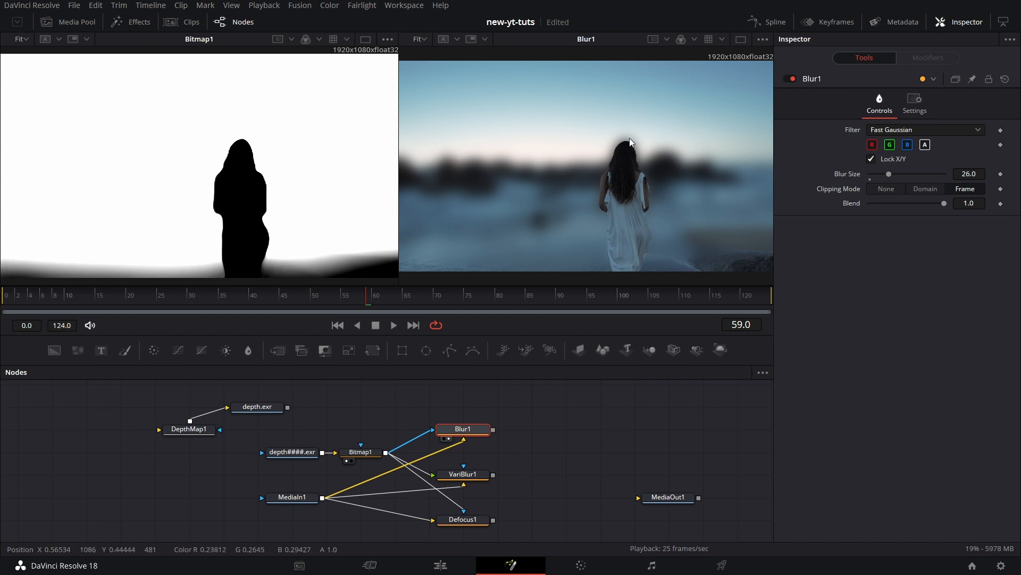
pyautogui.moveTo(464, 474)
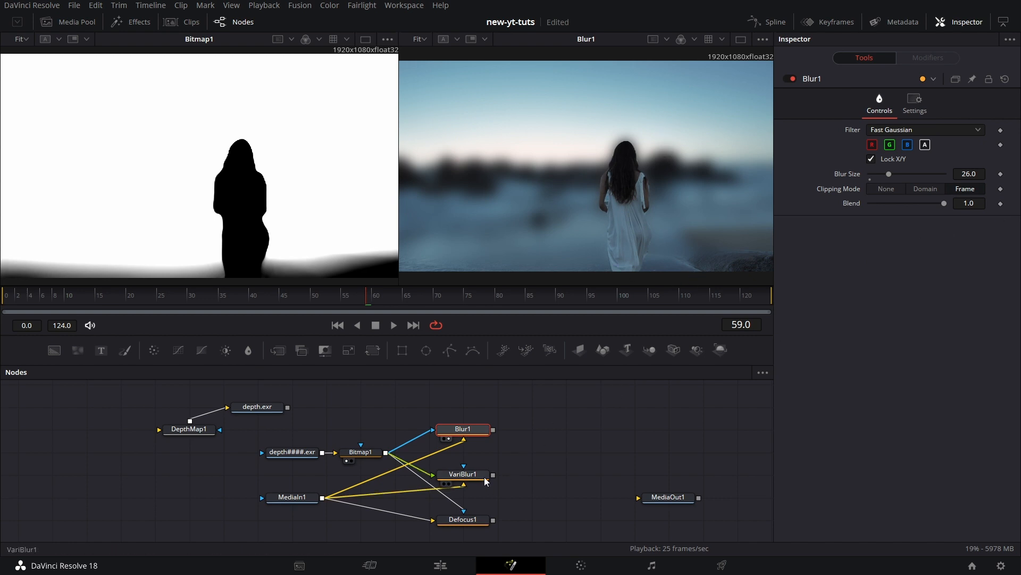
pyautogui.click(462, 474)
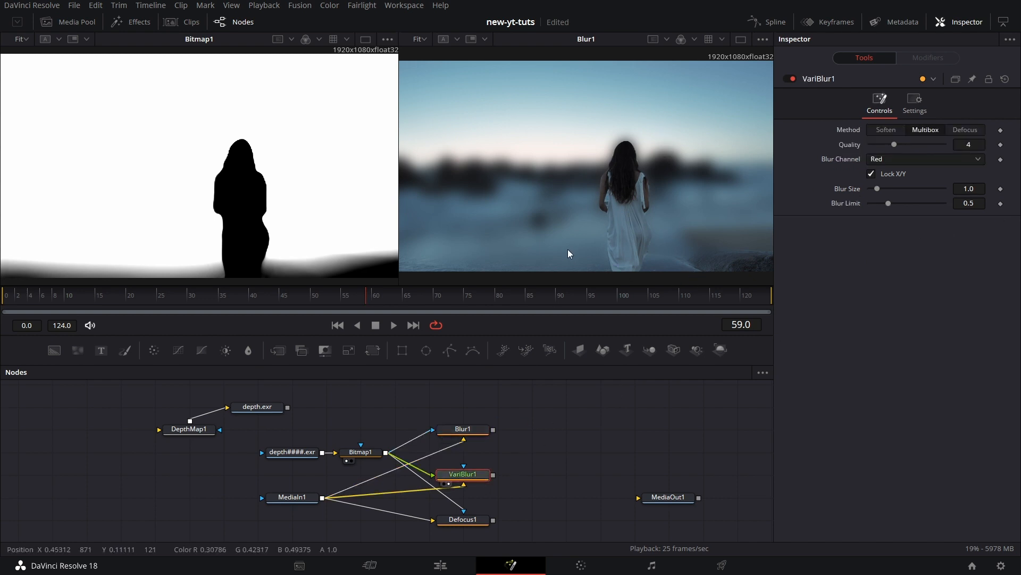
pyautogui.moveTo(541, 469)
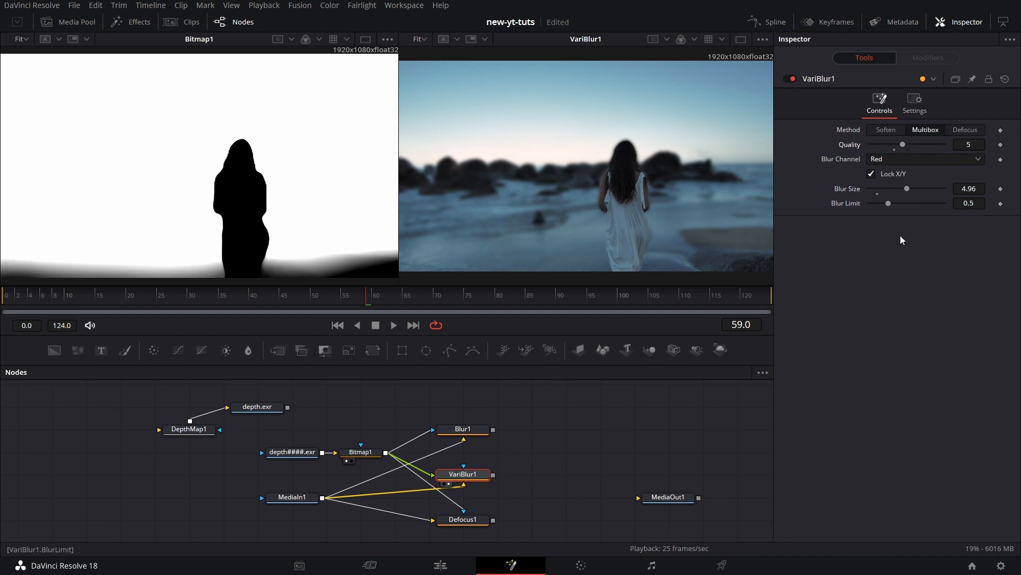
pyautogui.moveTo(642, 282)
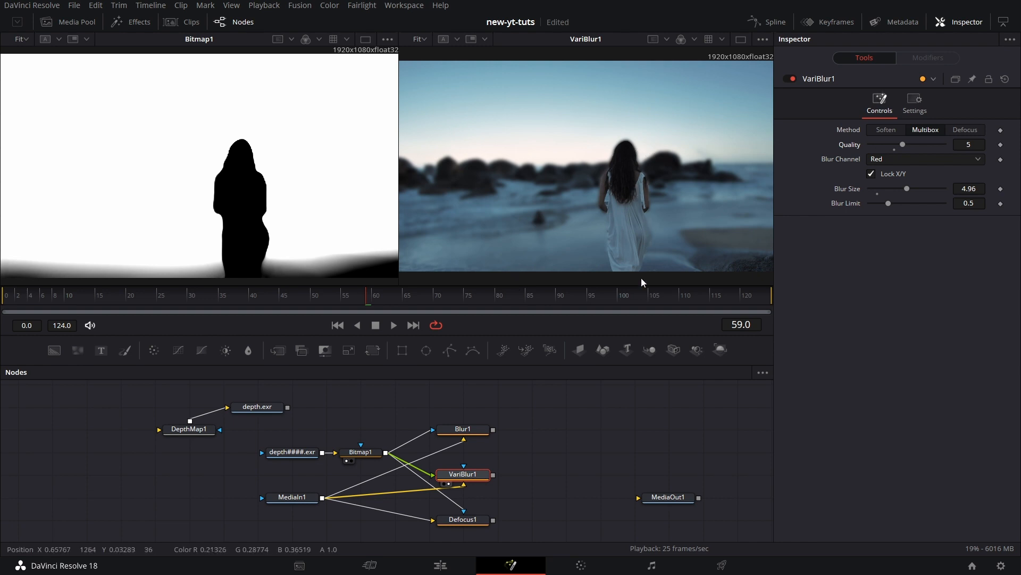
pyautogui.click(361, 452)
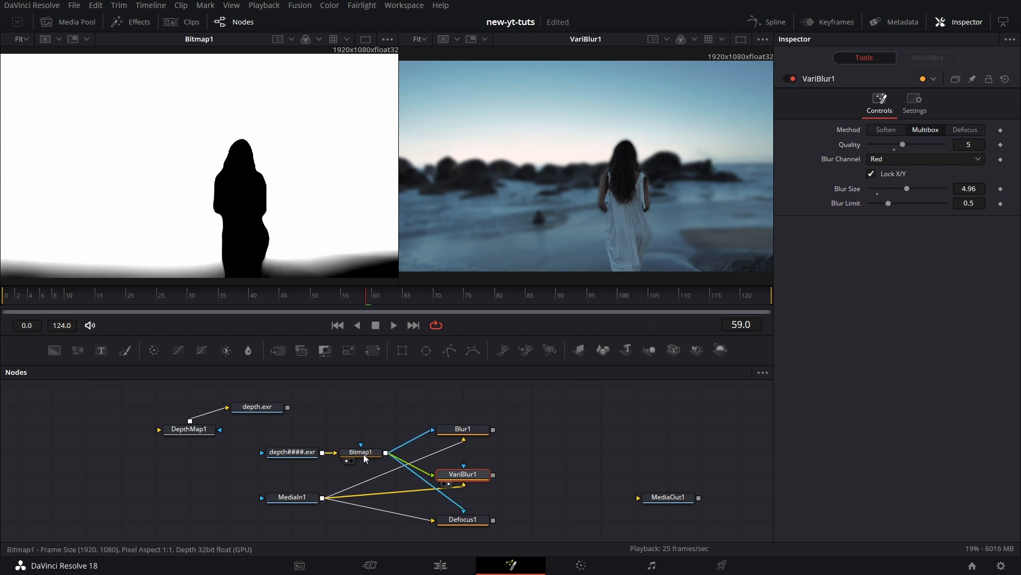
pyautogui.click(360, 451)
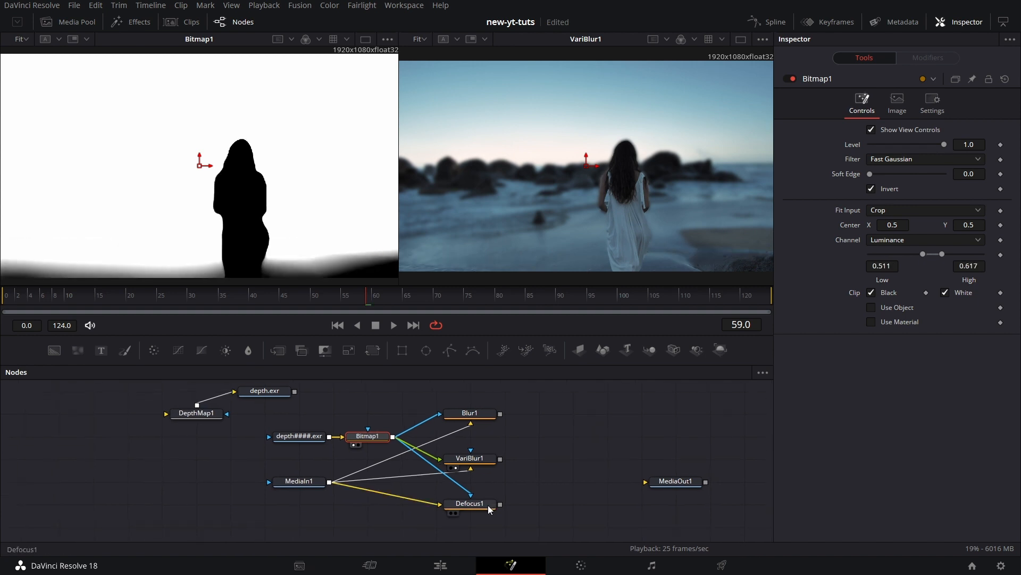
# Preview Defocus1, set Bloom Threshold 1.0 and Defocus Size 6.54.
pyautogui.click(469, 503)
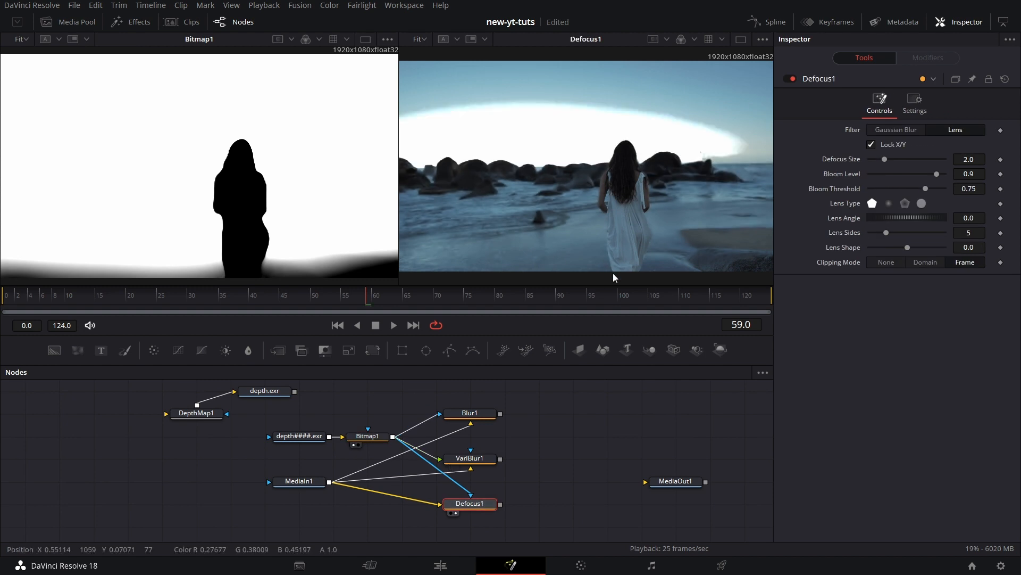
pyautogui.moveTo(586, 160)
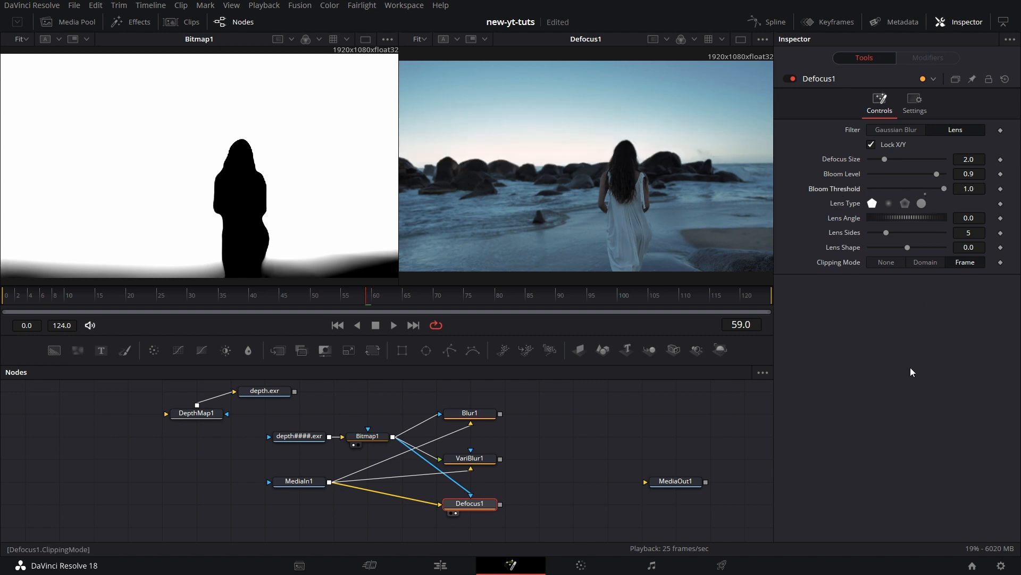
pyautogui.moveTo(802, 367)
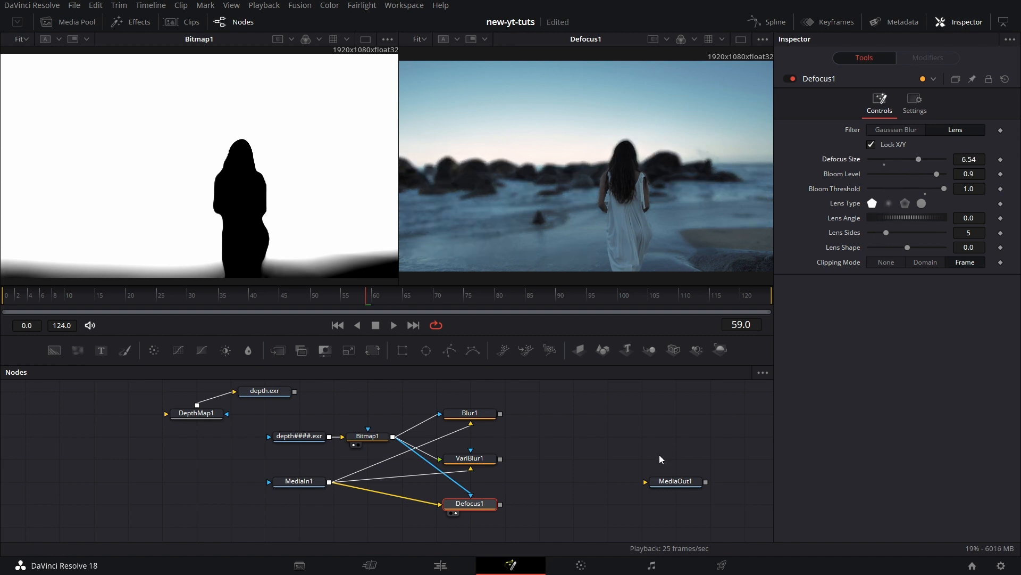
pyautogui.moveTo(661, 295)
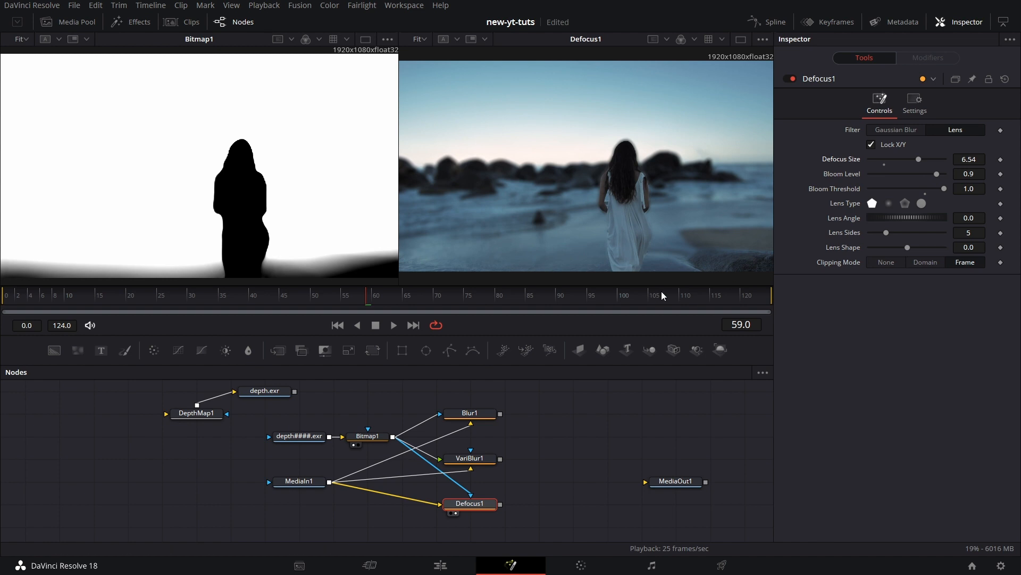
pyautogui.moveTo(586, 316)
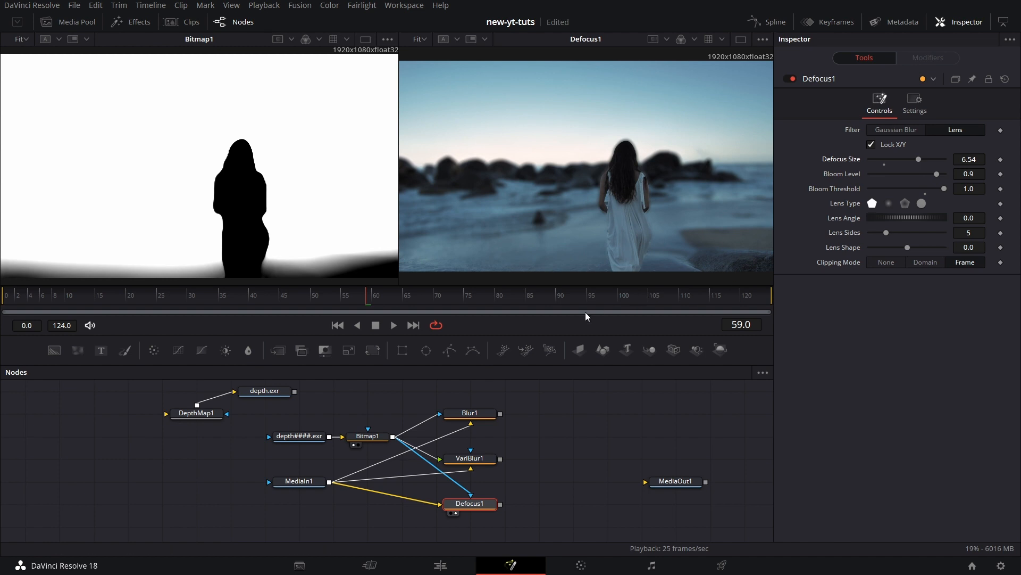
pyautogui.moveTo(638, 152)
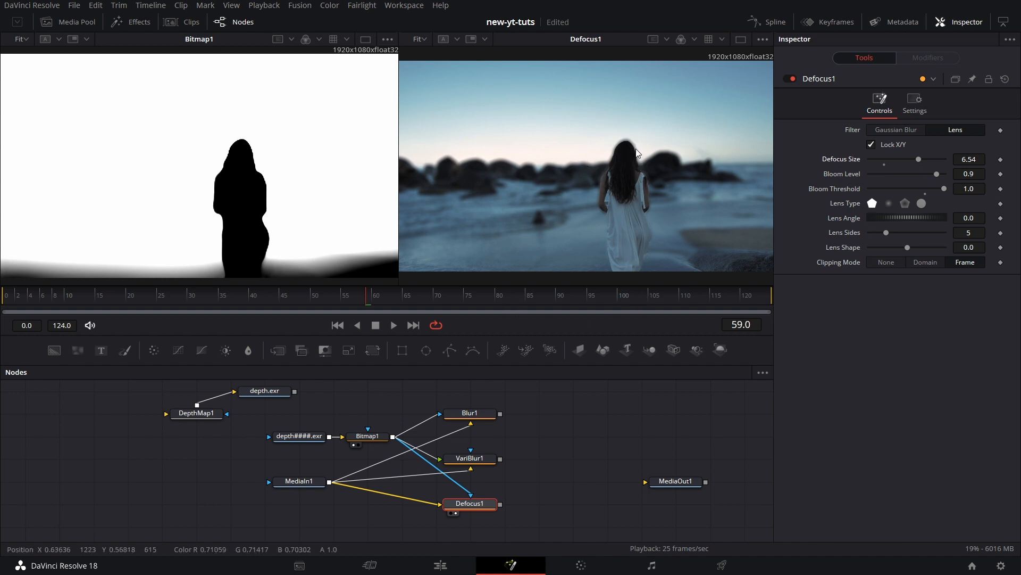
pyautogui.moveTo(600, 466)
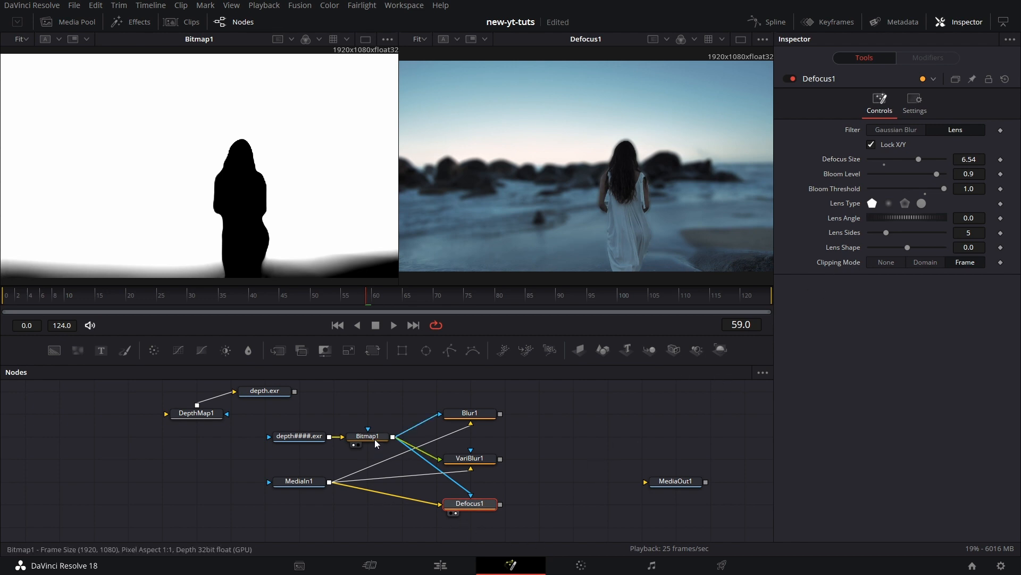
# Retune Bitmap1's range to Low 0.139 and High 0.245 so only rocks and sky blur.
pyautogui.click(367, 437)
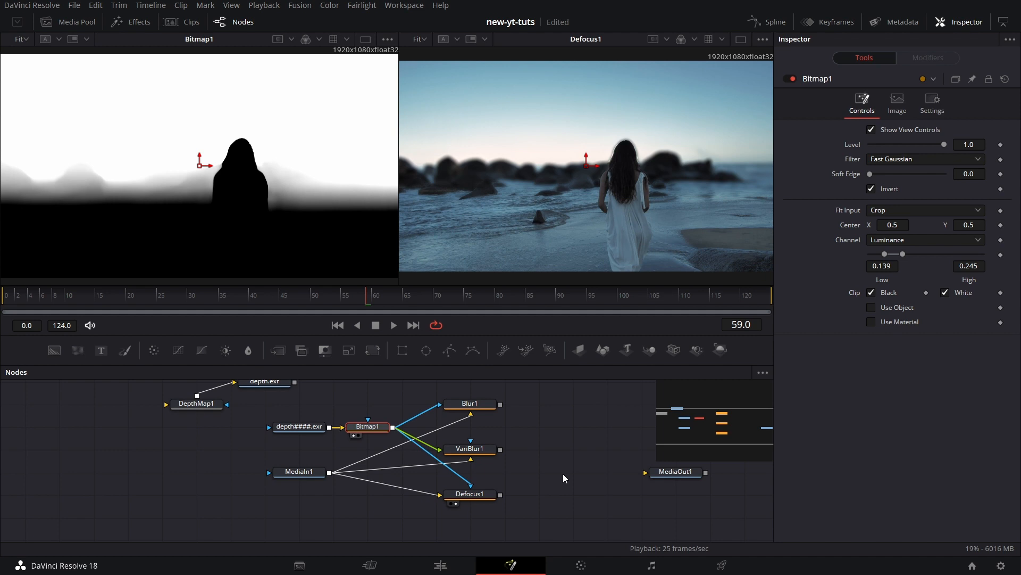
pyautogui.moveTo(525, 443)
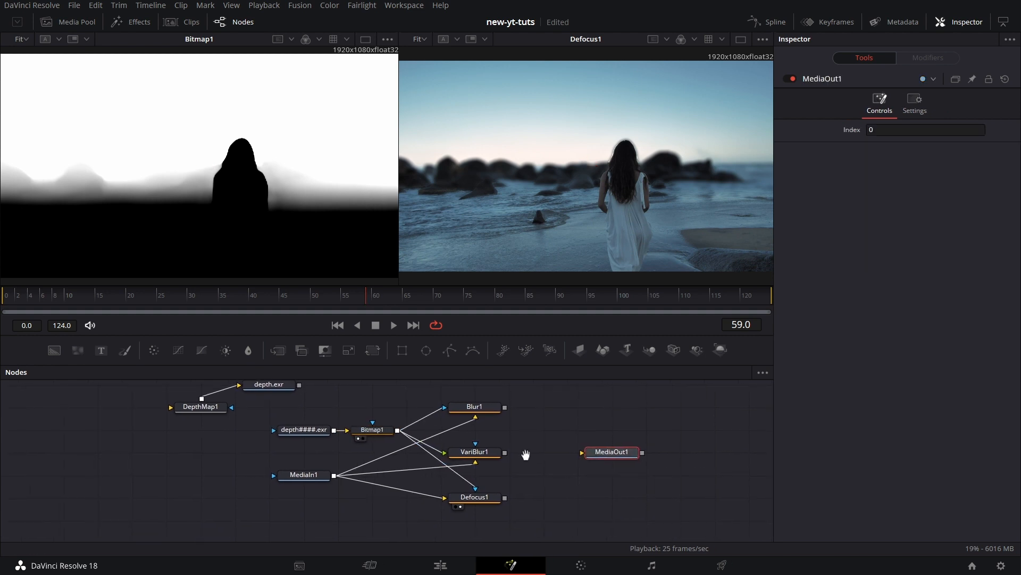
pyautogui.moveTo(546, 440)
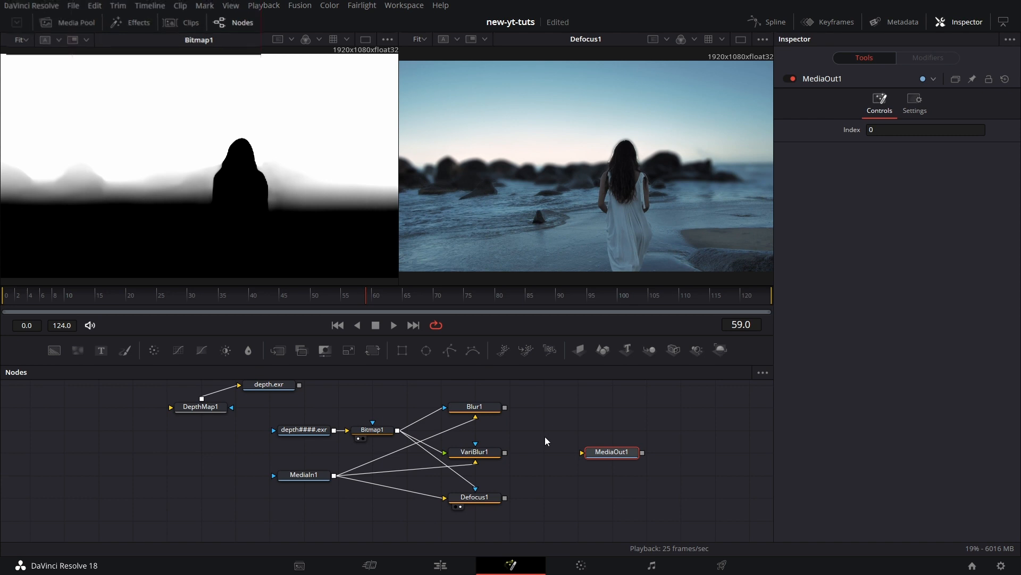